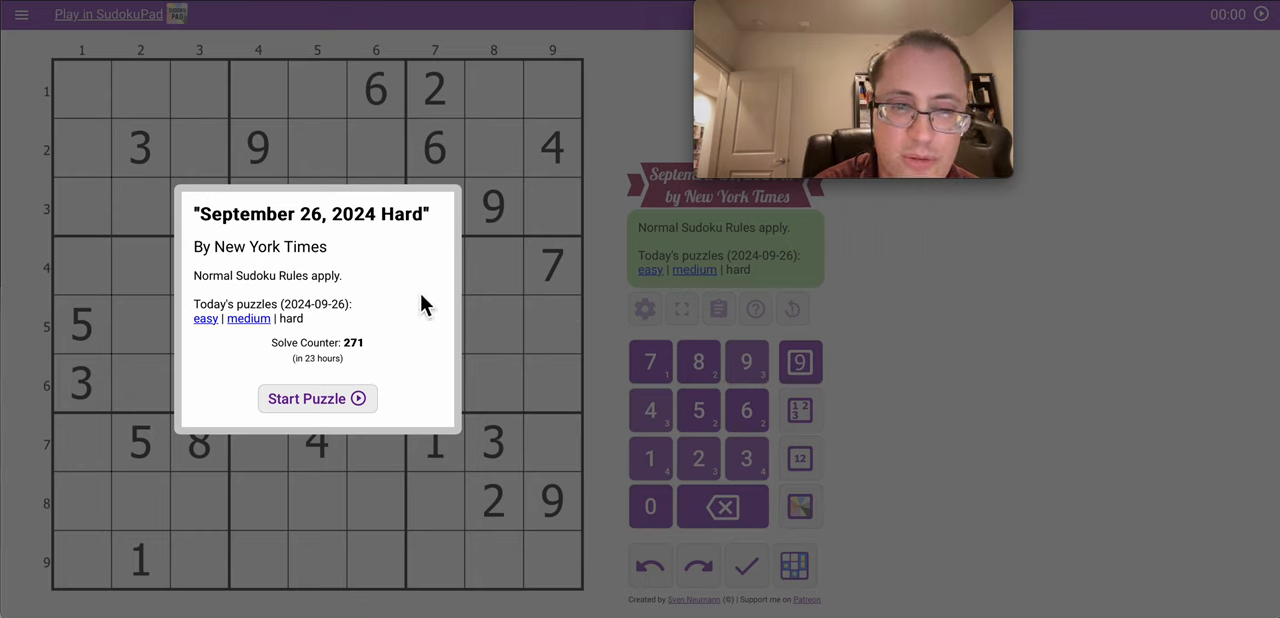
Start the September 26, 2024 Hard puzzle from its intro dialog
click(317, 398)
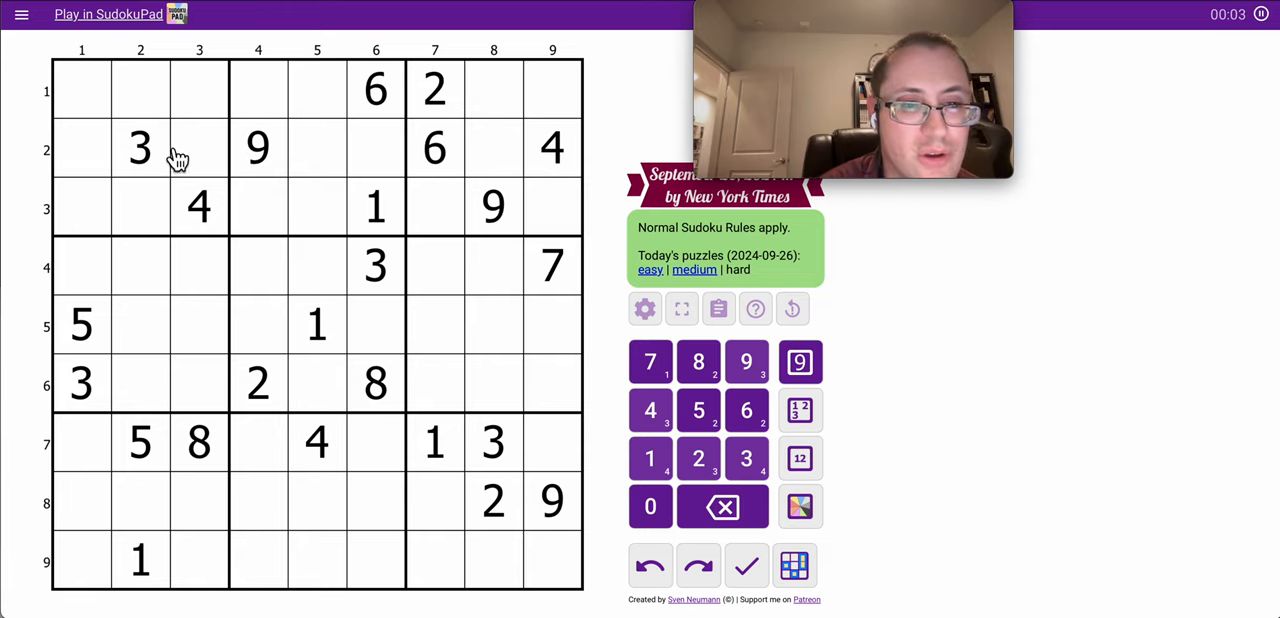
Corner-mark 9s in row 1, 6s in row 3, 3s in row 5, and enter 1 in r8c4
click(434, 148)
text(6)
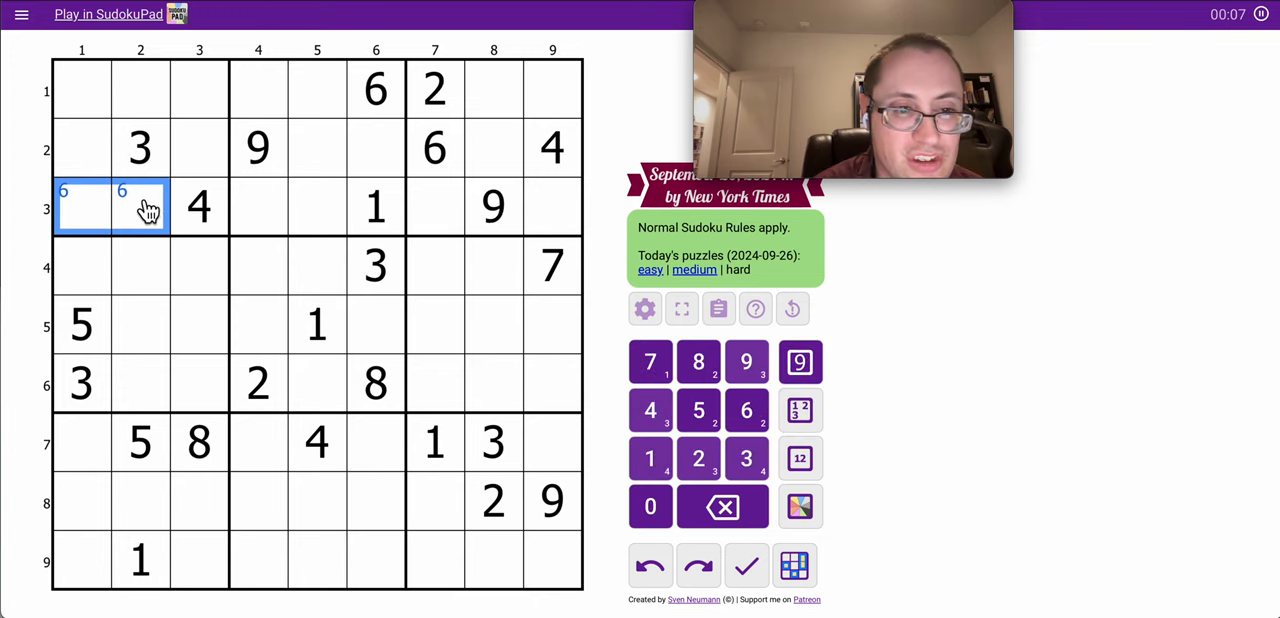
mouse_move(188, 230)
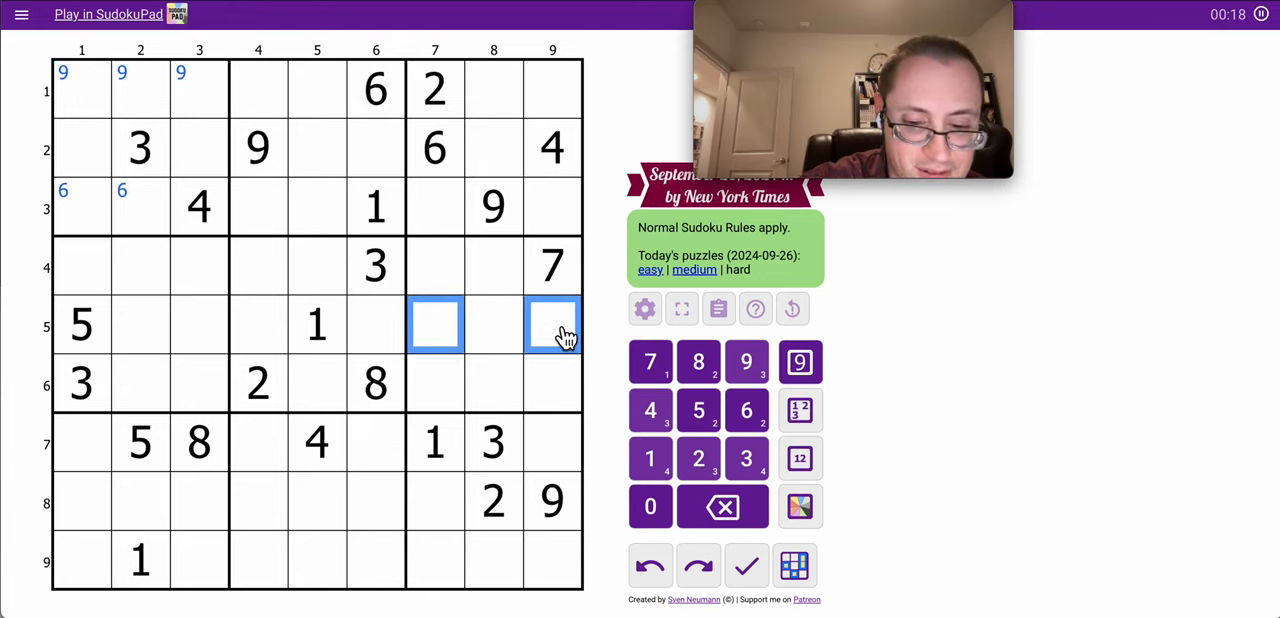
click(746, 458)
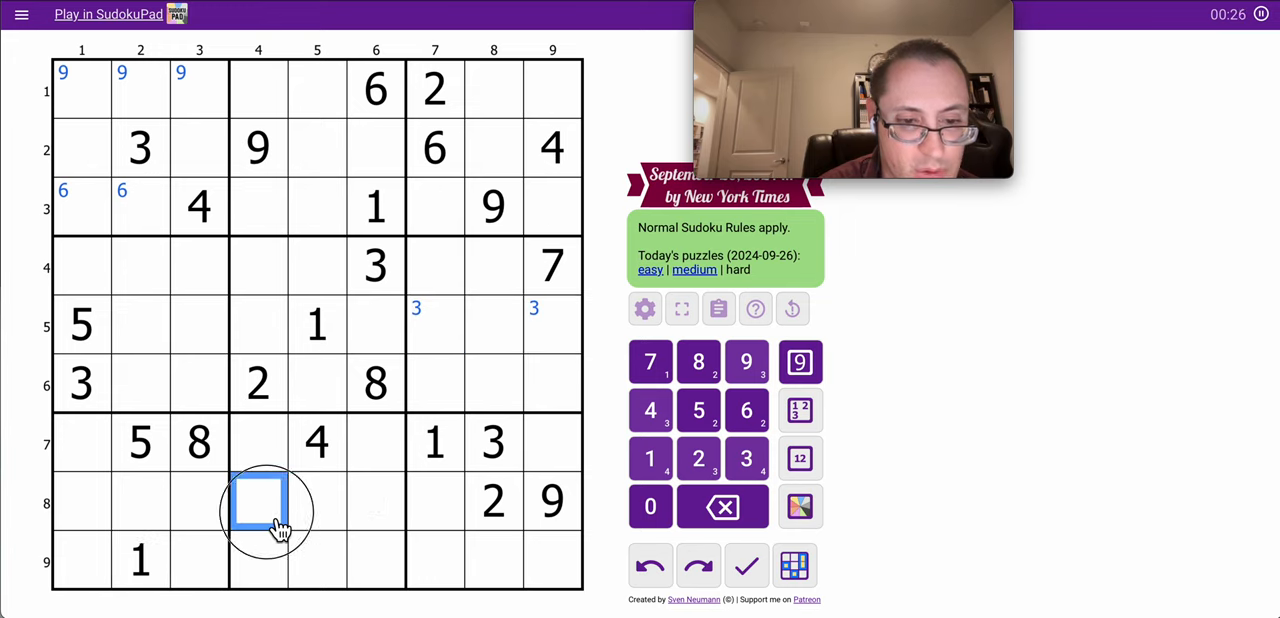
click(649, 459)
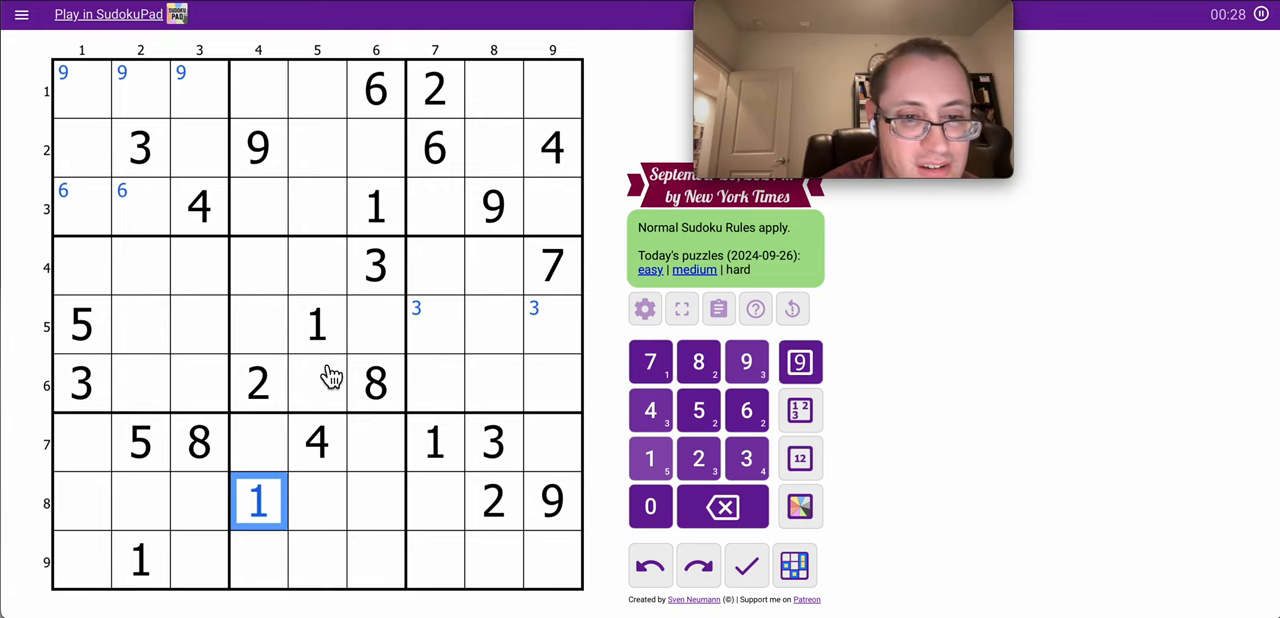
click(375, 207)
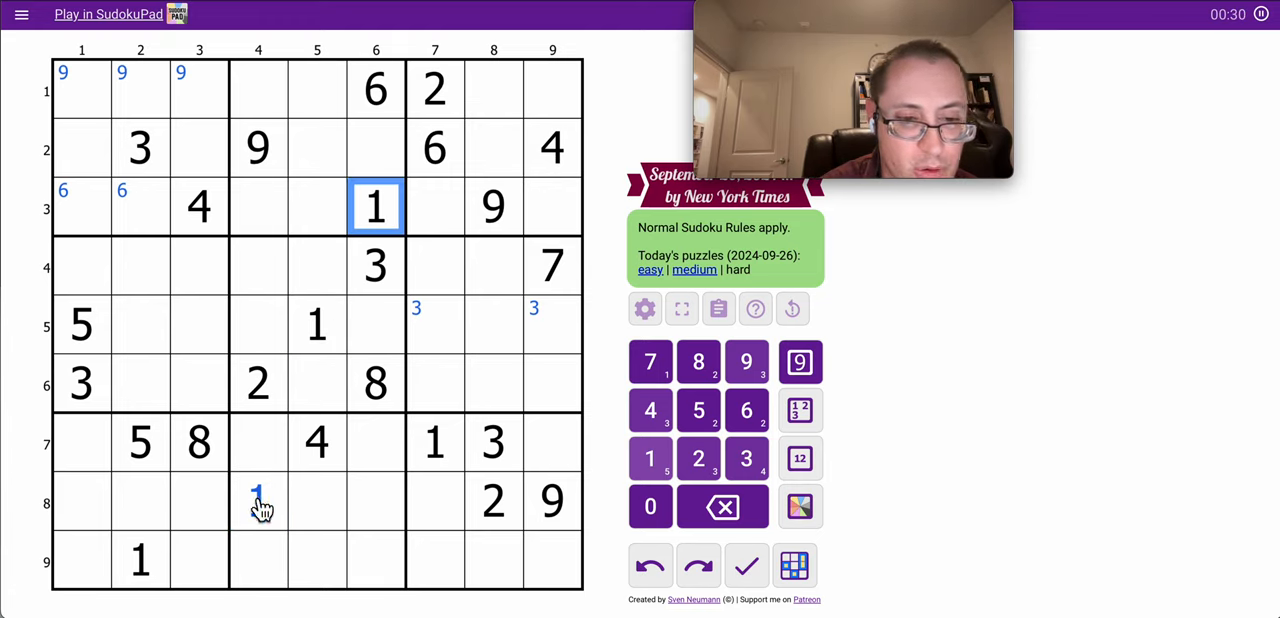
click(257, 500)
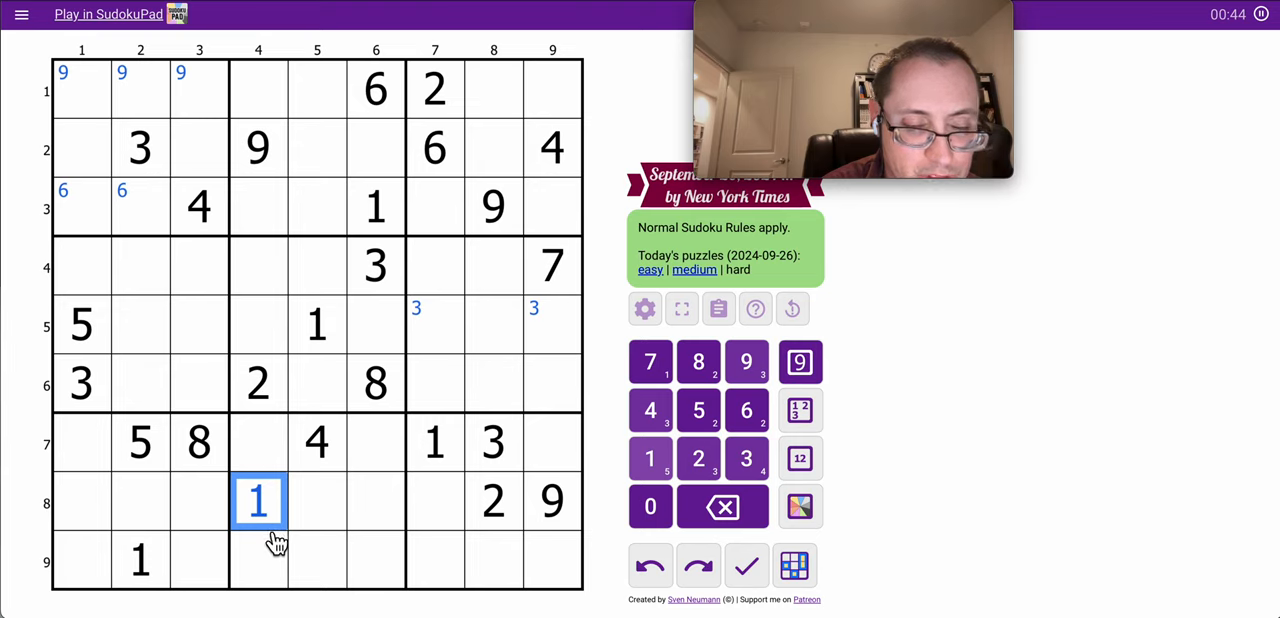
Enter 6 in r7c9 and add 2/9 centre notes to r7c1 and r7c6
click(552, 443)
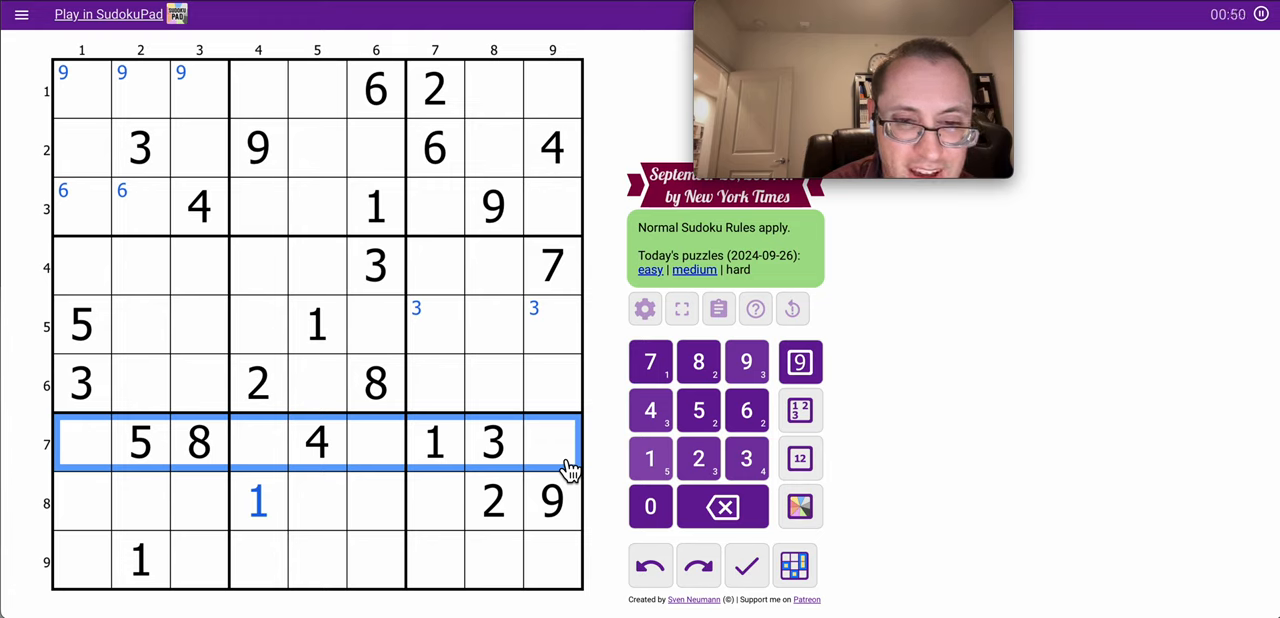
click(551, 442)
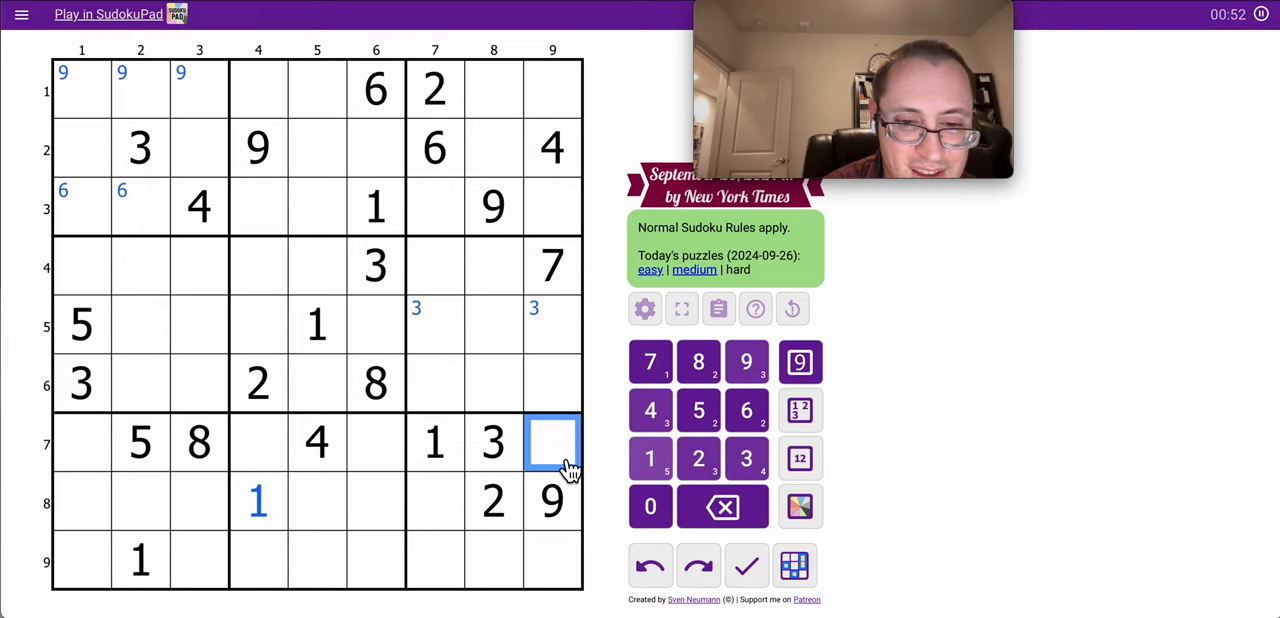
click(747, 410)
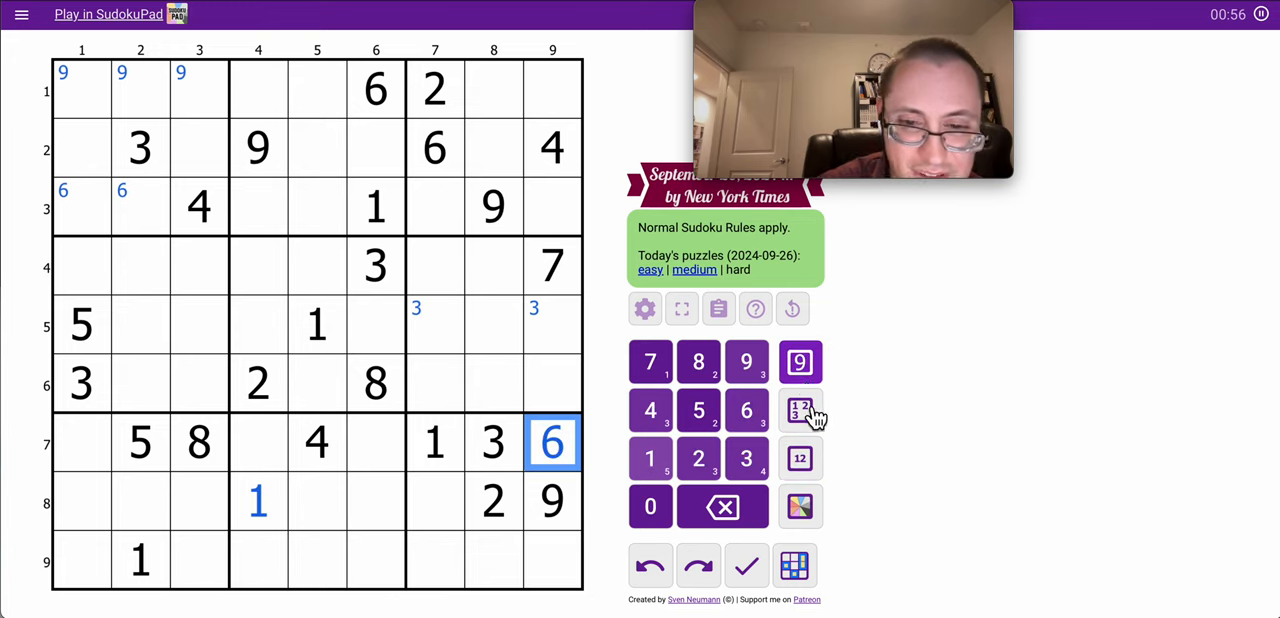
click(799, 507)
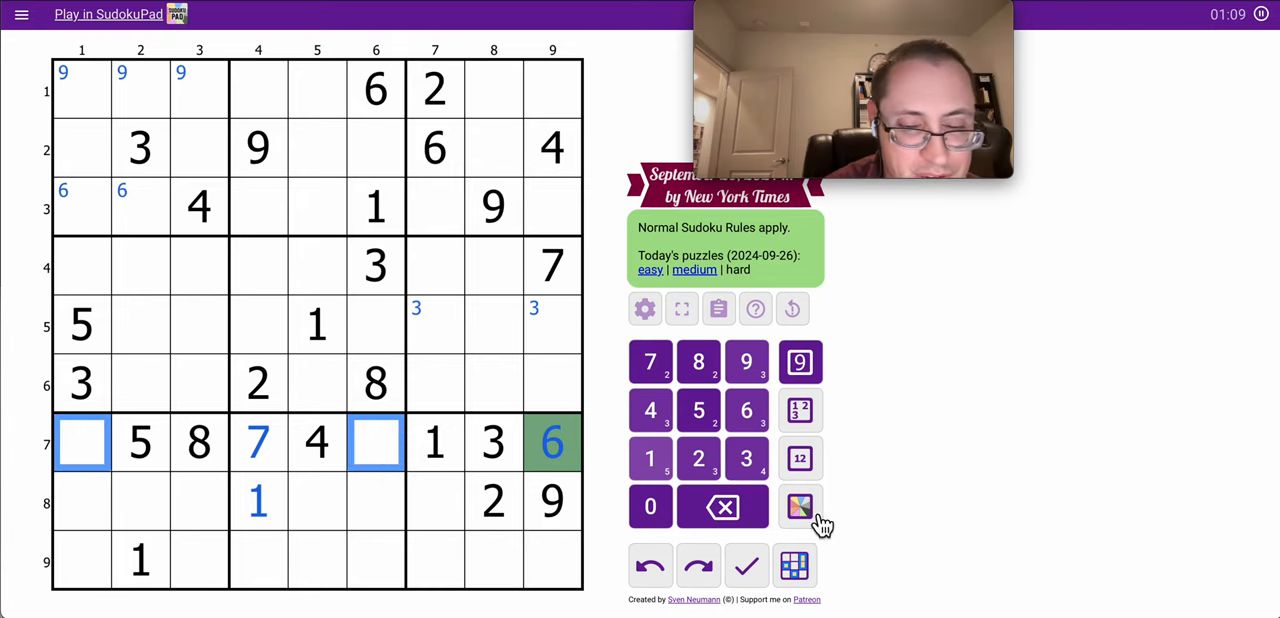
click(800, 458)
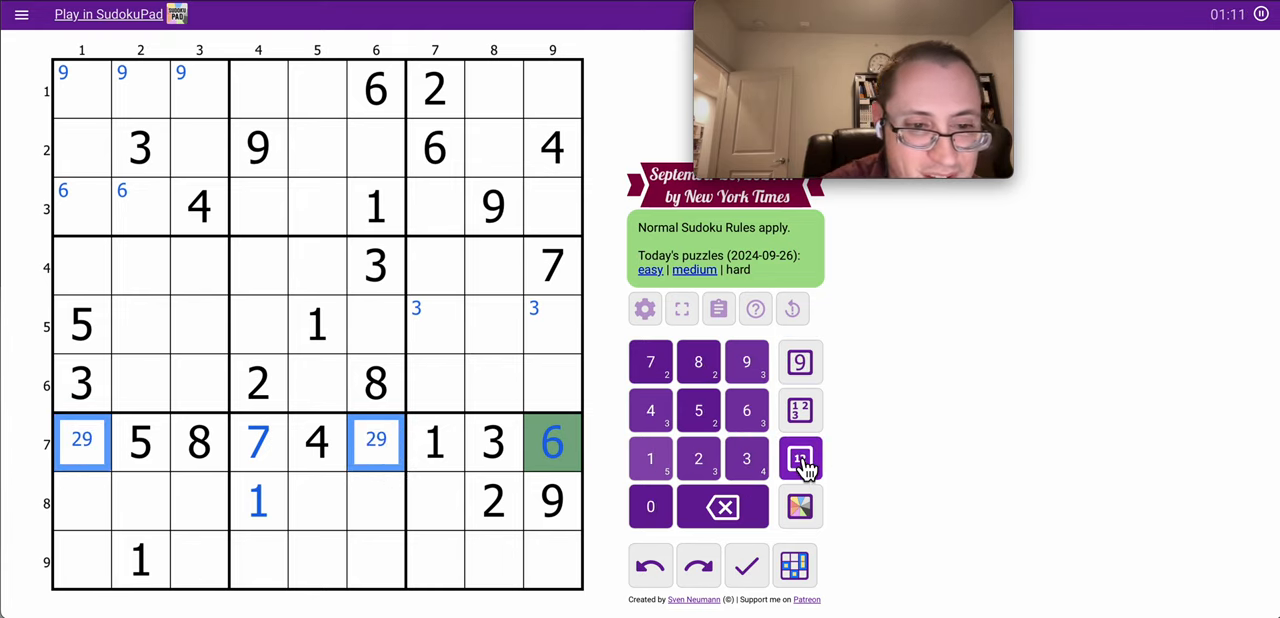
click(799, 458)
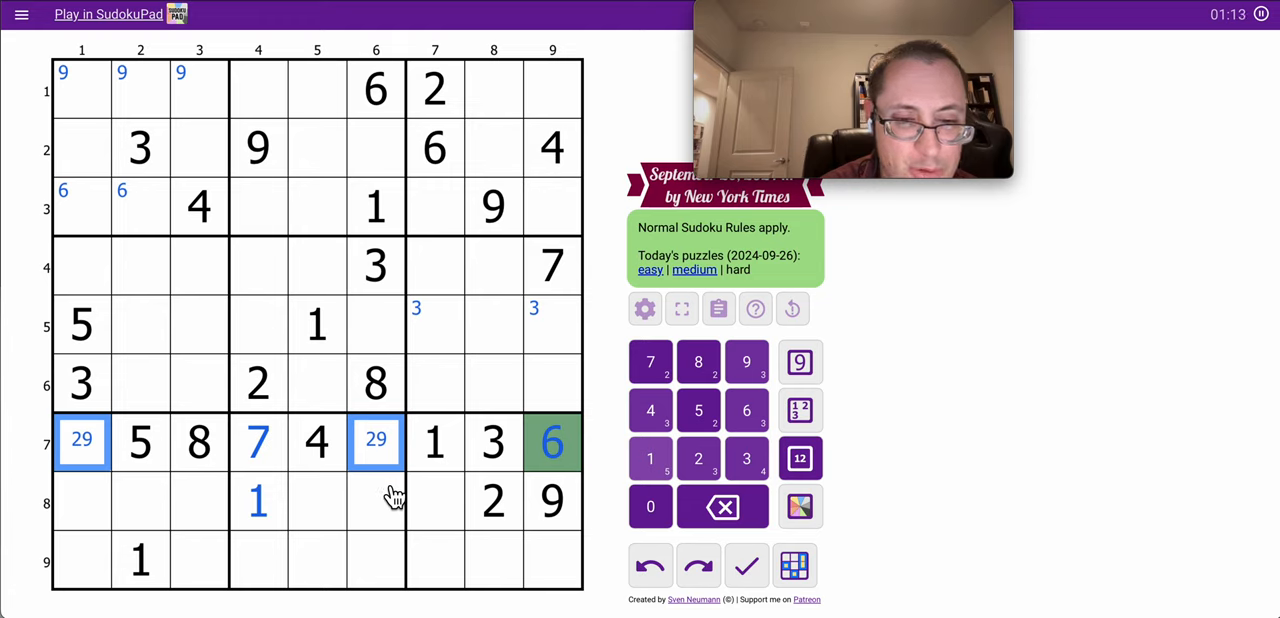
Shade the 6 and 7 in row 7 green
click(375, 500)
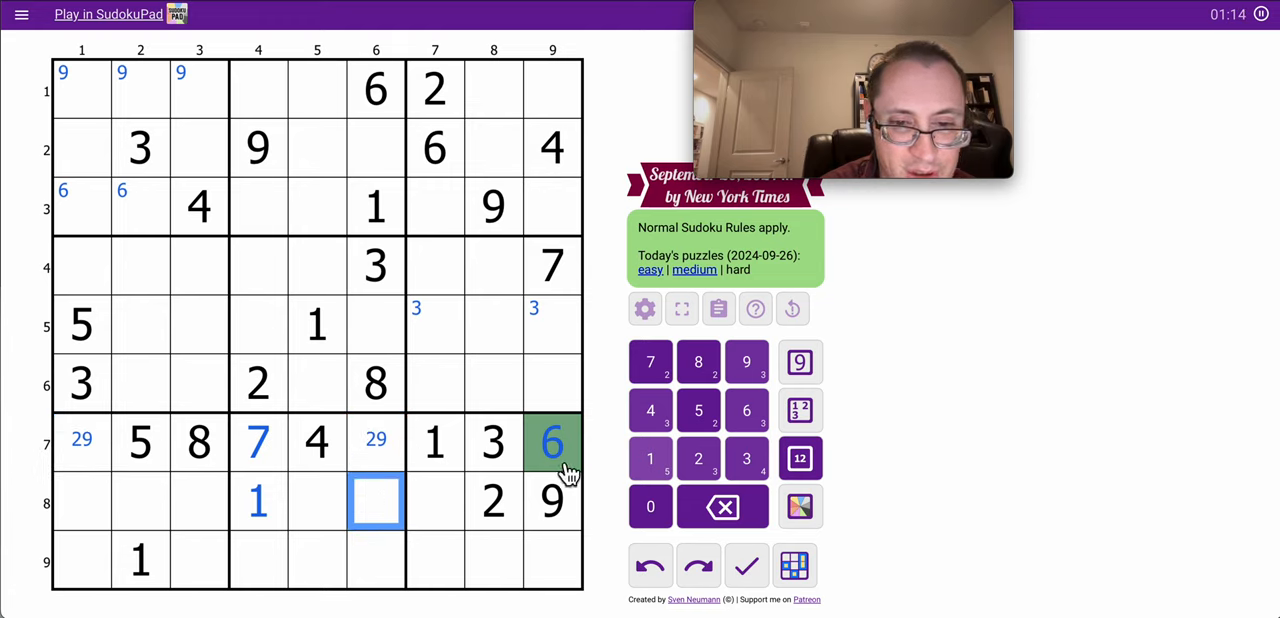
click(551, 500)
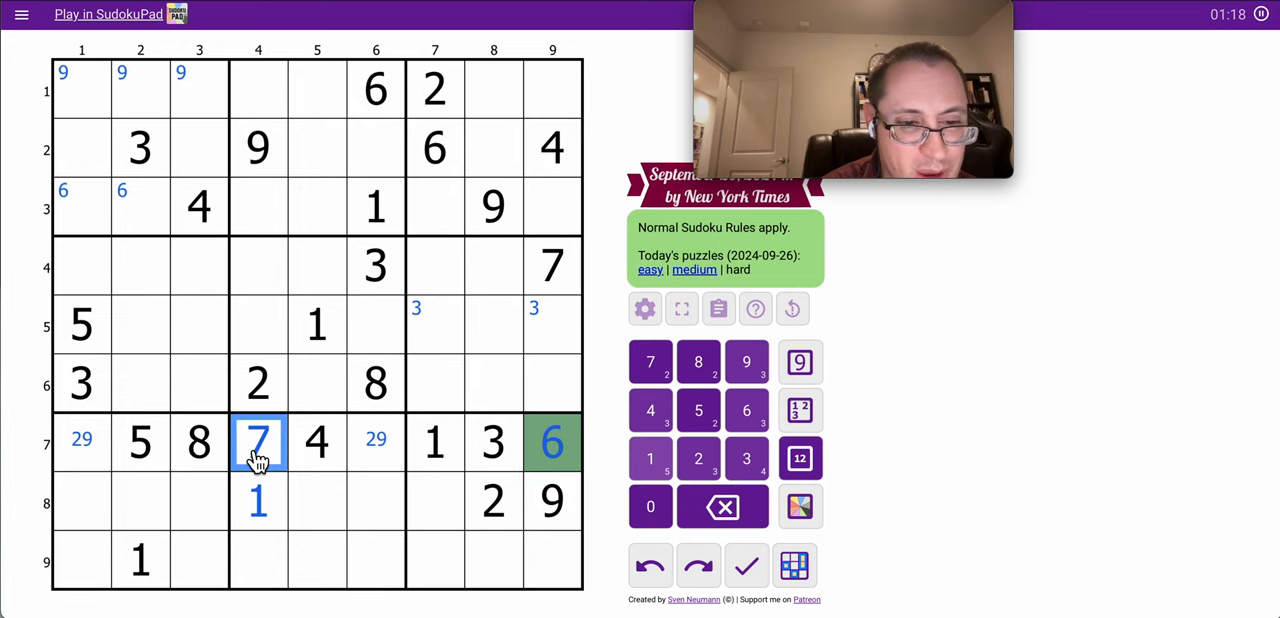
click(375, 442)
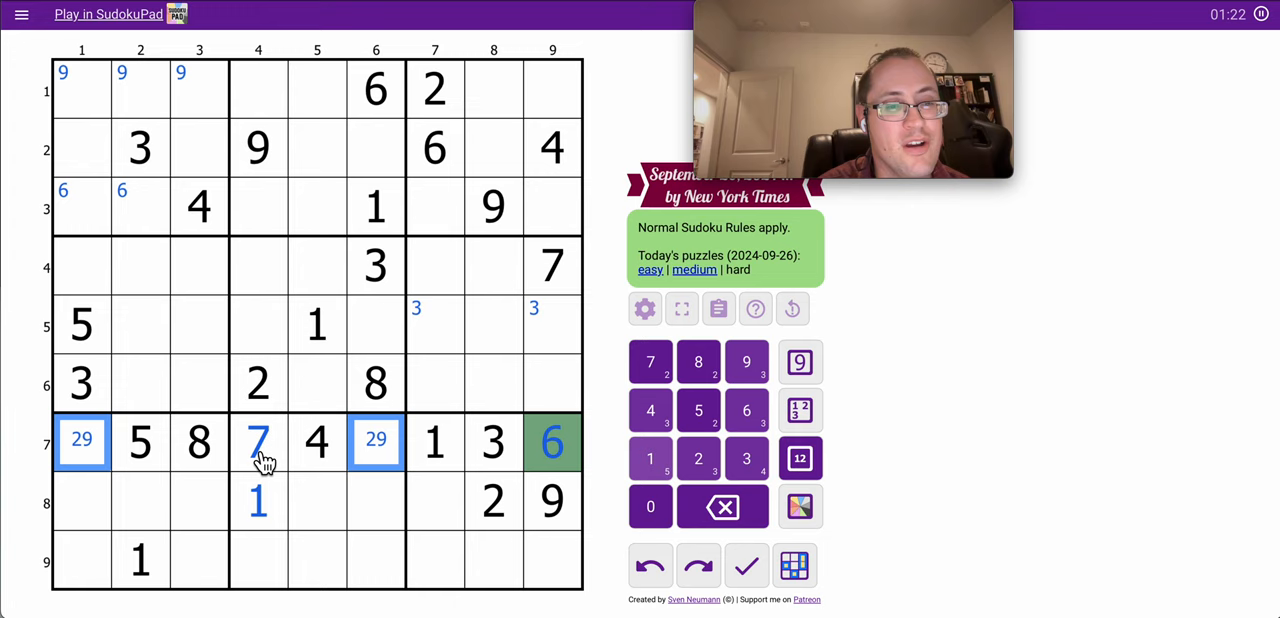
click(551, 442)
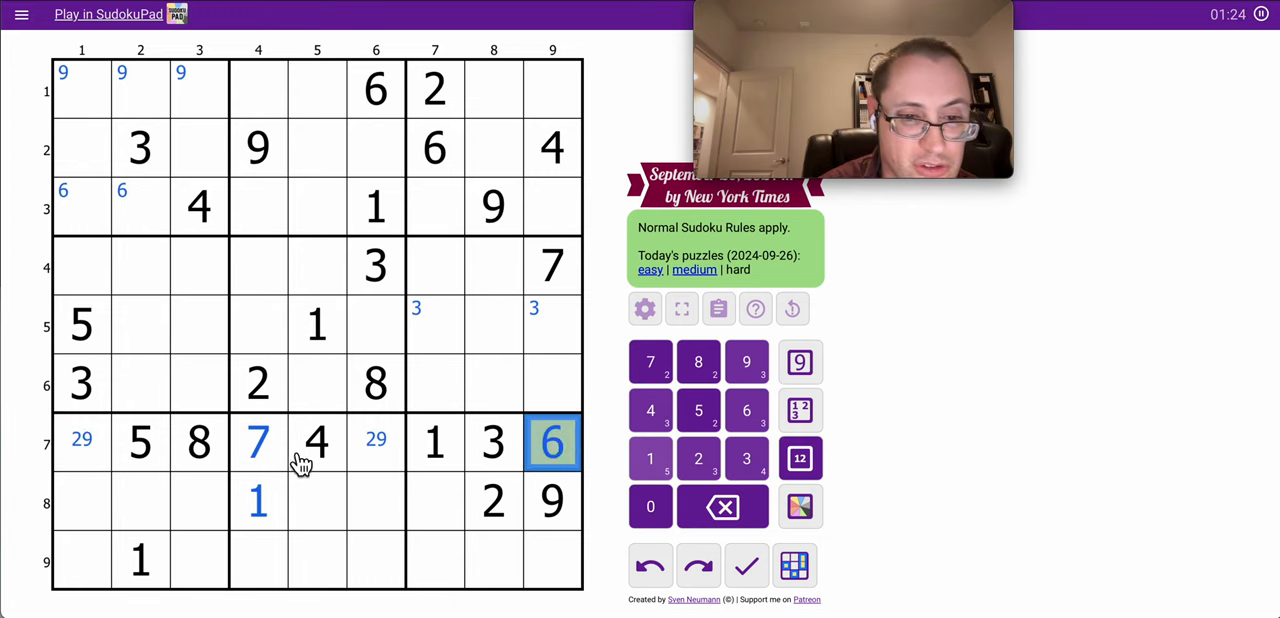
click(257, 442)
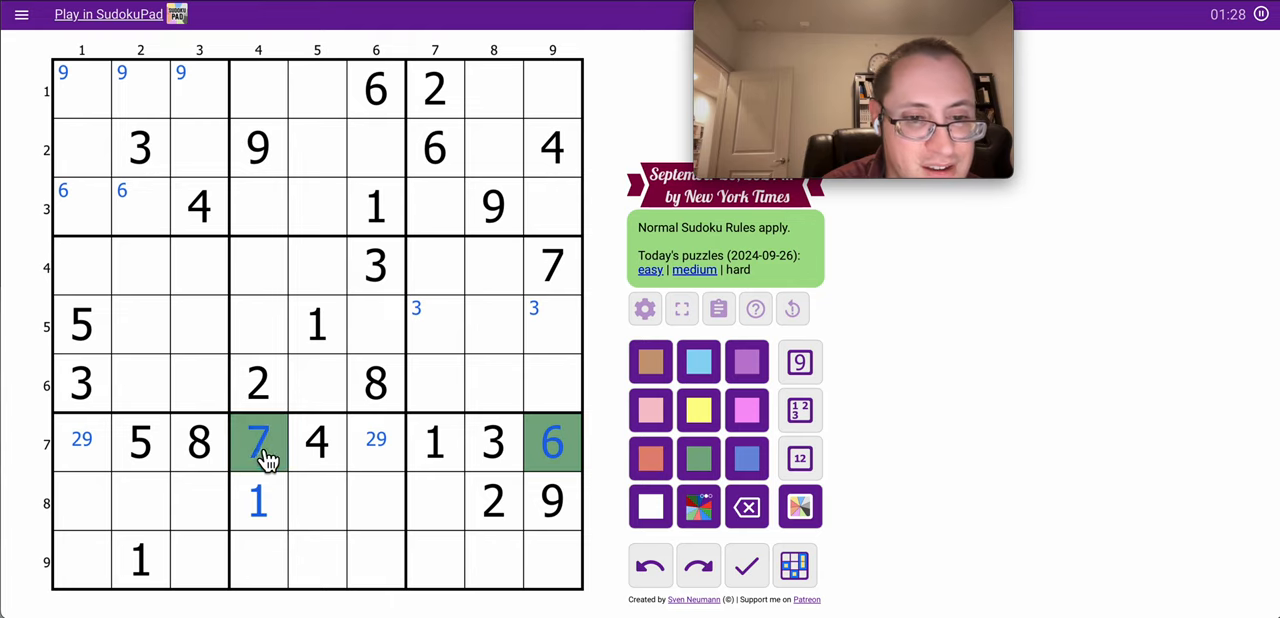
Corner-mark 6 in r4c8–r6c8 and 3 in r8c3–r9c3
click(552, 442)
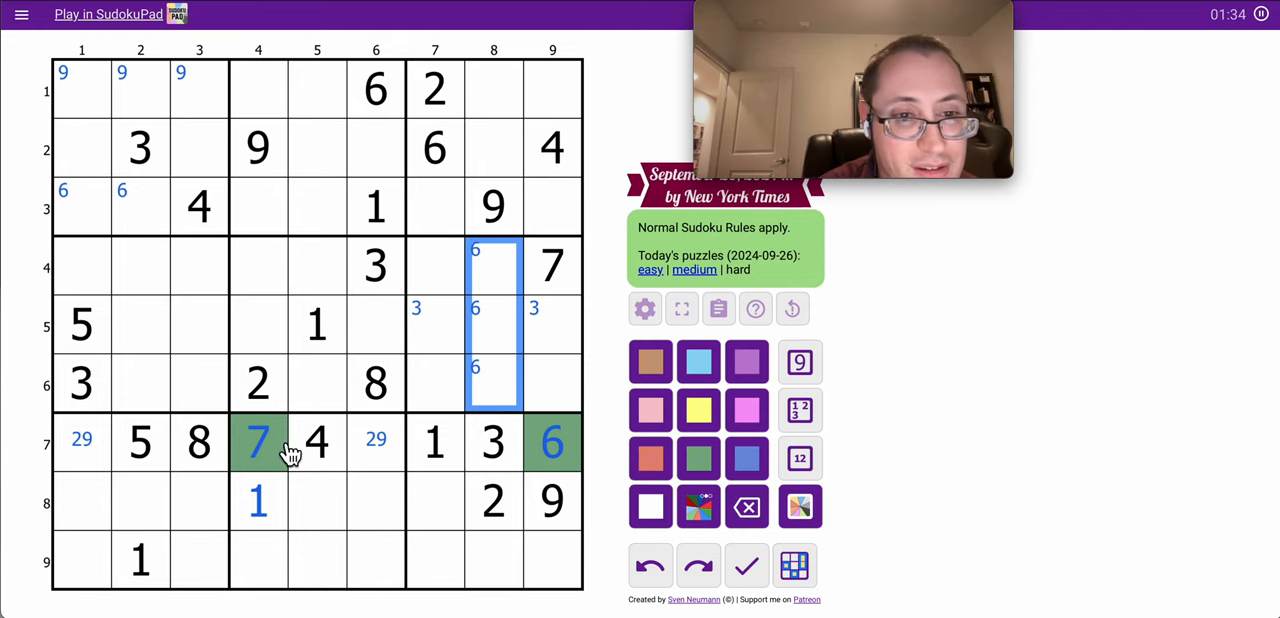
click(258, 443)
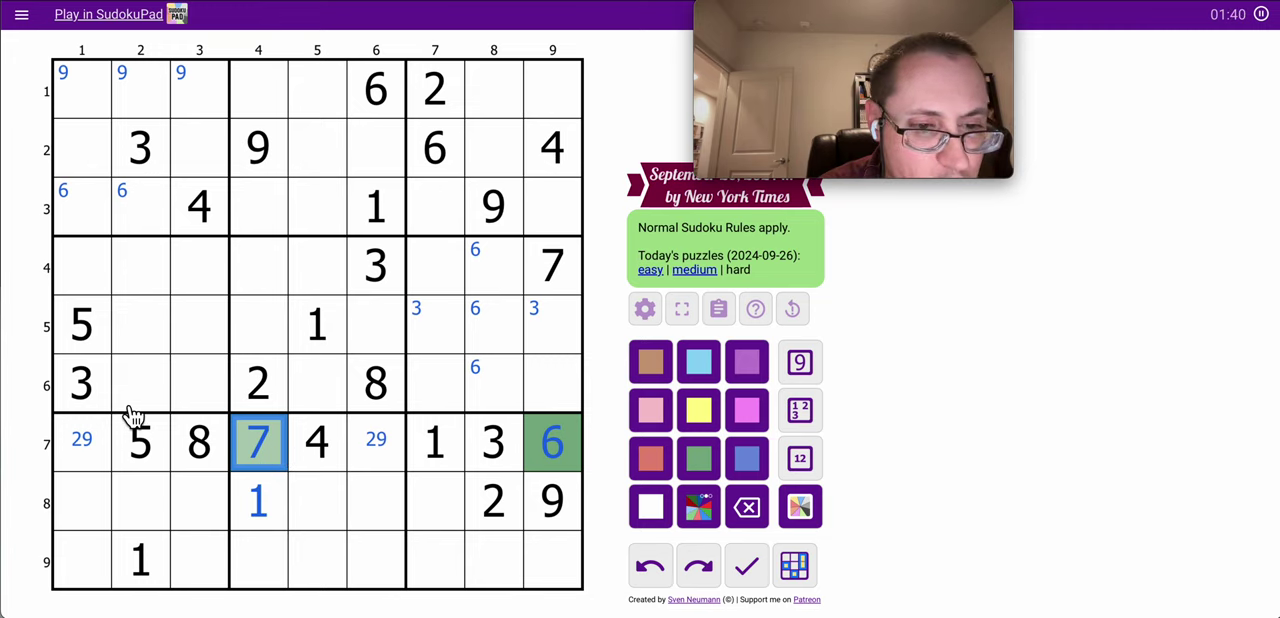
click(140, 147)
text(3)
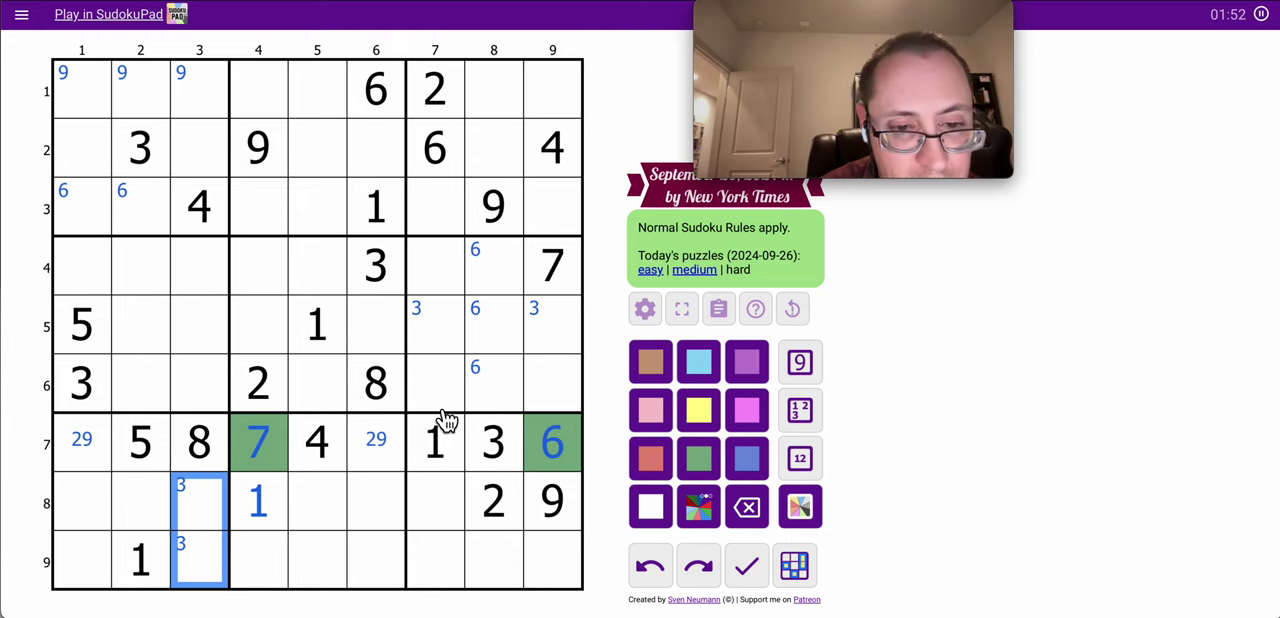
mouse_move(600, 481)
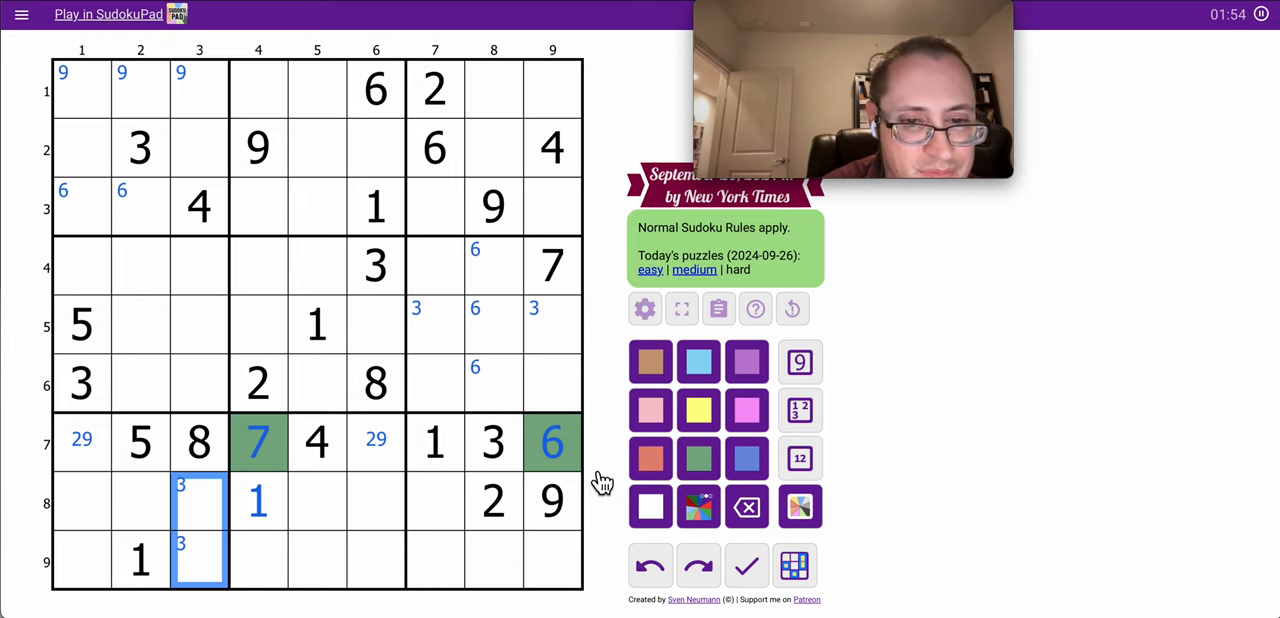
click(434, 383)
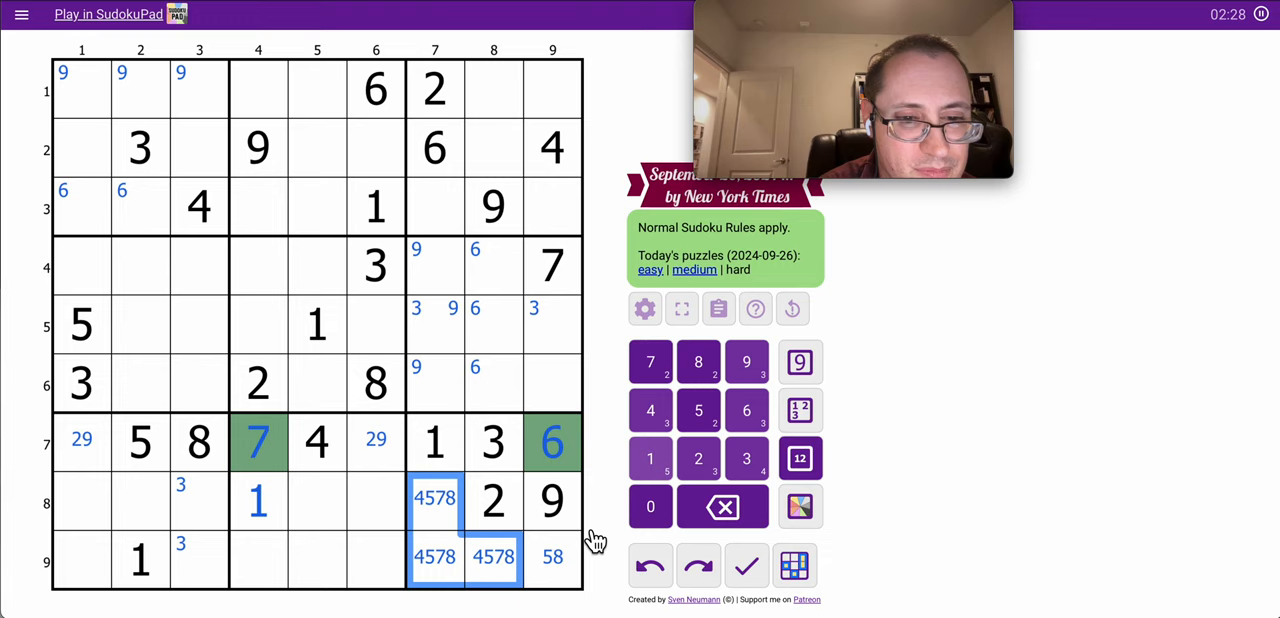
mouse_move(392, 360)
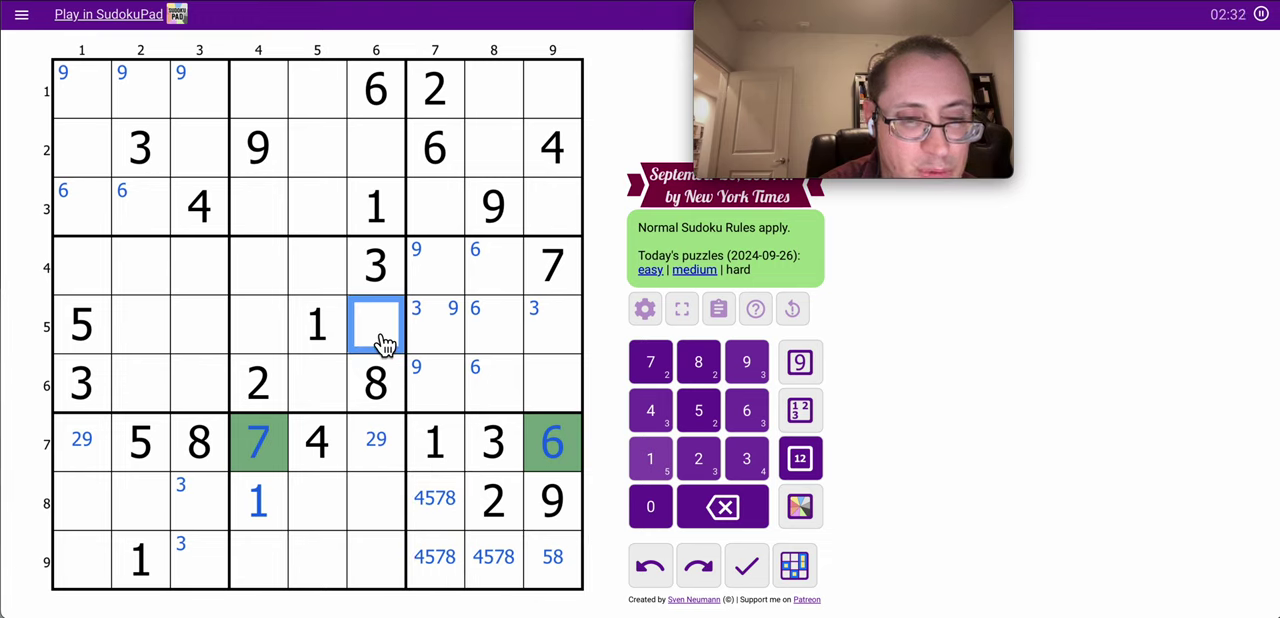
Add centre notes 479 to r5c6, 1358 to r1c9 and 358 to r3c9
text(457)
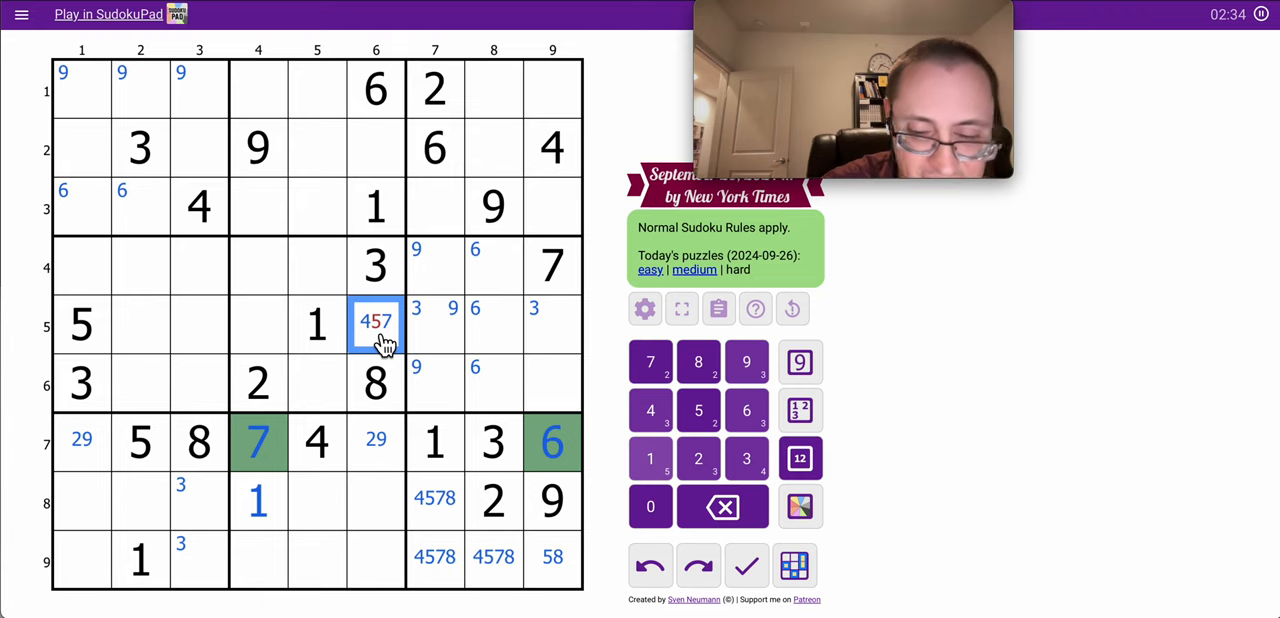
click(748, 362)
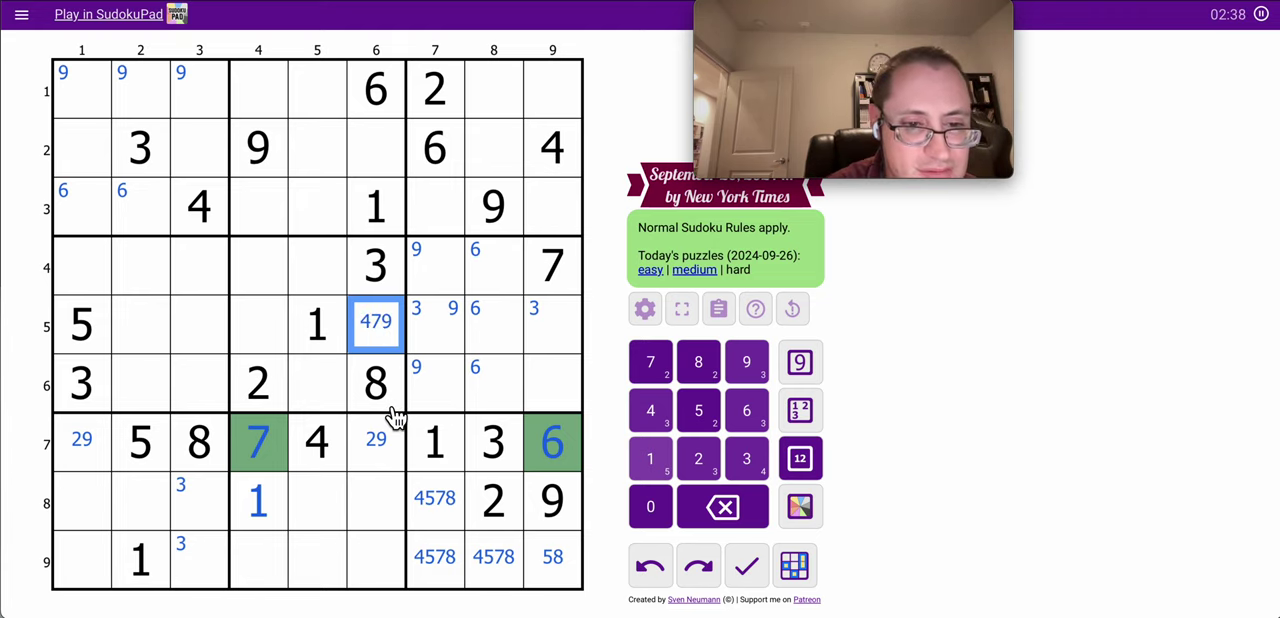
mouse_move(397, 572)
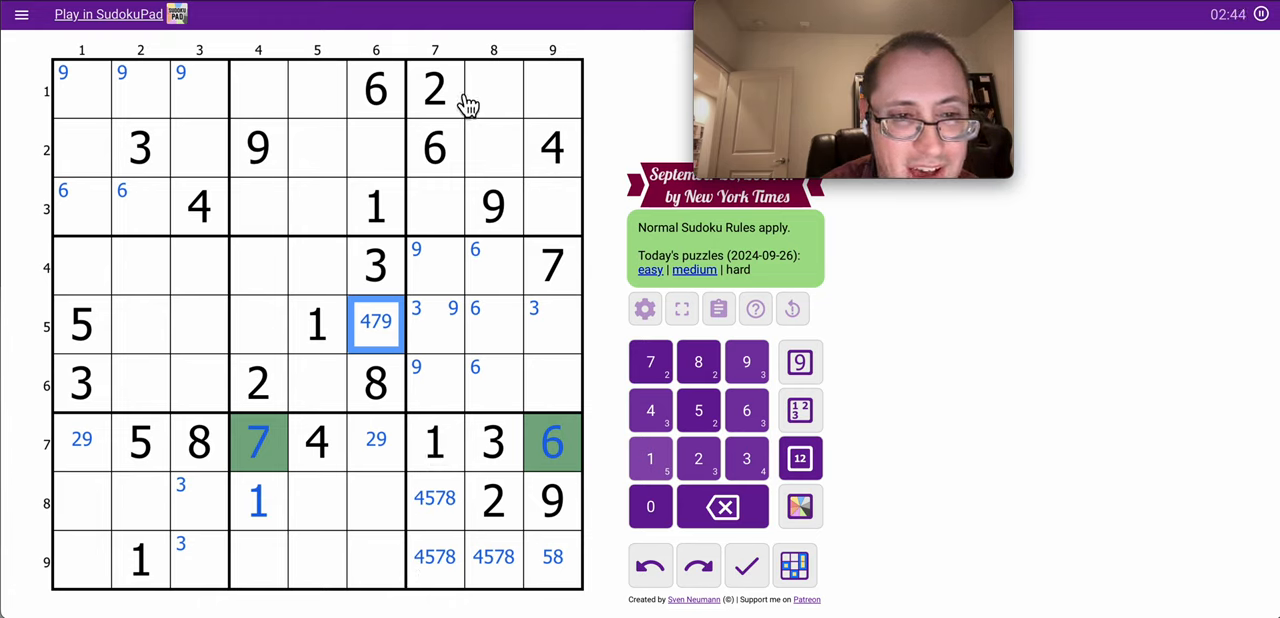
click(550, 90)
text(1358)
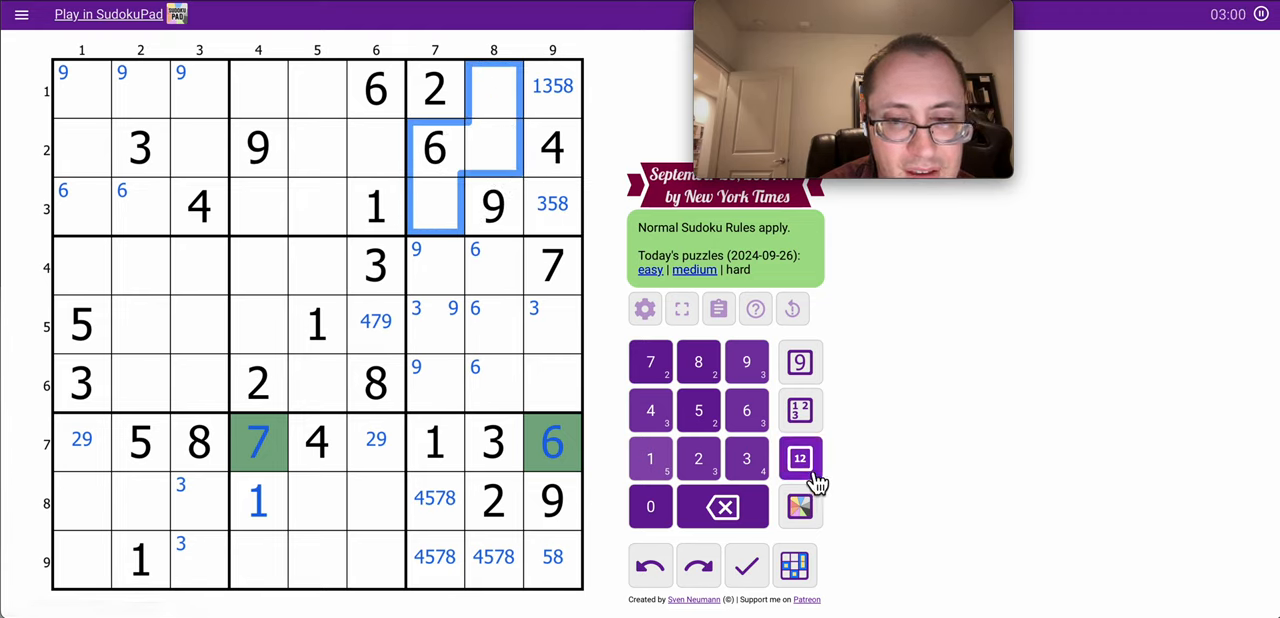
Centre-mark 1578 in r1c8 and r2c8, 3578 in r3c7, 238 in r5c9, 15 in r6c9
click(799, 459)
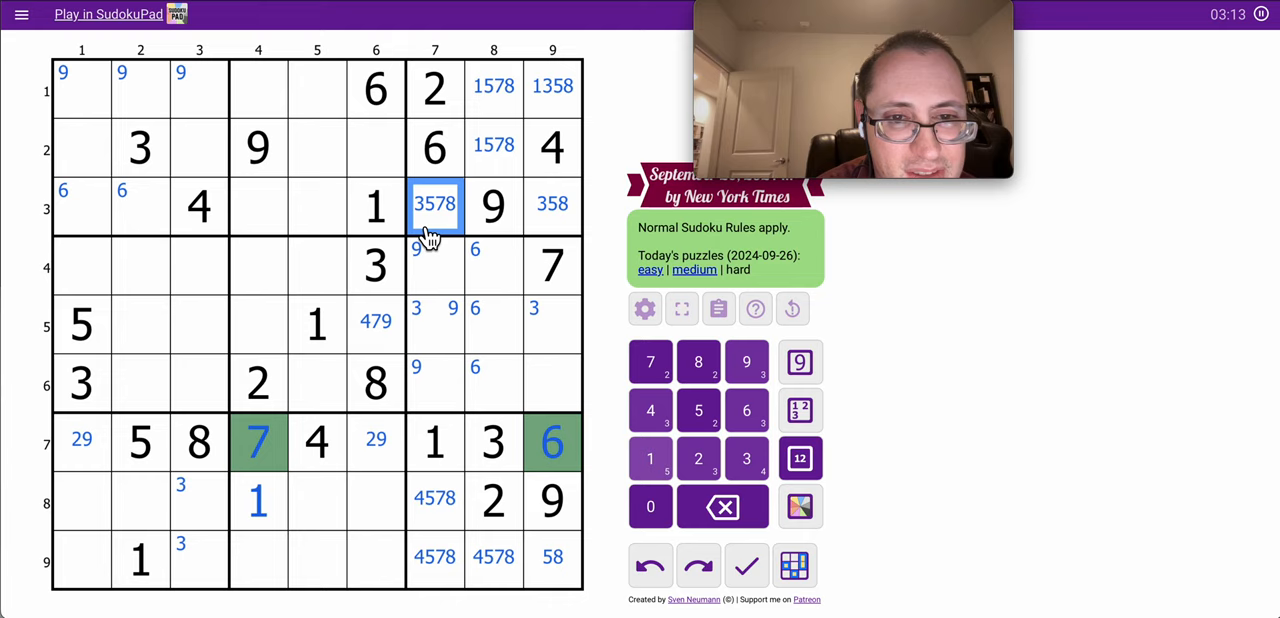
click(493, 86)
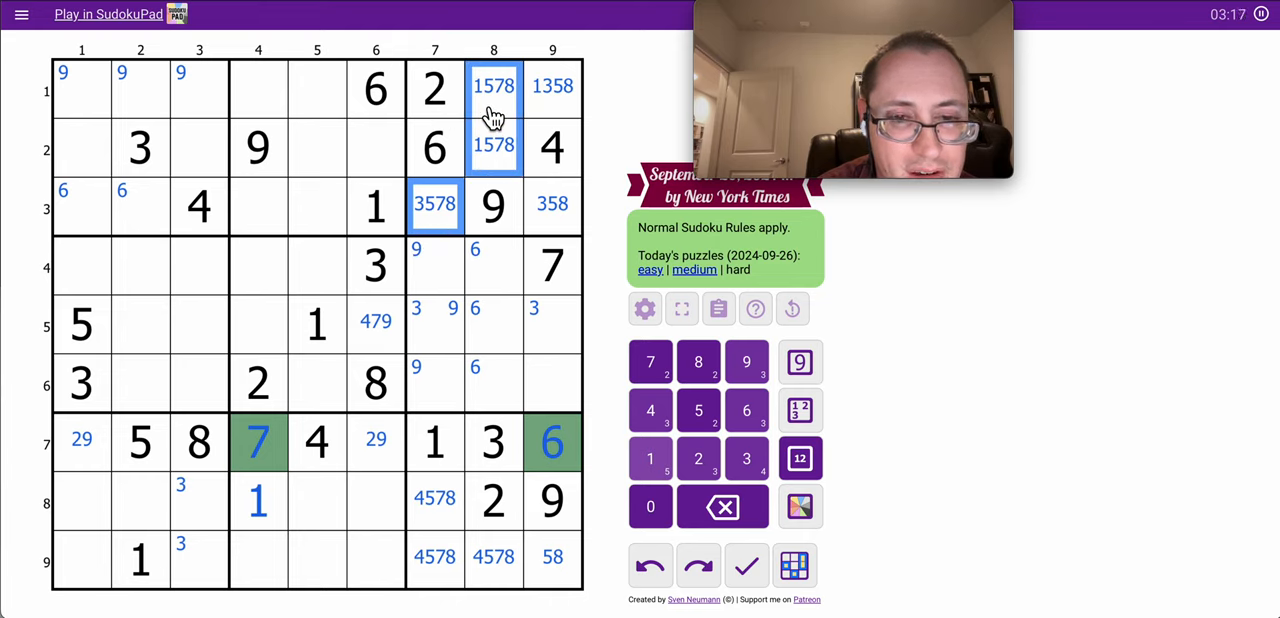
click(552, 355)
text( 12358)
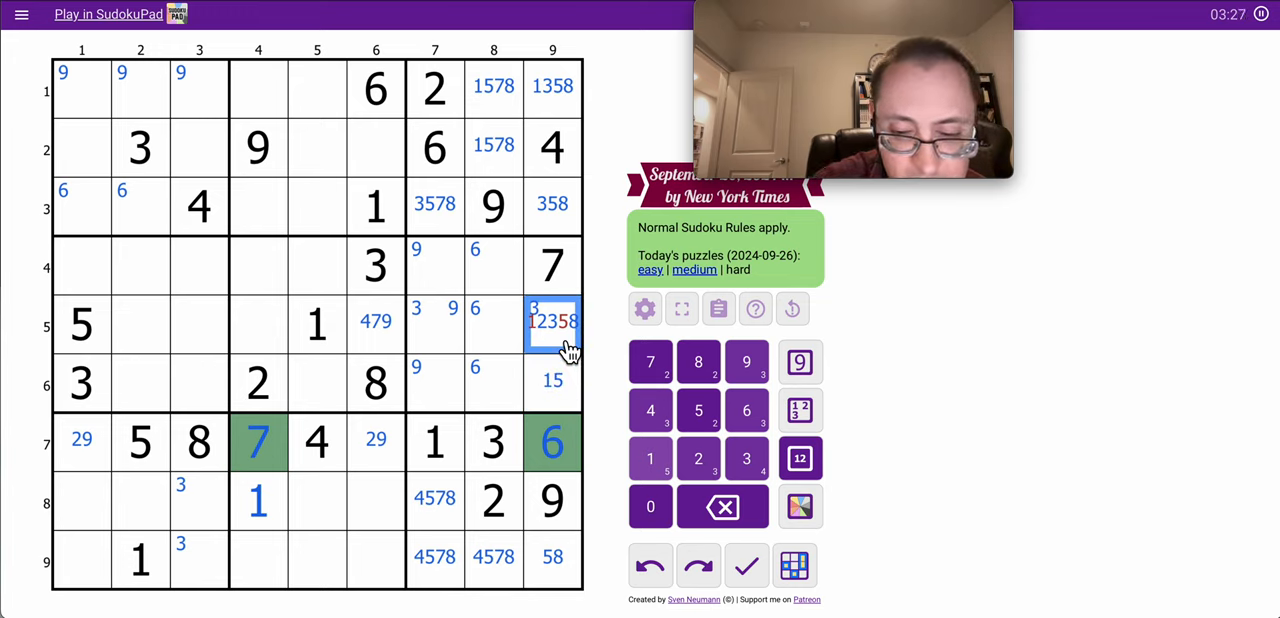
click(649, 459)
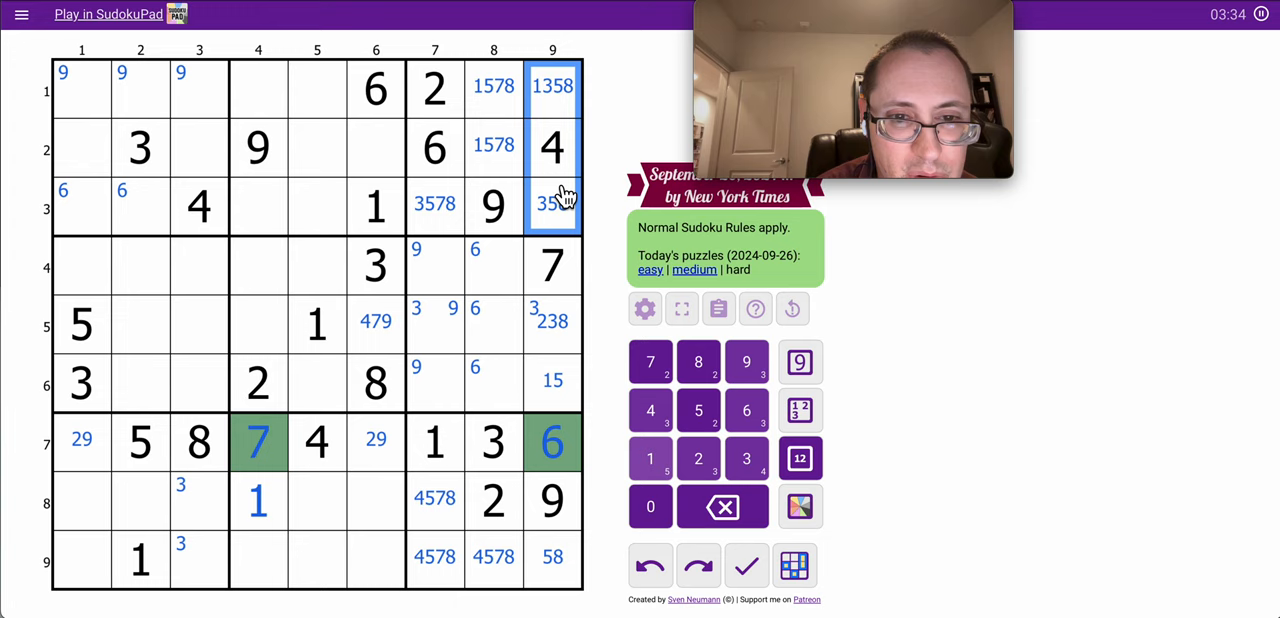
click(551, 382)
text(2)
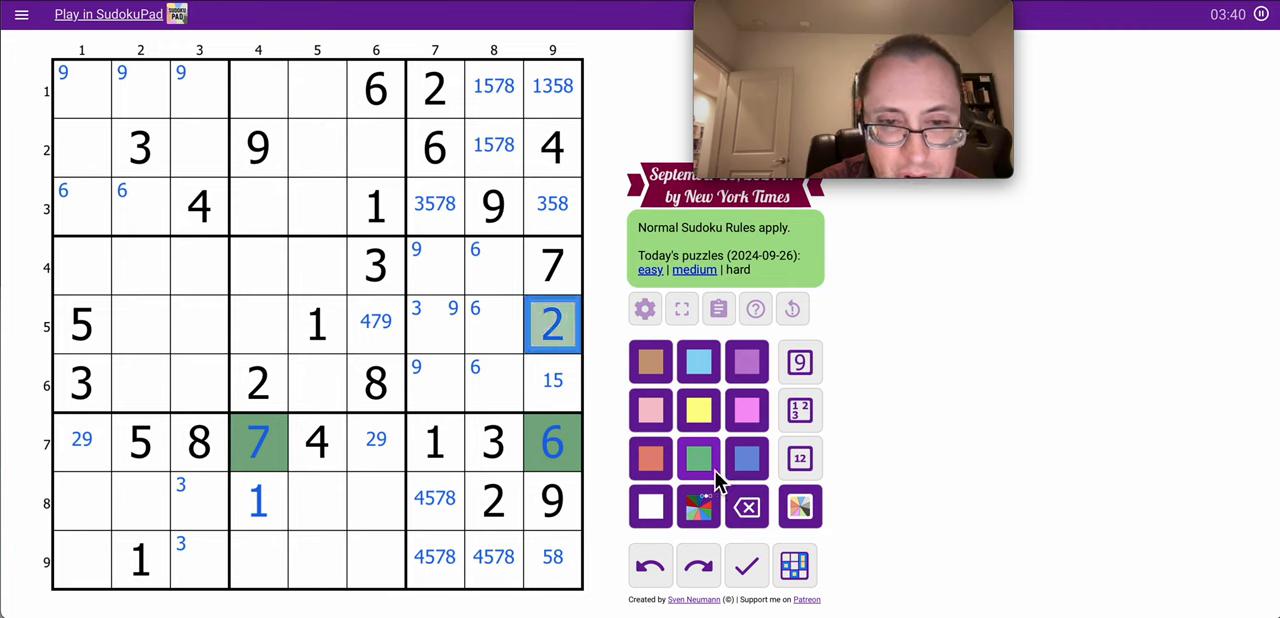
mouse_move(606, 496)
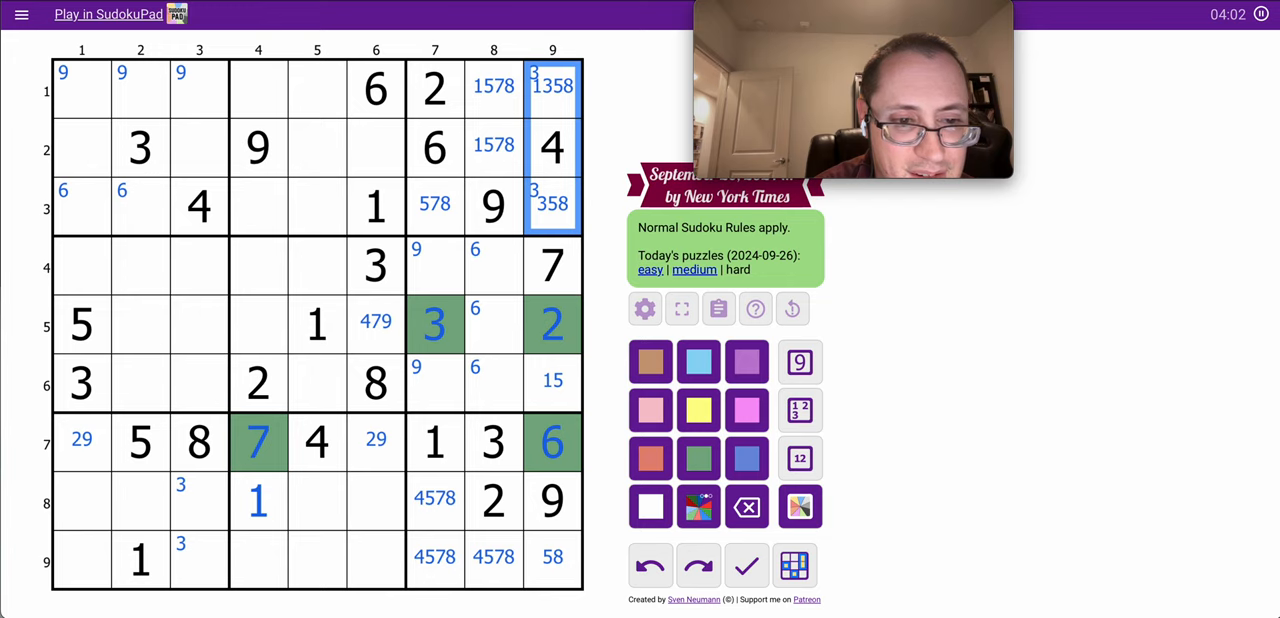
Add candidate notes to column 8 rows 4–6 and r4c7/r6c7, and 46789 to r5c2–r5c4
click(493, 382)
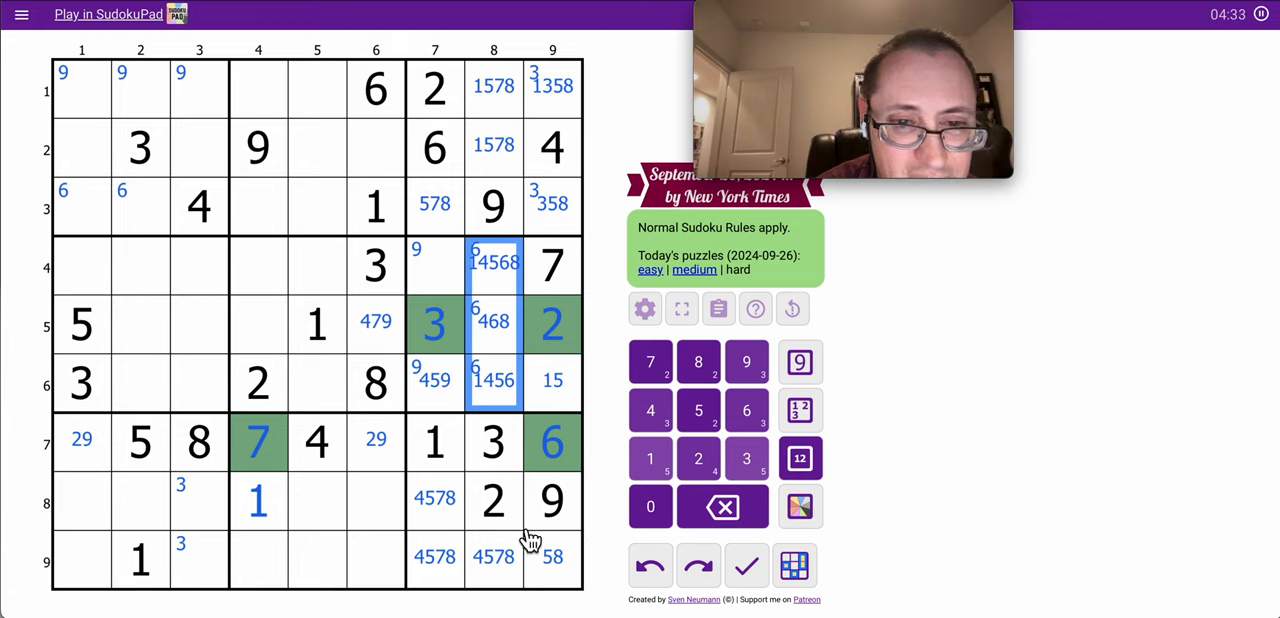
click(493, 205)
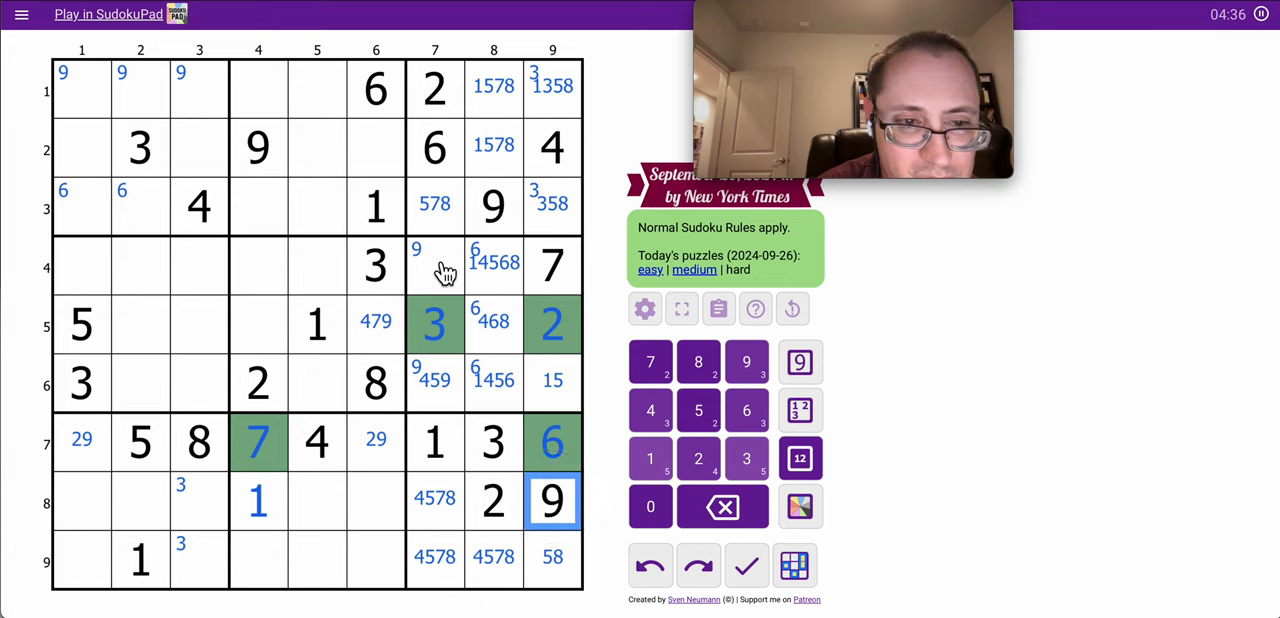
click(434, 265)
text(4589)
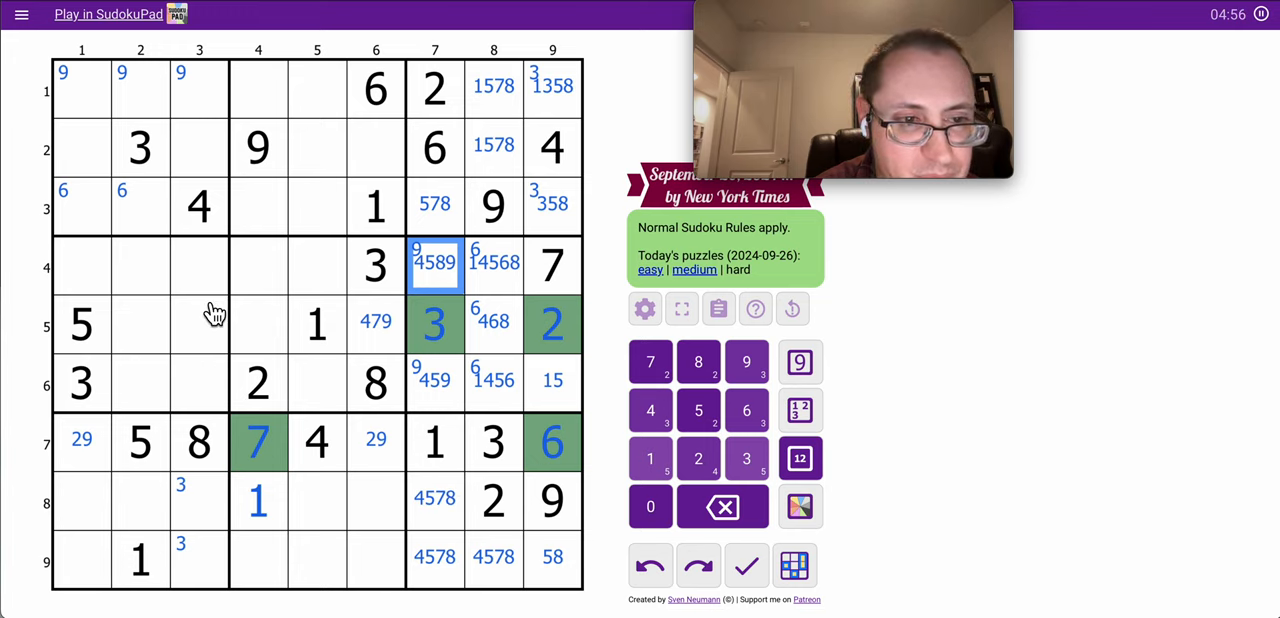
mouse_move(173, 388)
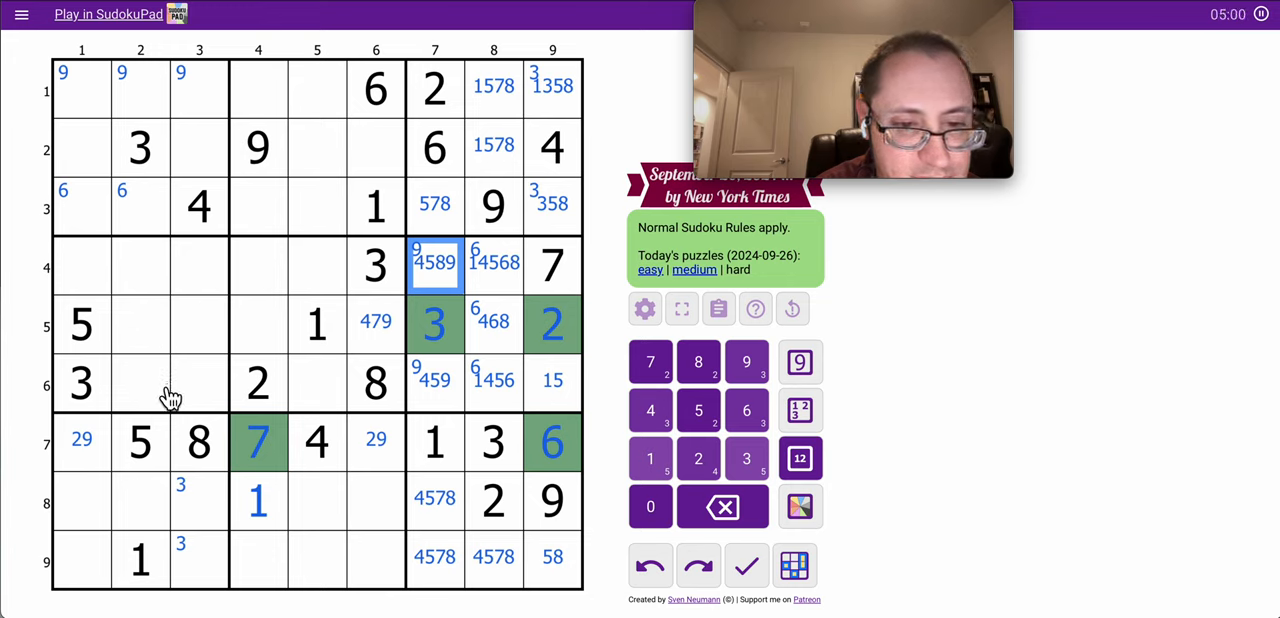
mouse_move(150, 396)
text(46789)
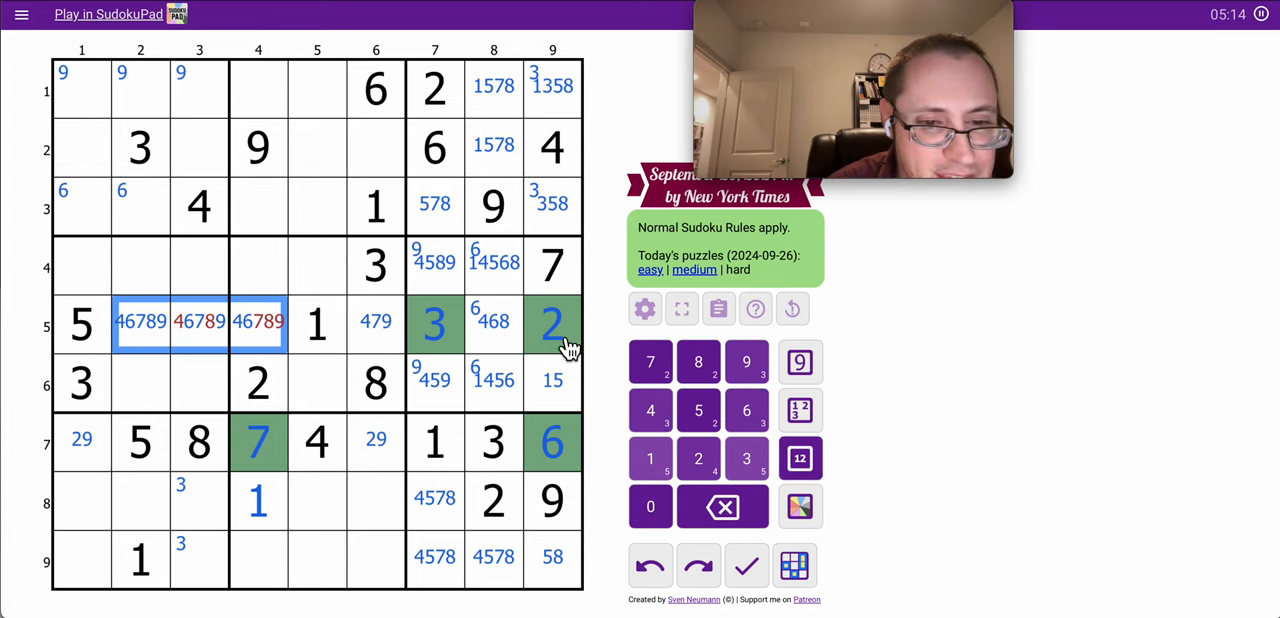
Trim r5c3 to 679 and r5c4 to 46; note 4679, 1679, 5679 in row 6
click(258, 322)
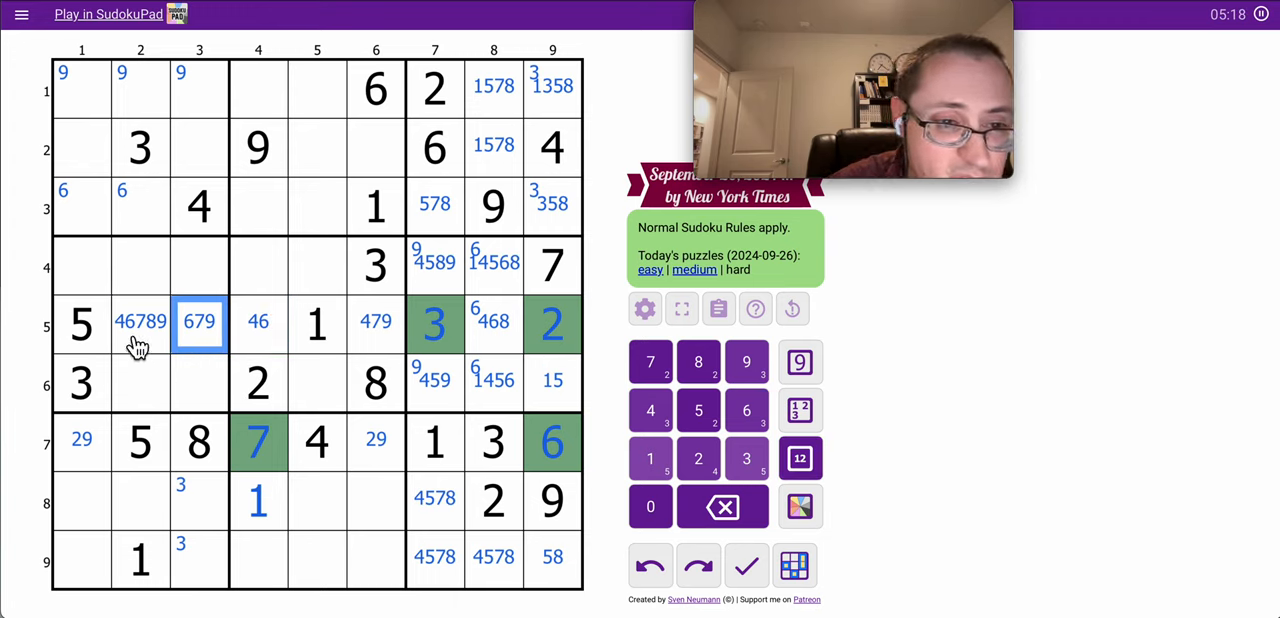
click(138, 322)
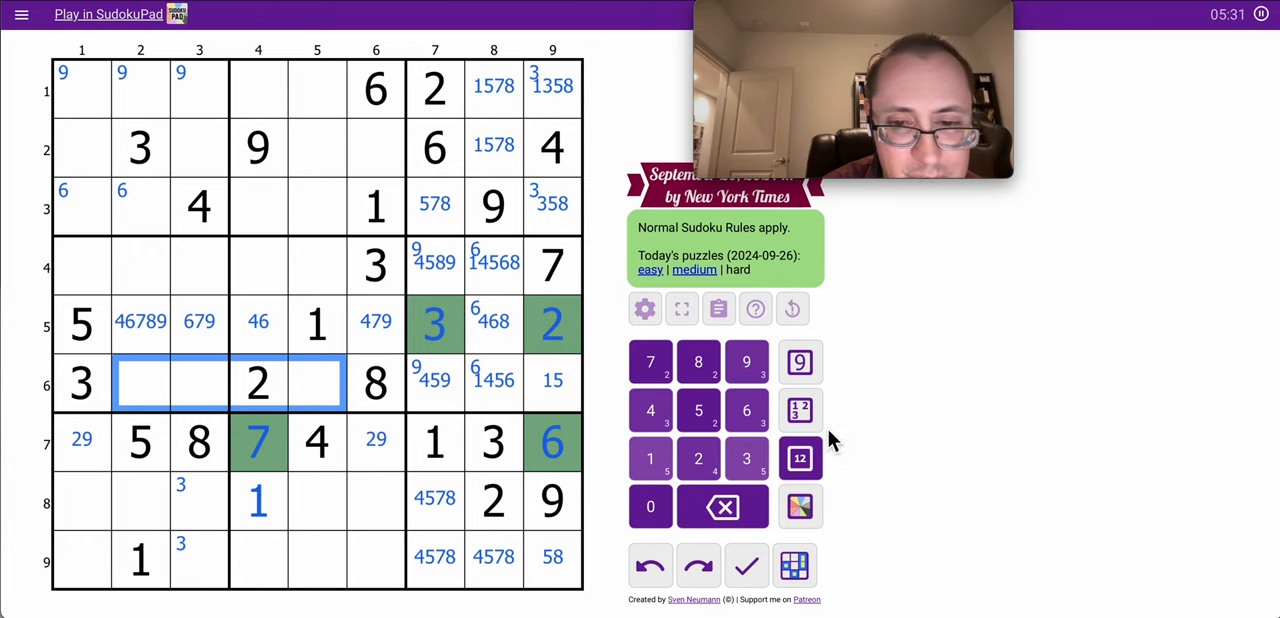
click(800, 458)
text(5679)
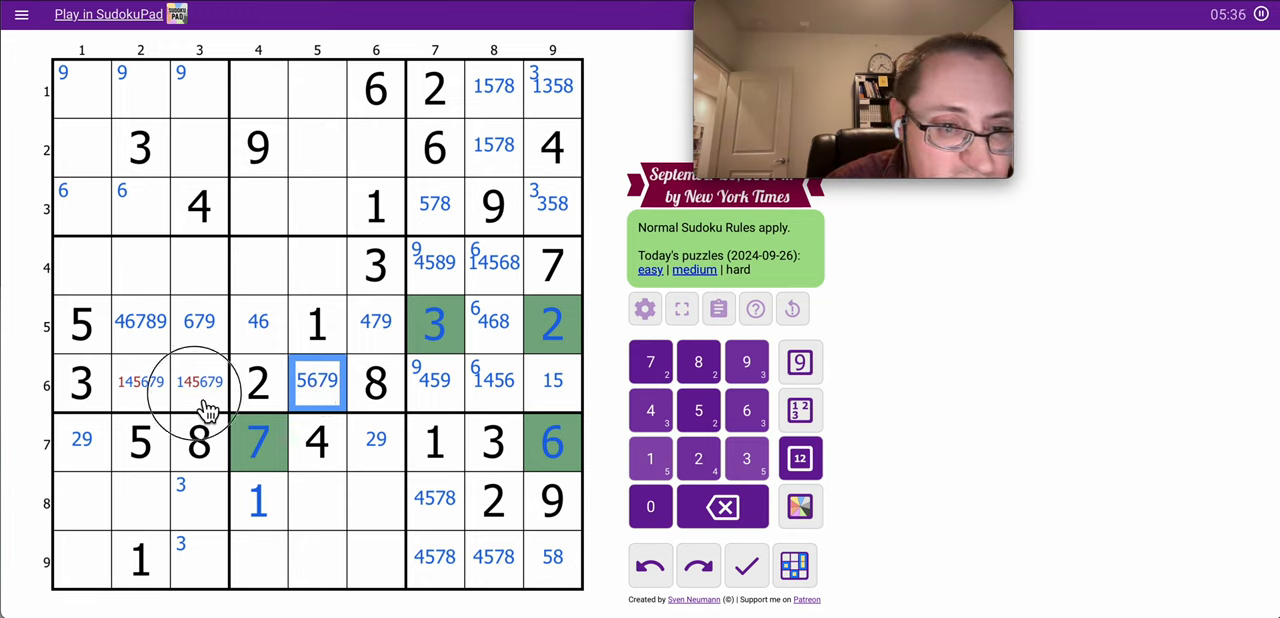
click(138, 383)
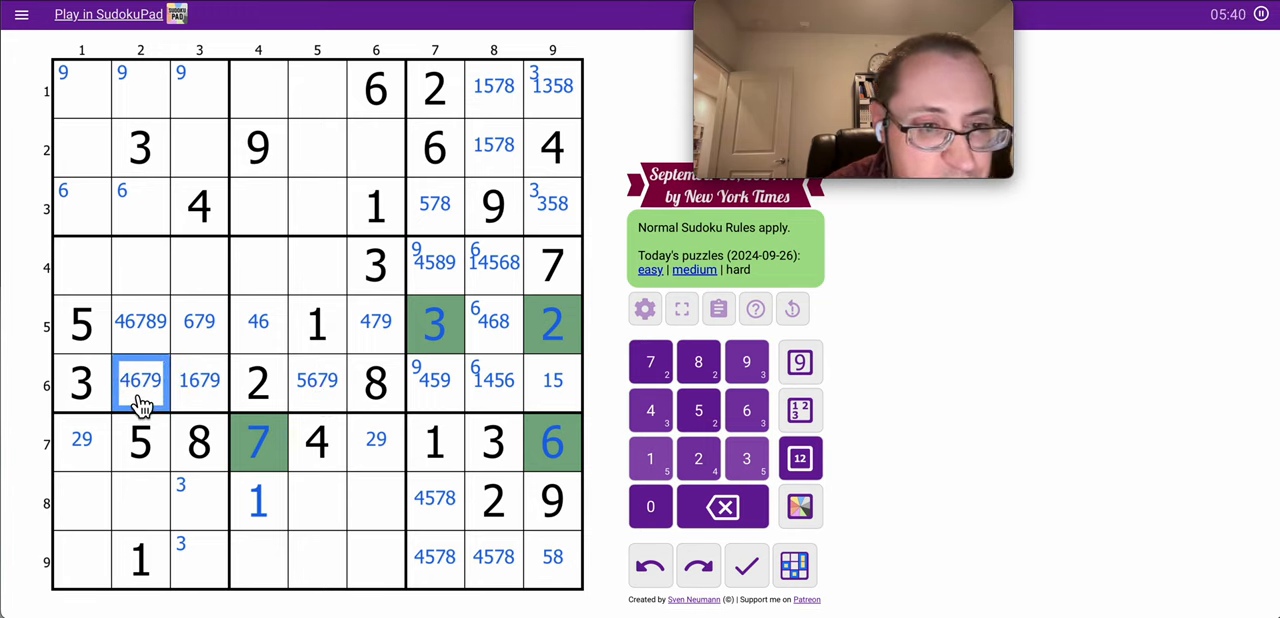
mouse_move(150, 415)
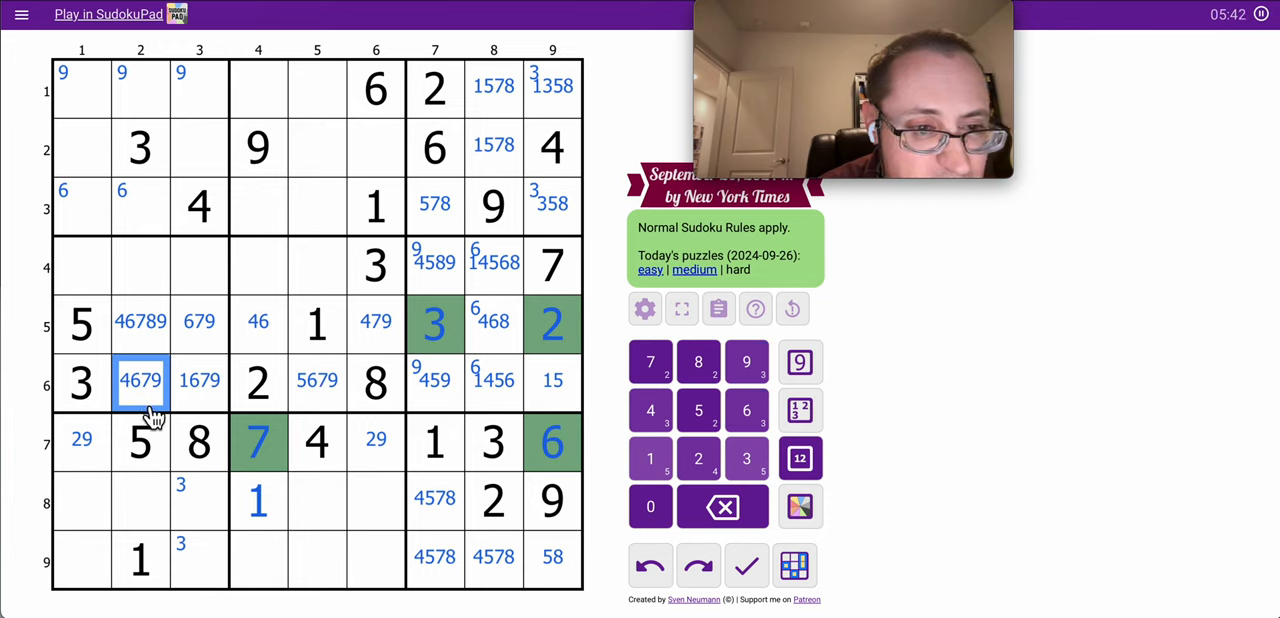
click(199, 321)
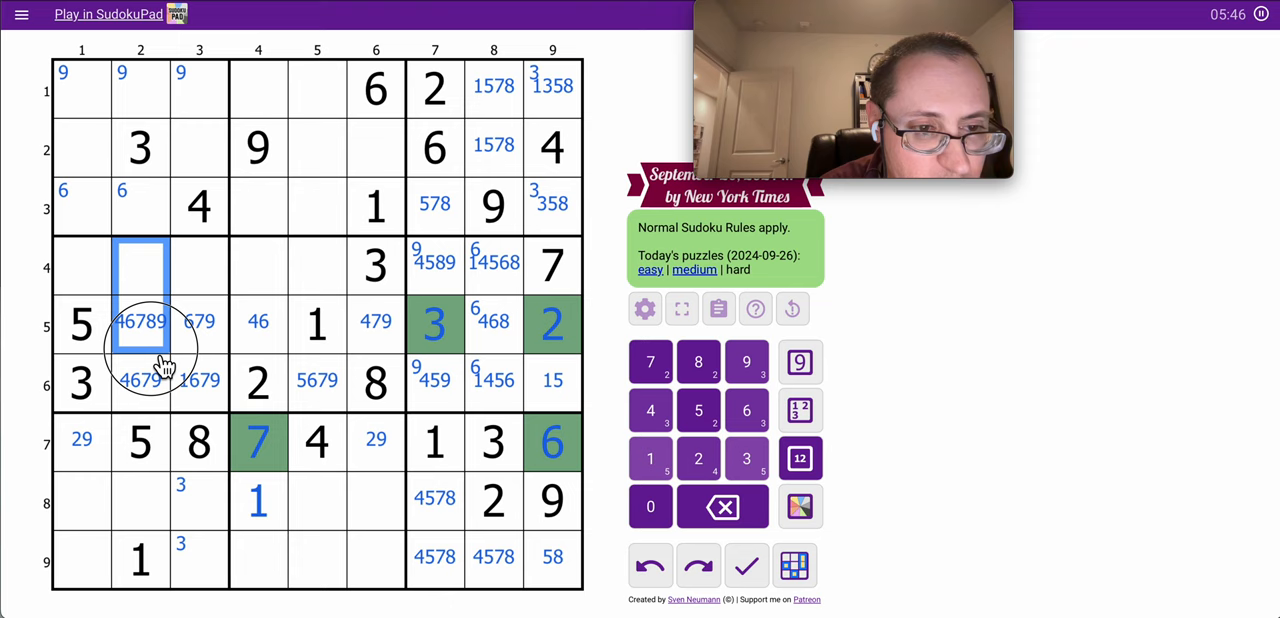
click(199, 322)
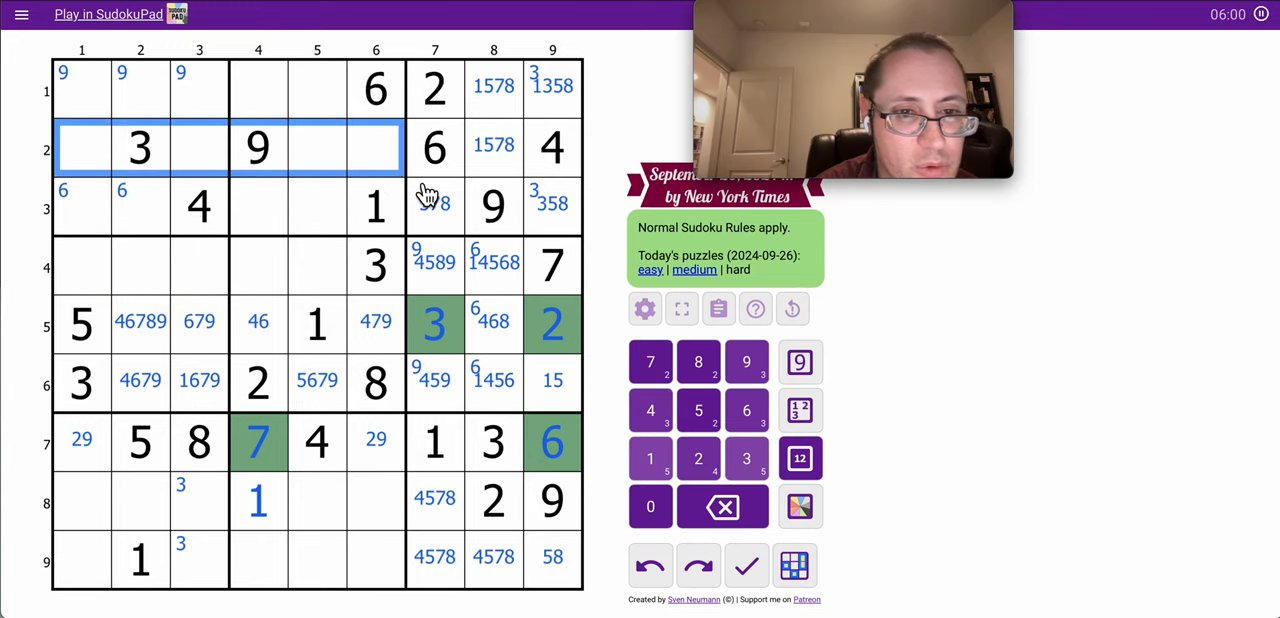
Narrow row 2 notes, centre-mark 358 and 23578 in r3c4 and r3c5, and enter 4 in r1c4
click(798, 458)
text(257)
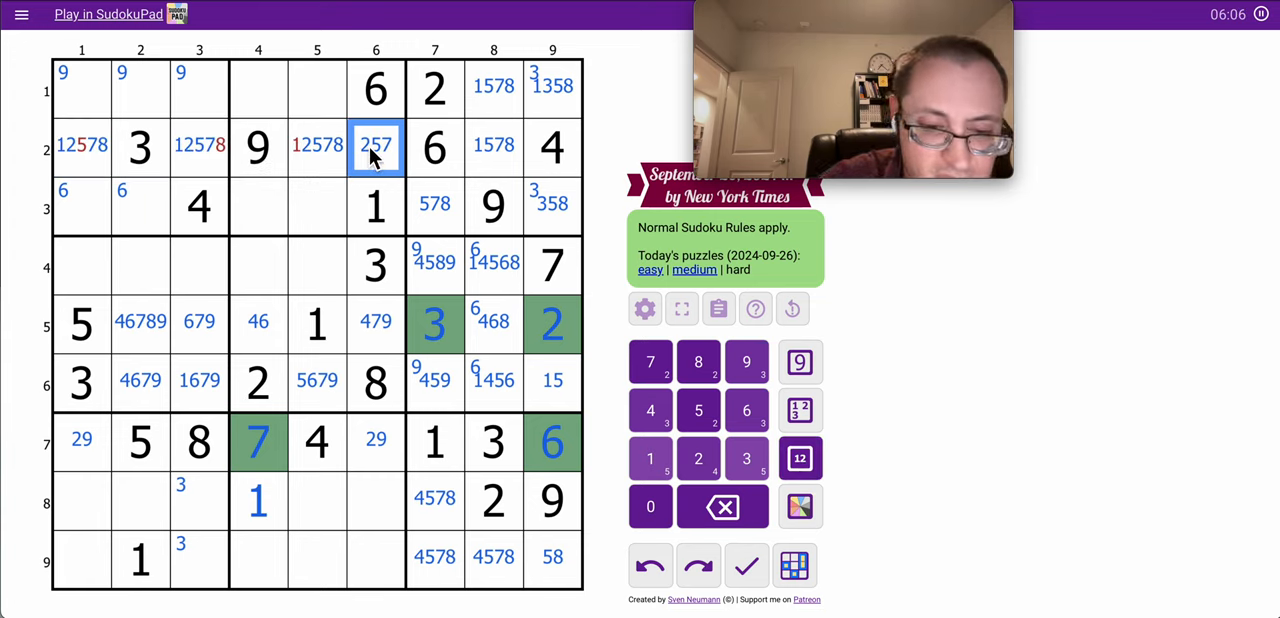
click(317, 147)
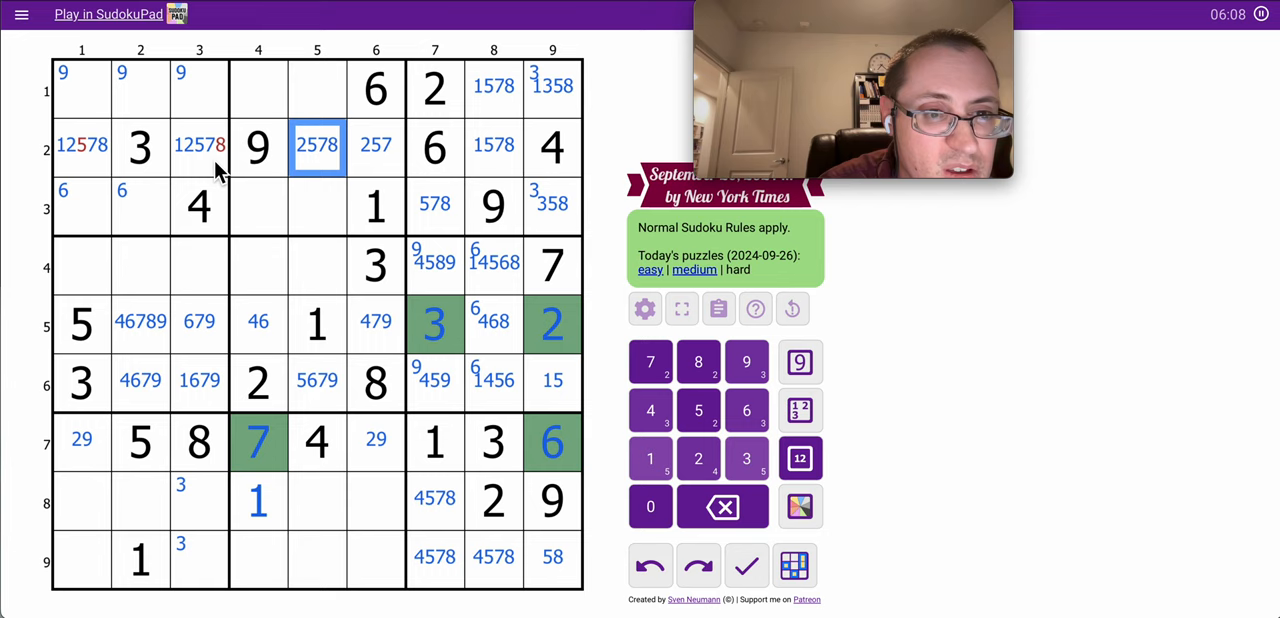
click(80, 145)
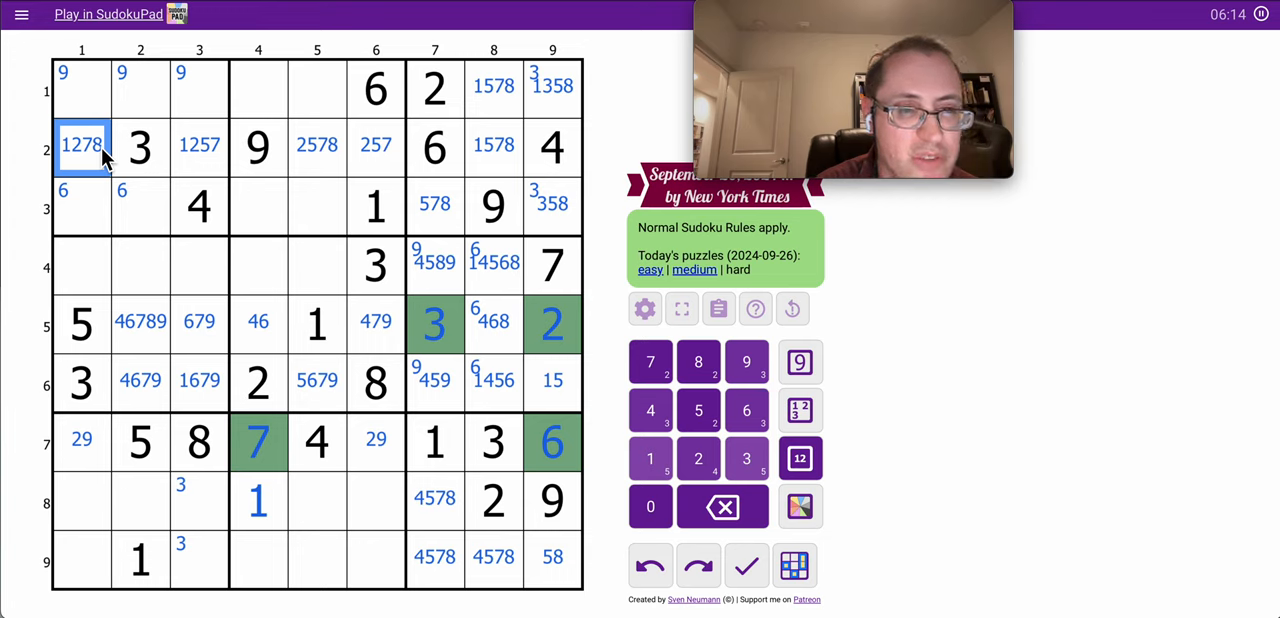
click(316, 205)
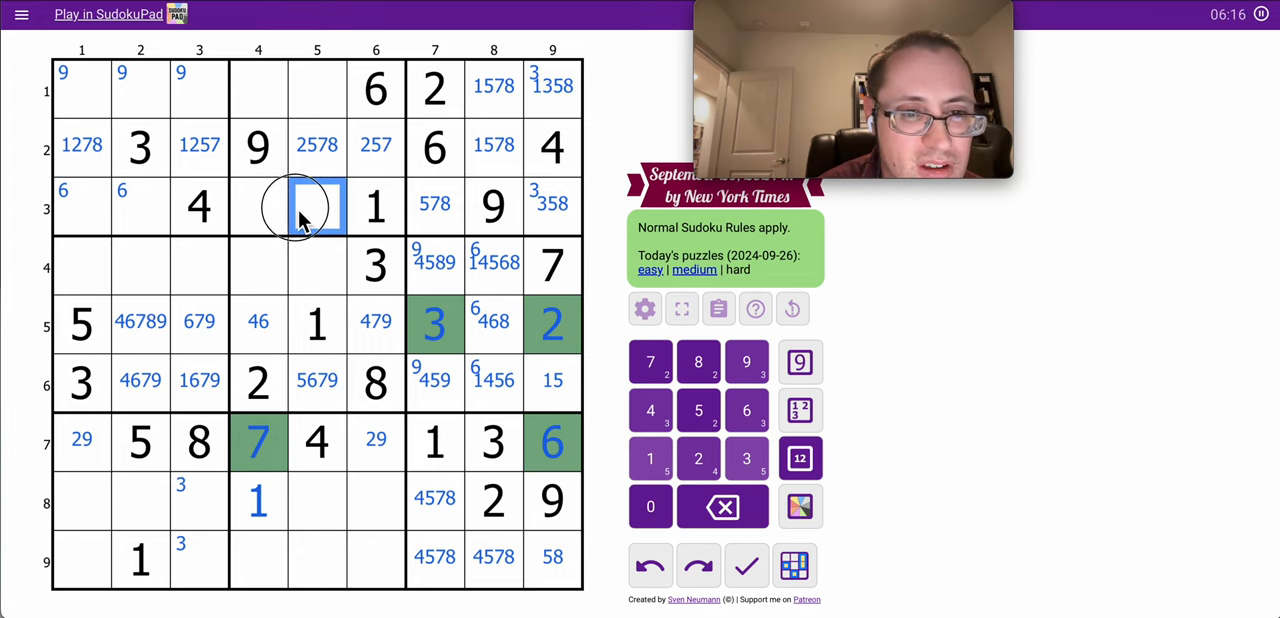
click(258, 205)
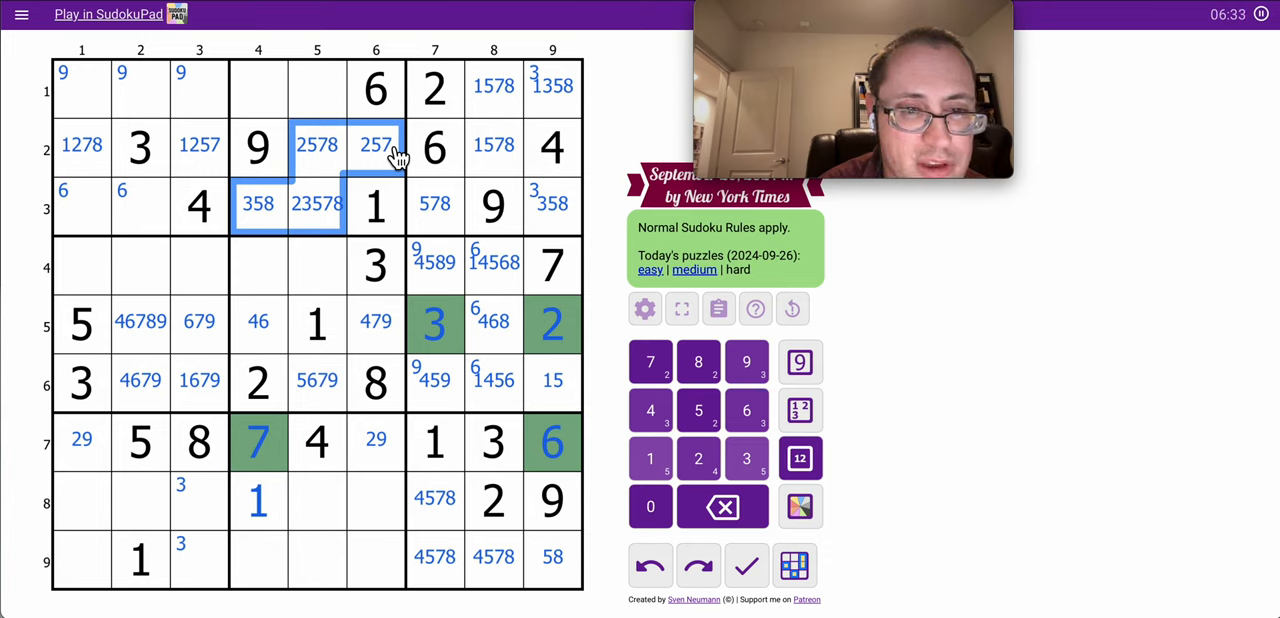
mouse_move(355, 215)
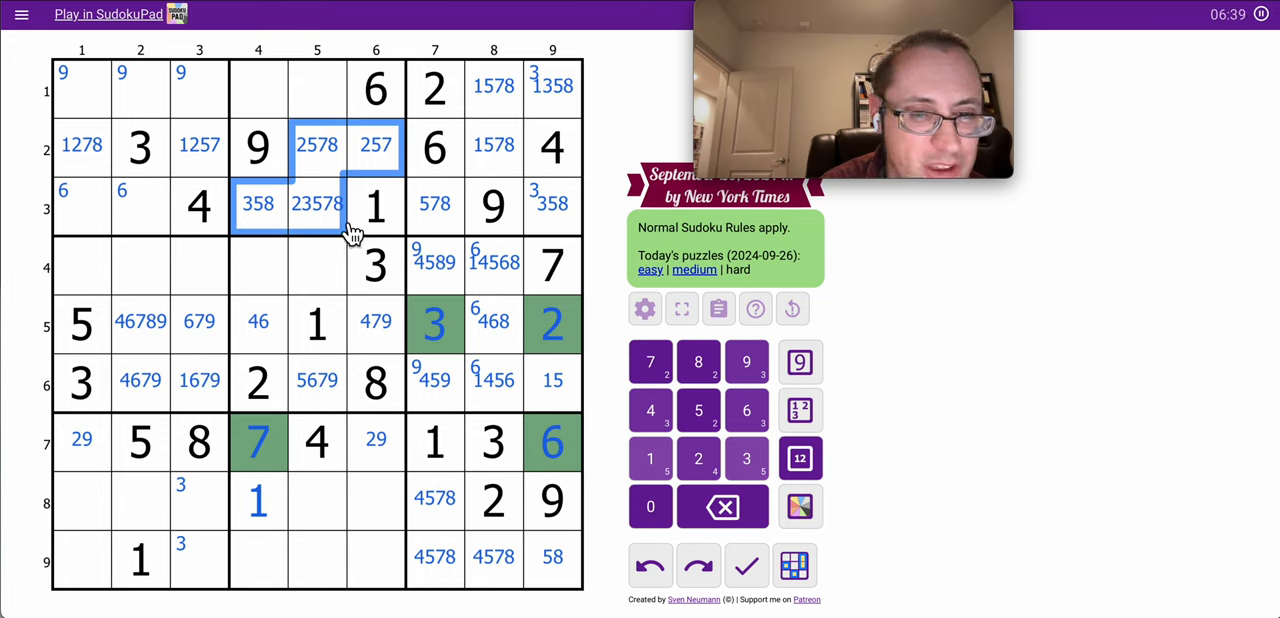
click(552, 147)
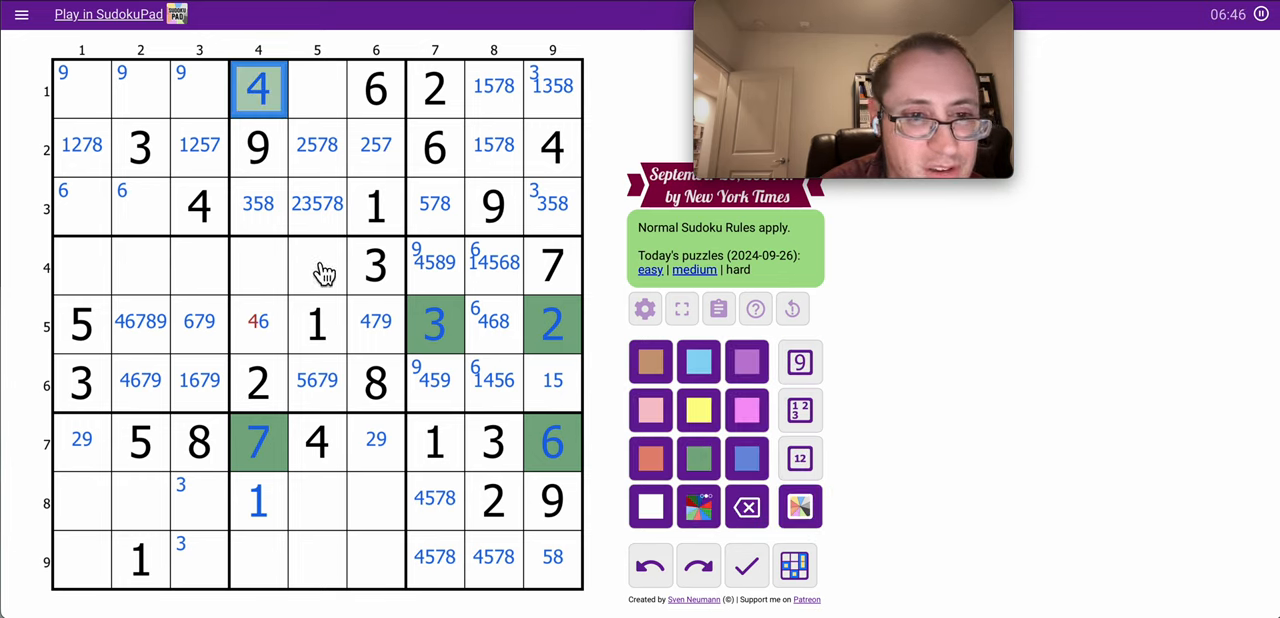
Shade r1c4's 4 green, enter 6 in r5c4 and 4 in r5c6, and note 3578 in r1c5
click(552, 146)
text(6)
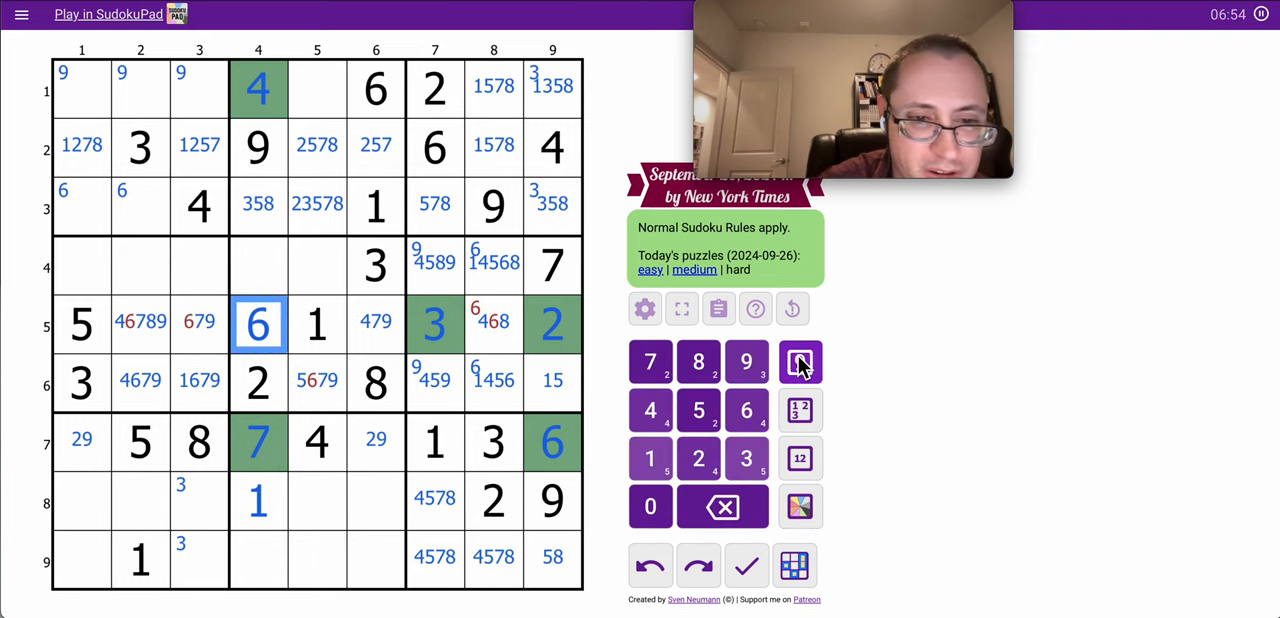
click(493, 322)
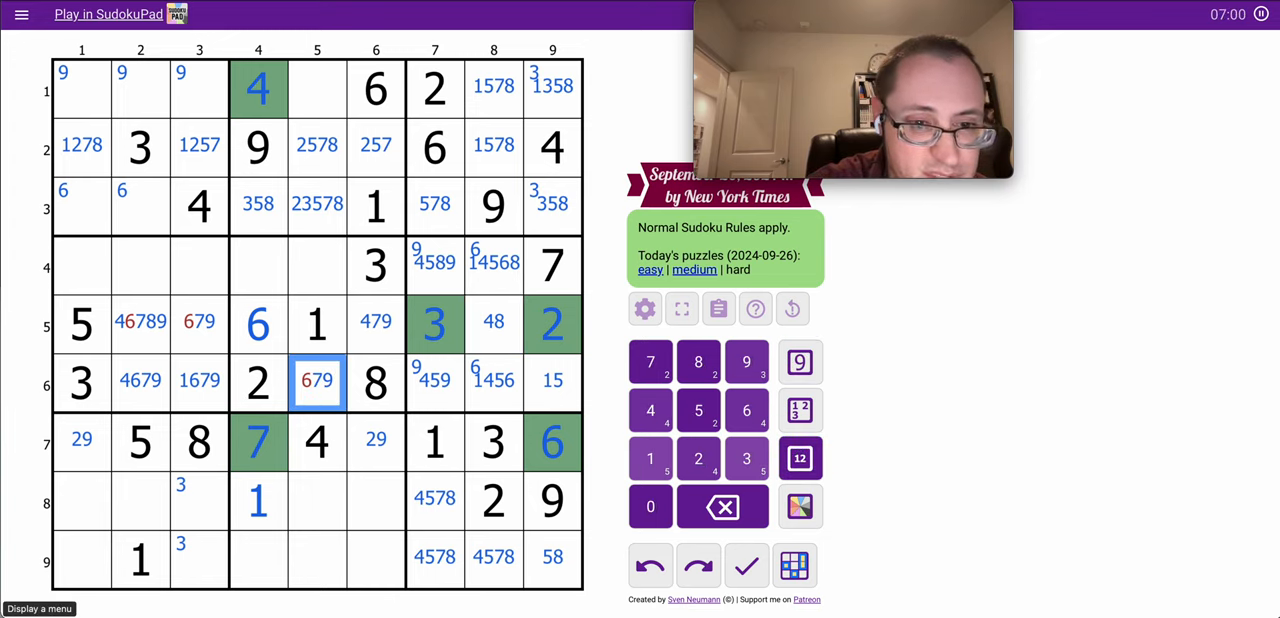
click(698, 410)
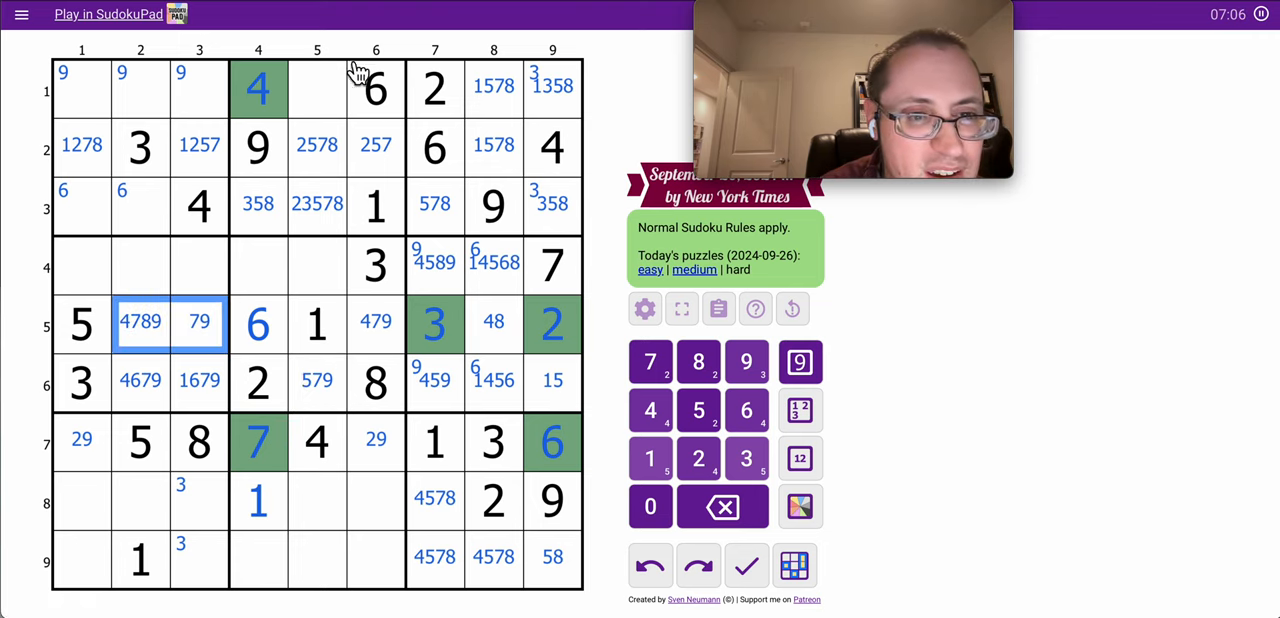
click(317, 88)
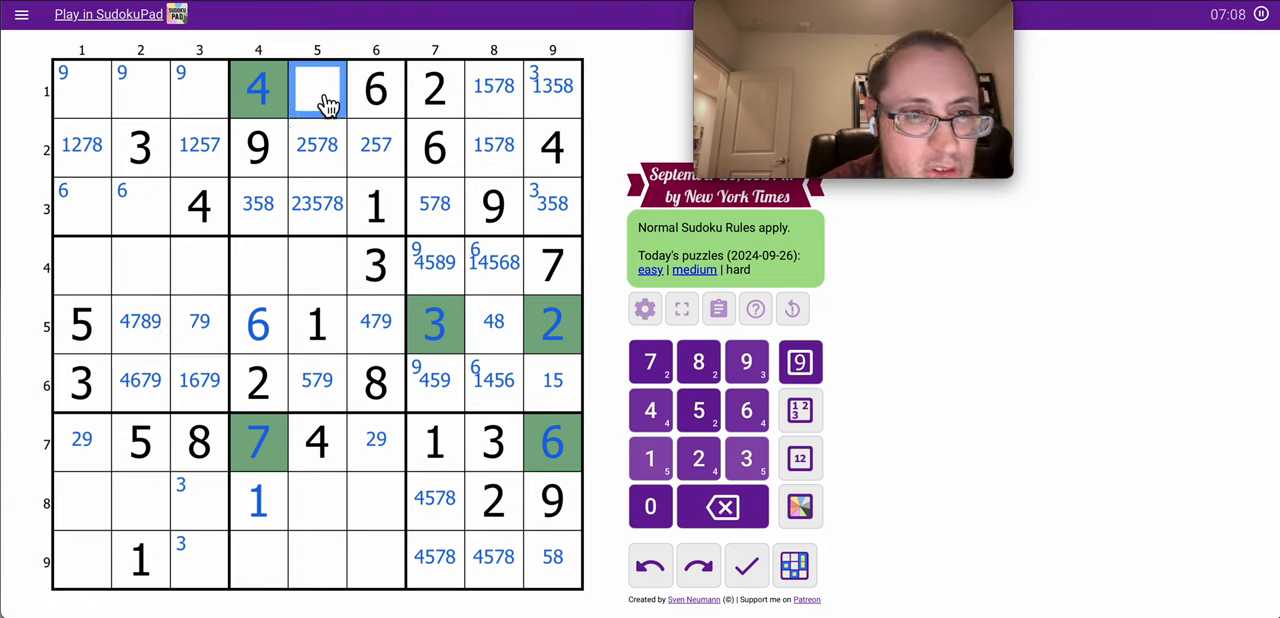
click(798, 458)
text(3578)
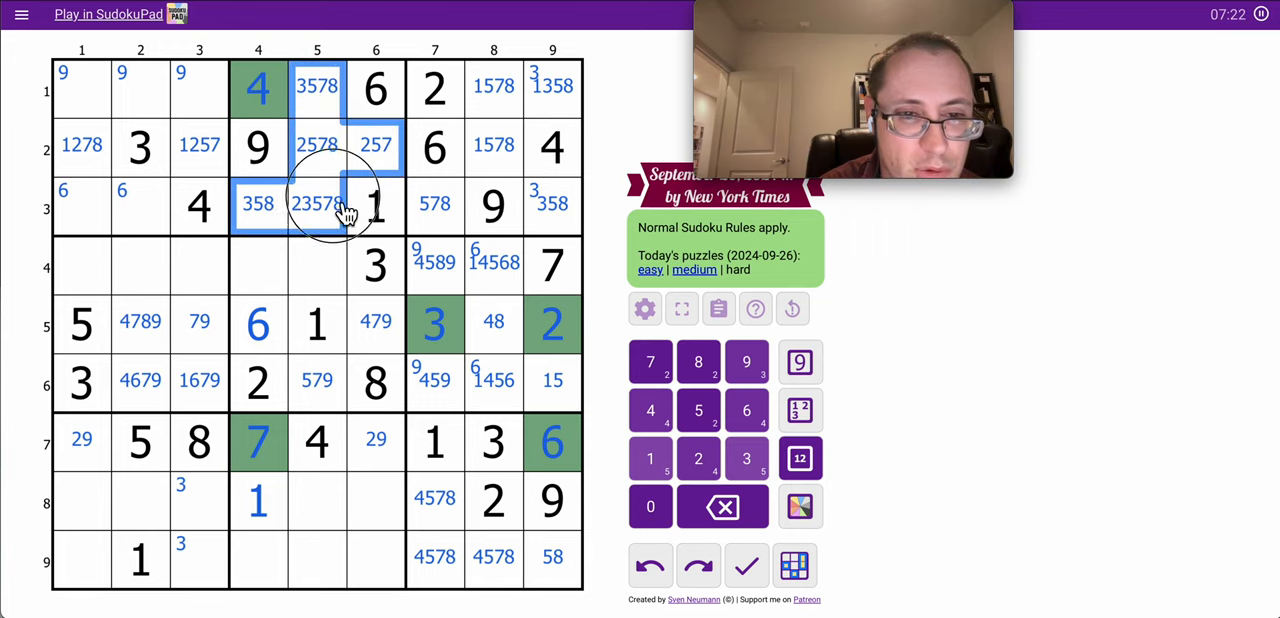
click(262, 88)
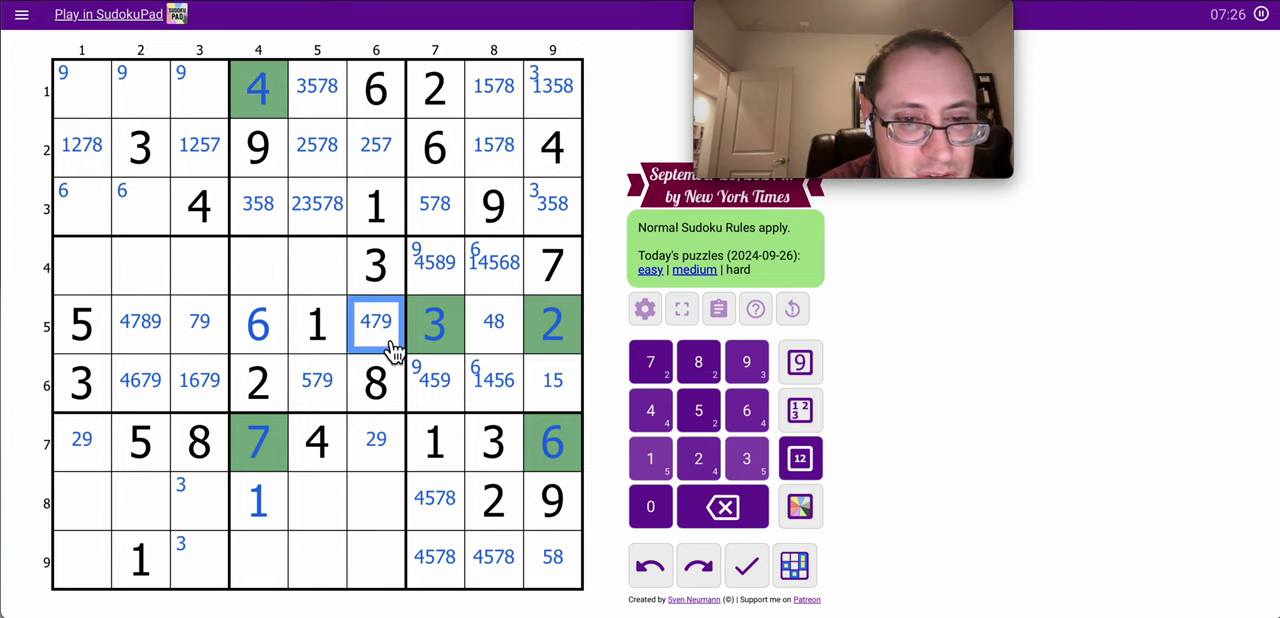
click(650, 410)
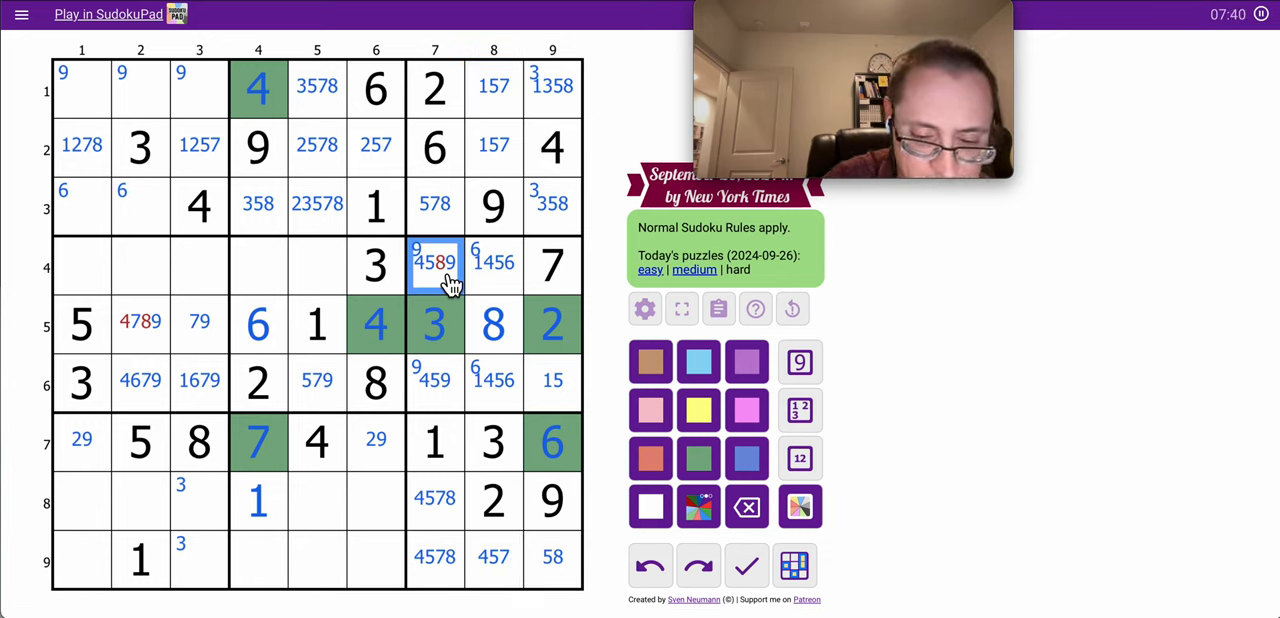
Place 4 in r5c6, 8 in r5c8, 7 in r6c5 and 9 in r6c7
click(140, 321)
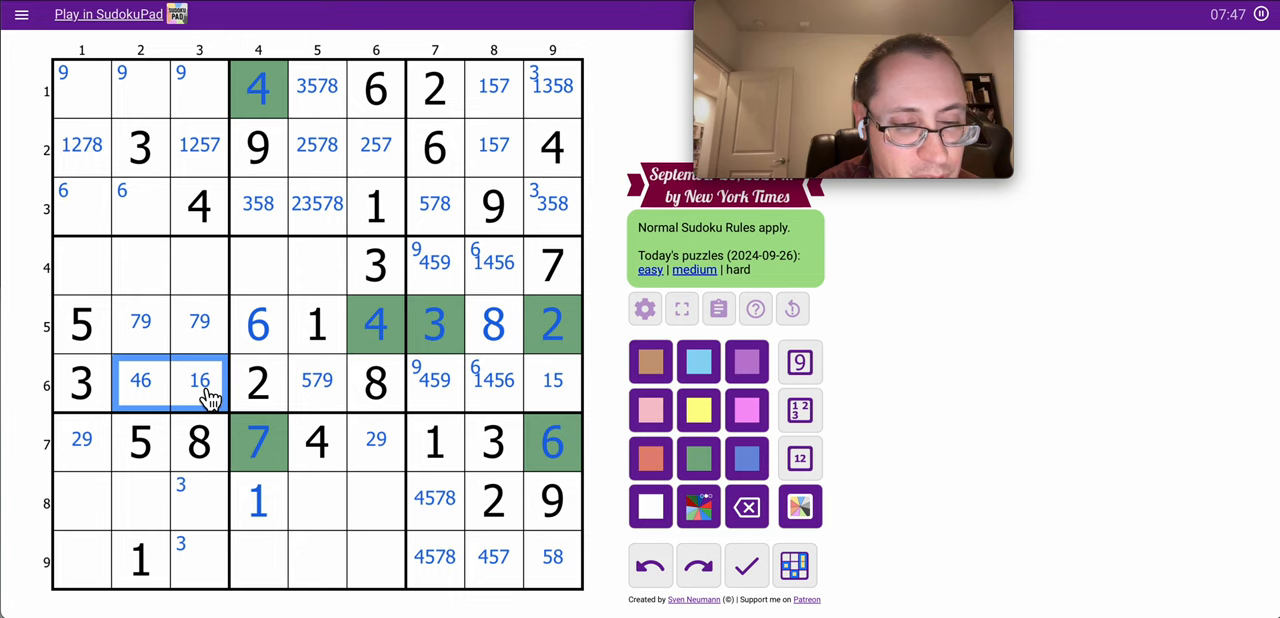
mouse_move(172, 387)
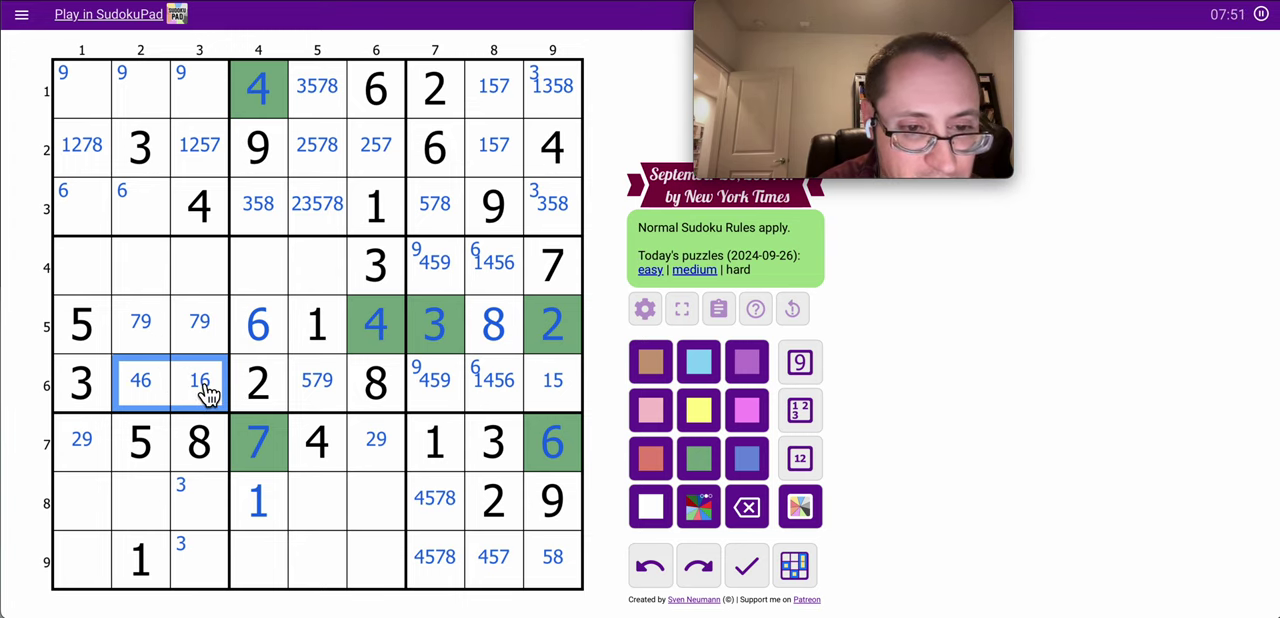
click(552, 264)
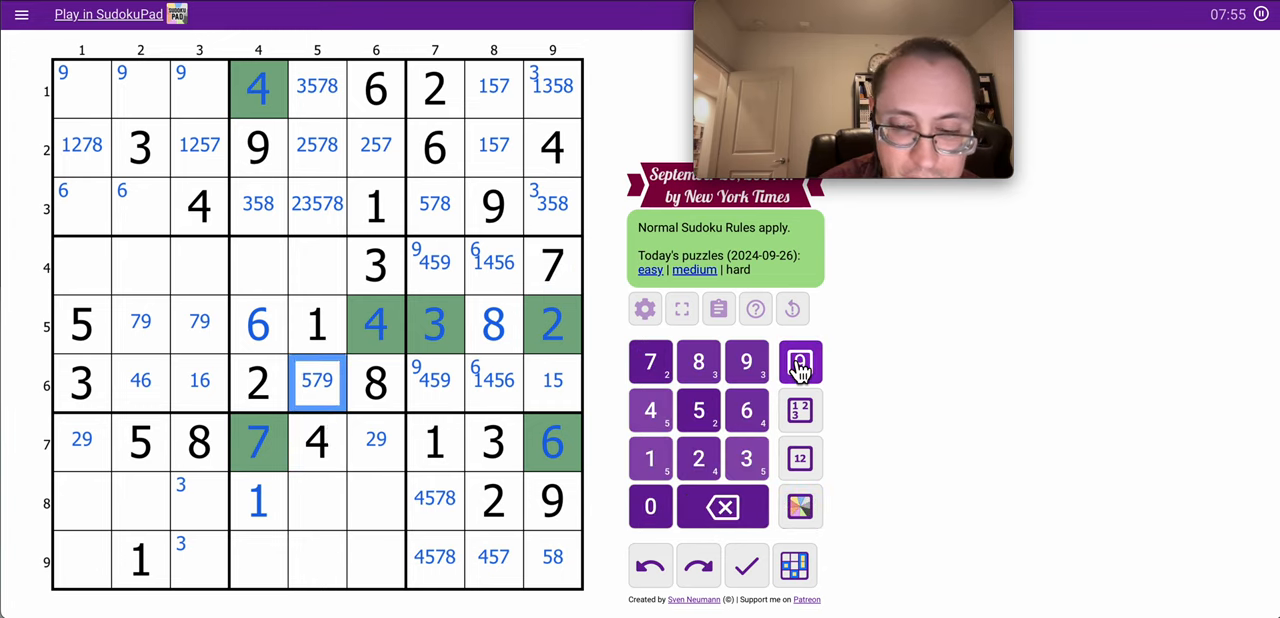
click(799, 361)
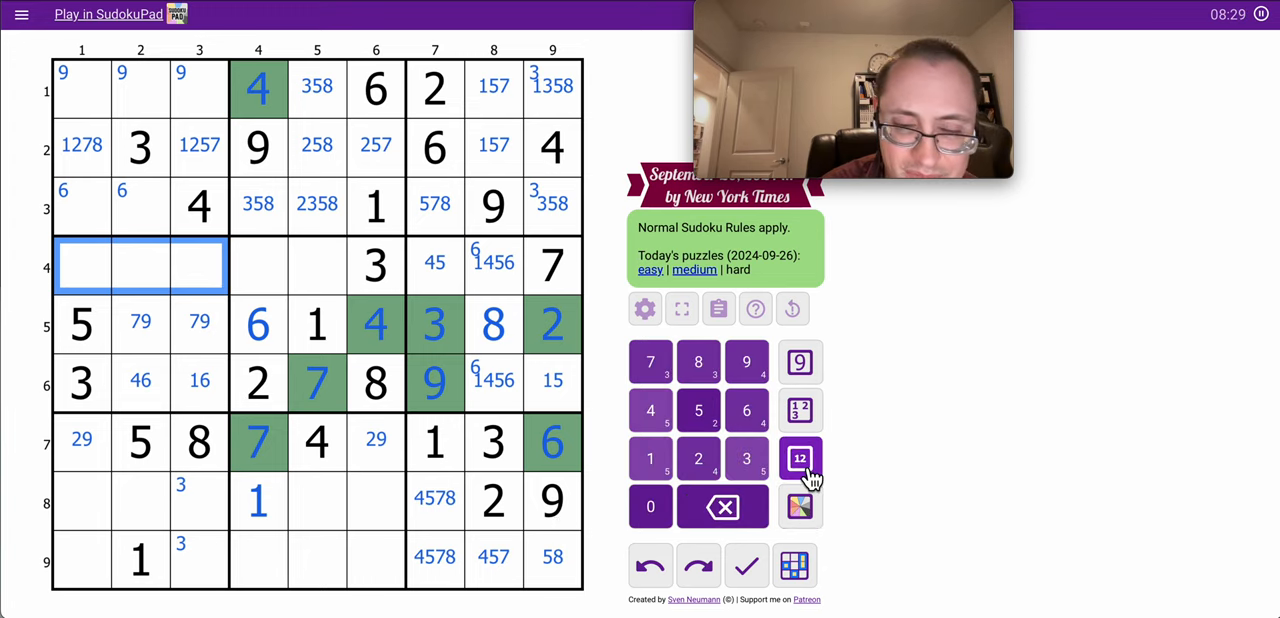
click(650, 459)
text(2468)
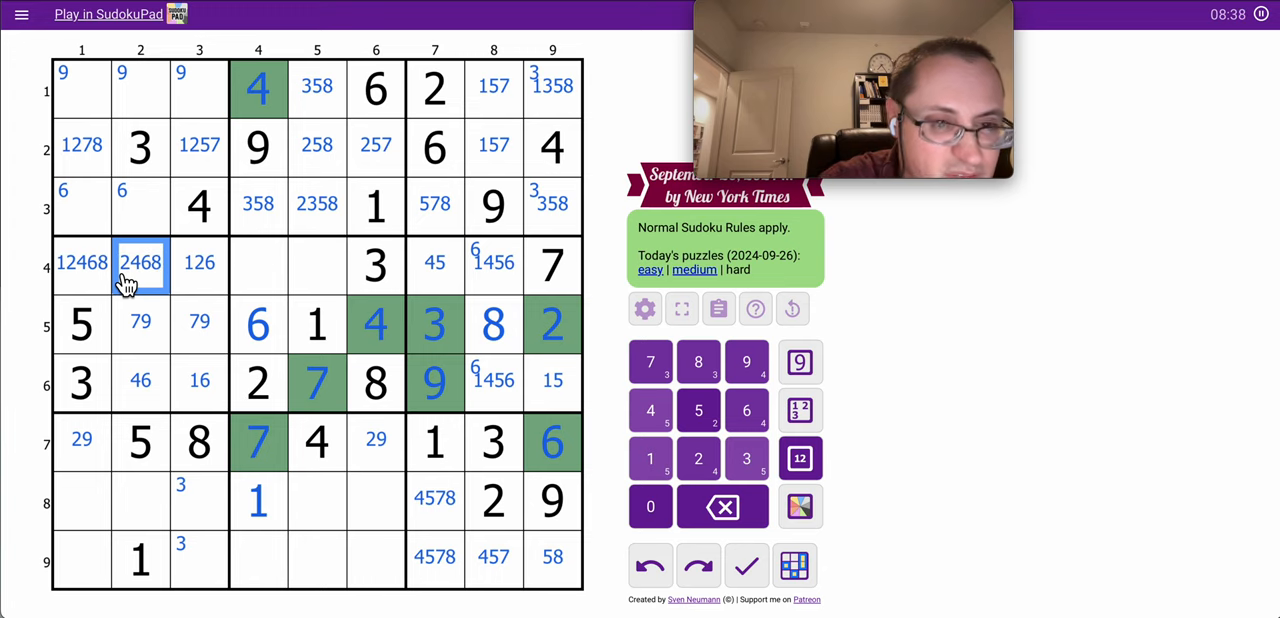
mouse_move(180, 287)
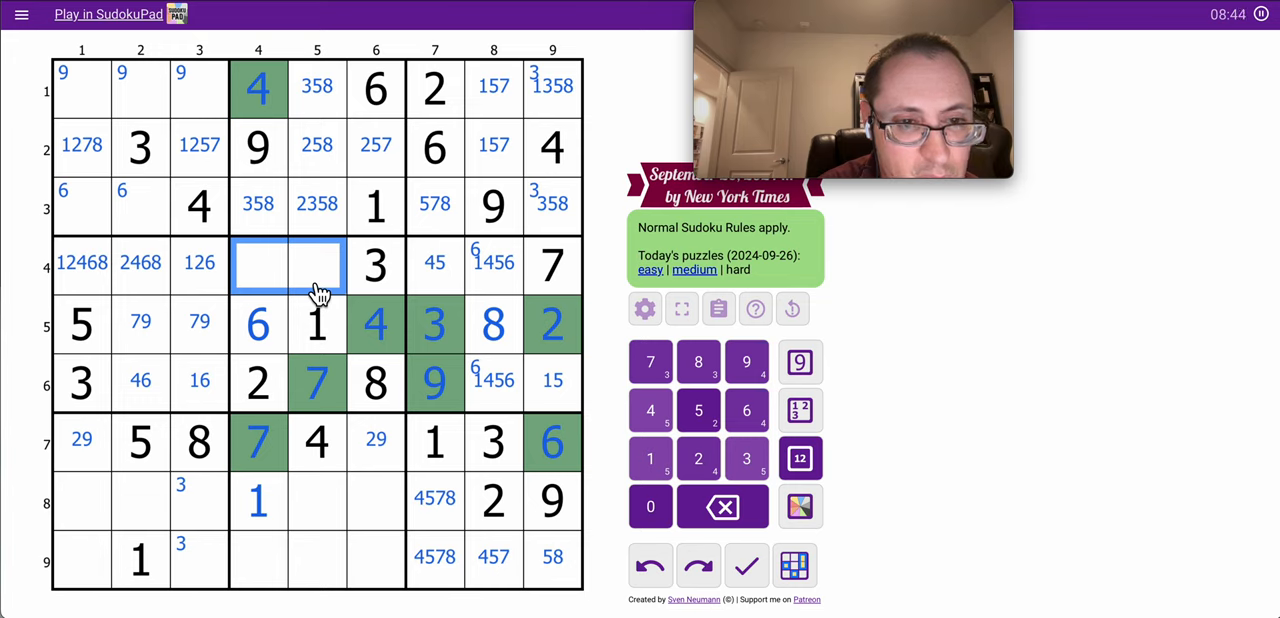
mouse_move(283, 273)
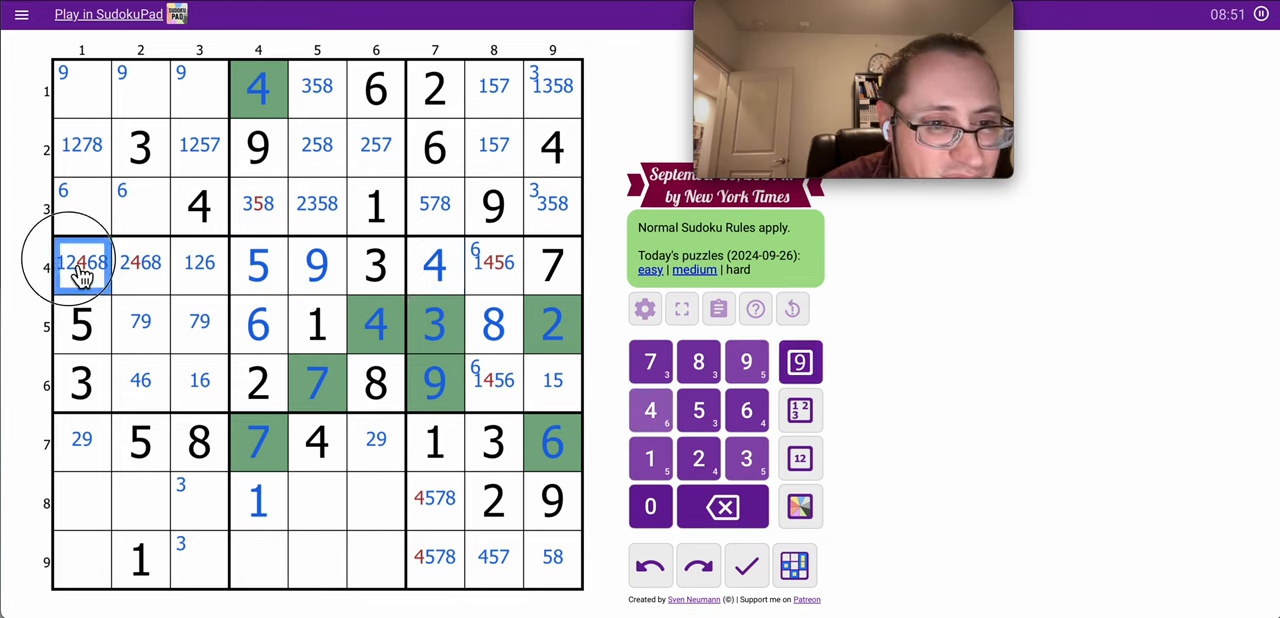
Place 5, 9, 4 in row 4 and 7 in r2c6; shade three box-6 cells light green
click(140, 262)
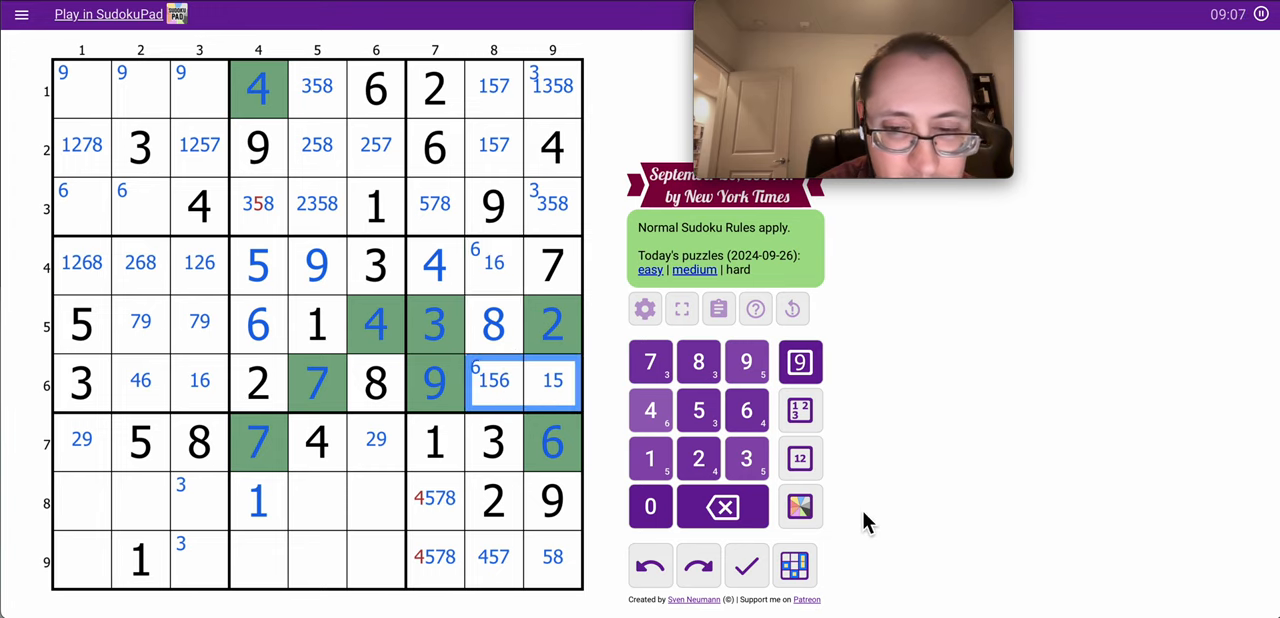
click(800, 507)
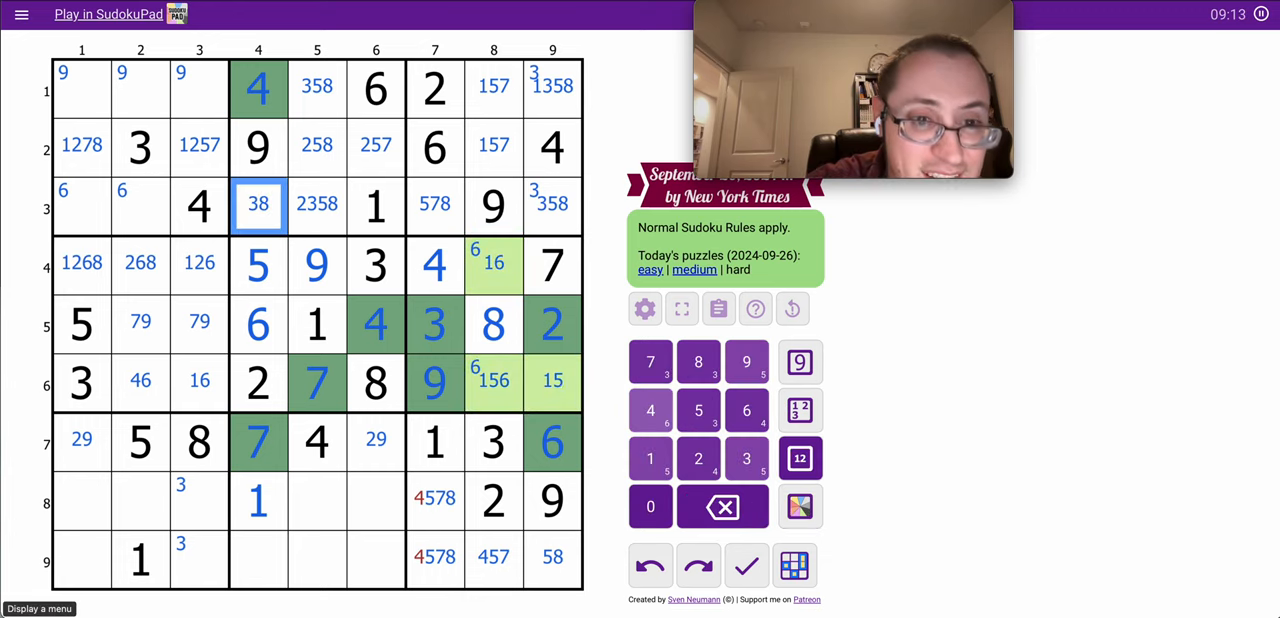
click(799, 506)
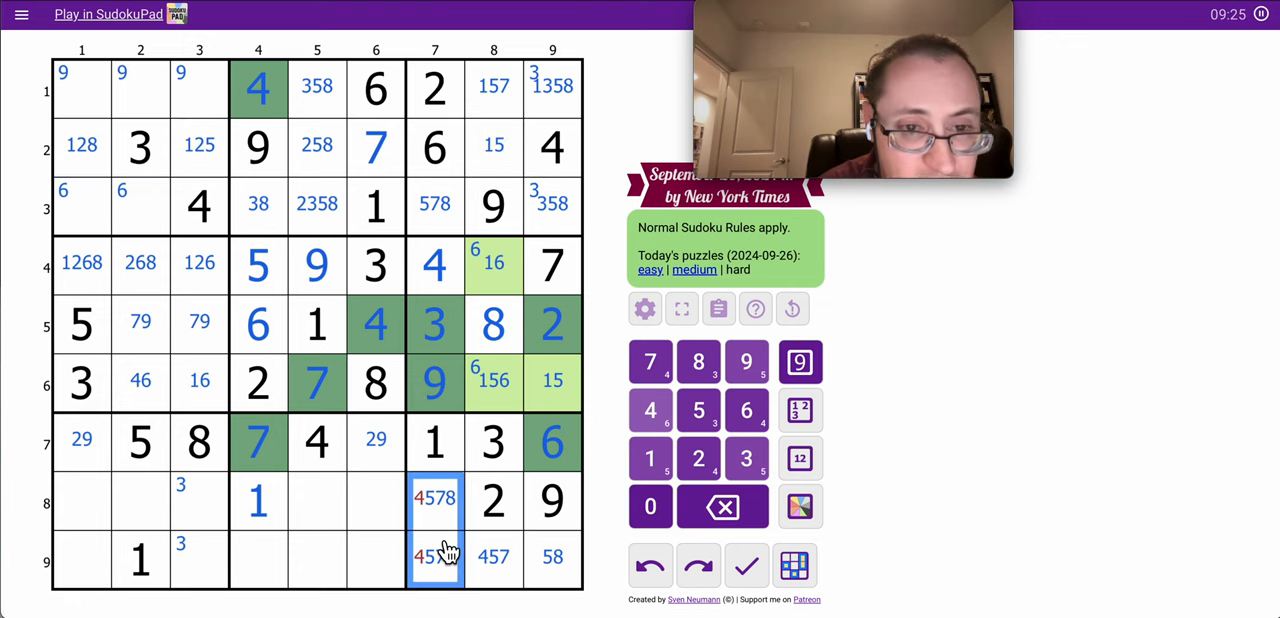
Shade r3c7, r8c7, r9c7 pink and r2c8 orange; place 7 in r1c8 and 4 in r9c8
click(799, 507)
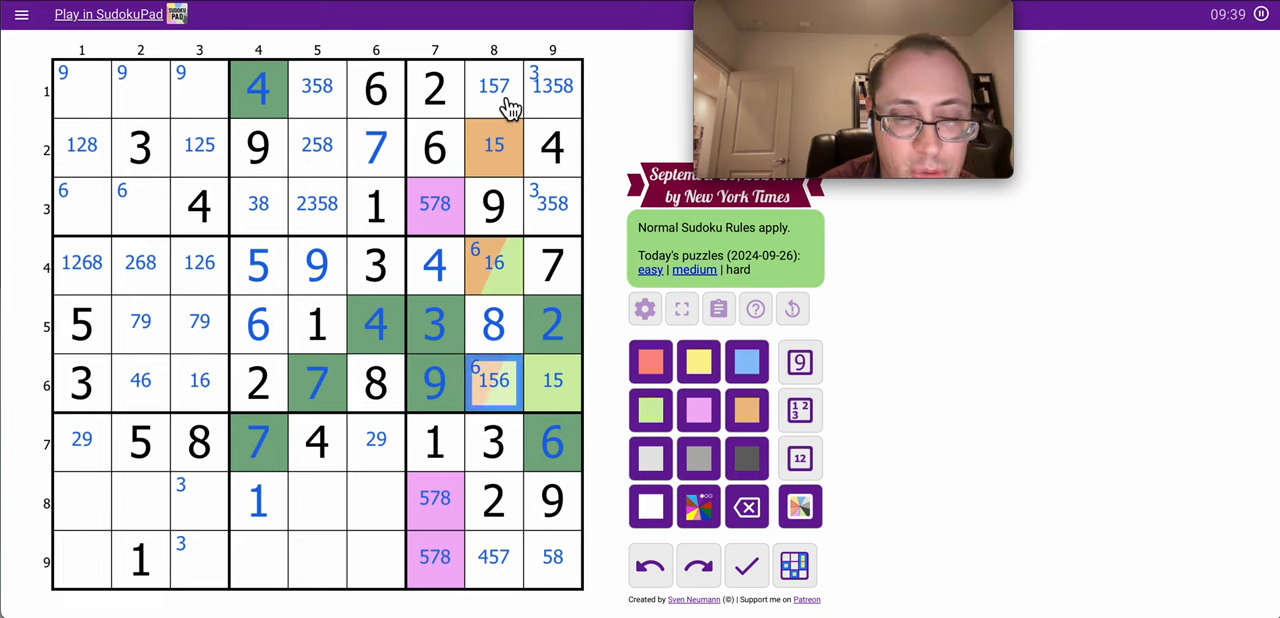
click(493, 557)
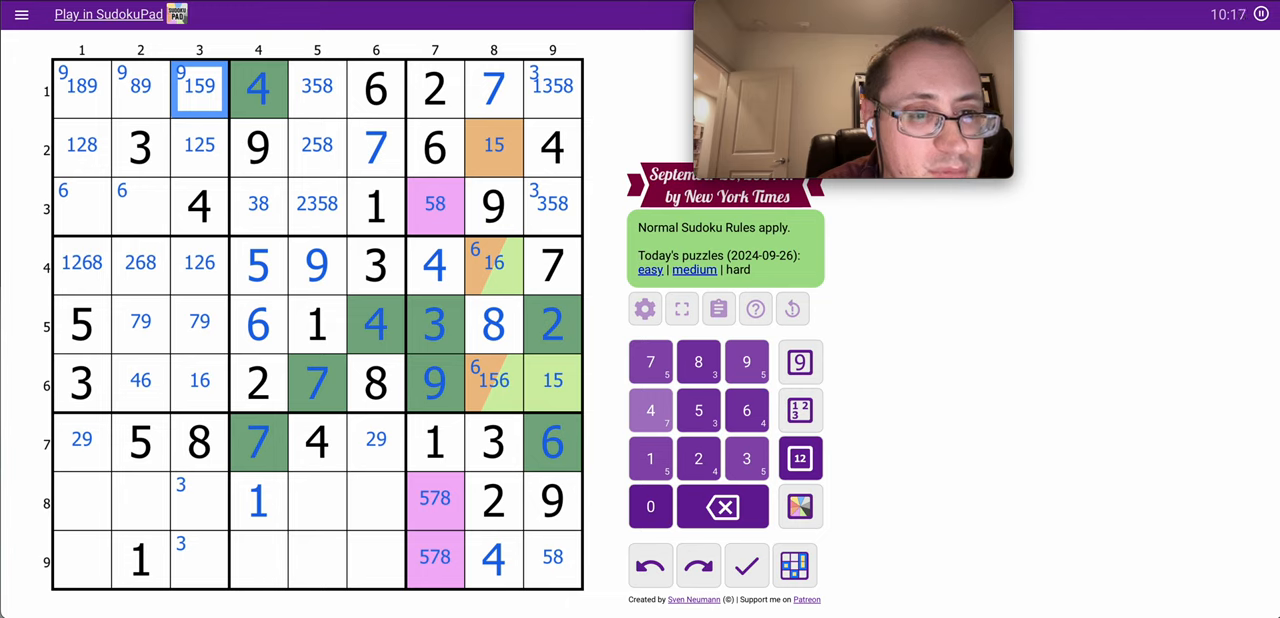
mouse_move(98, 212)
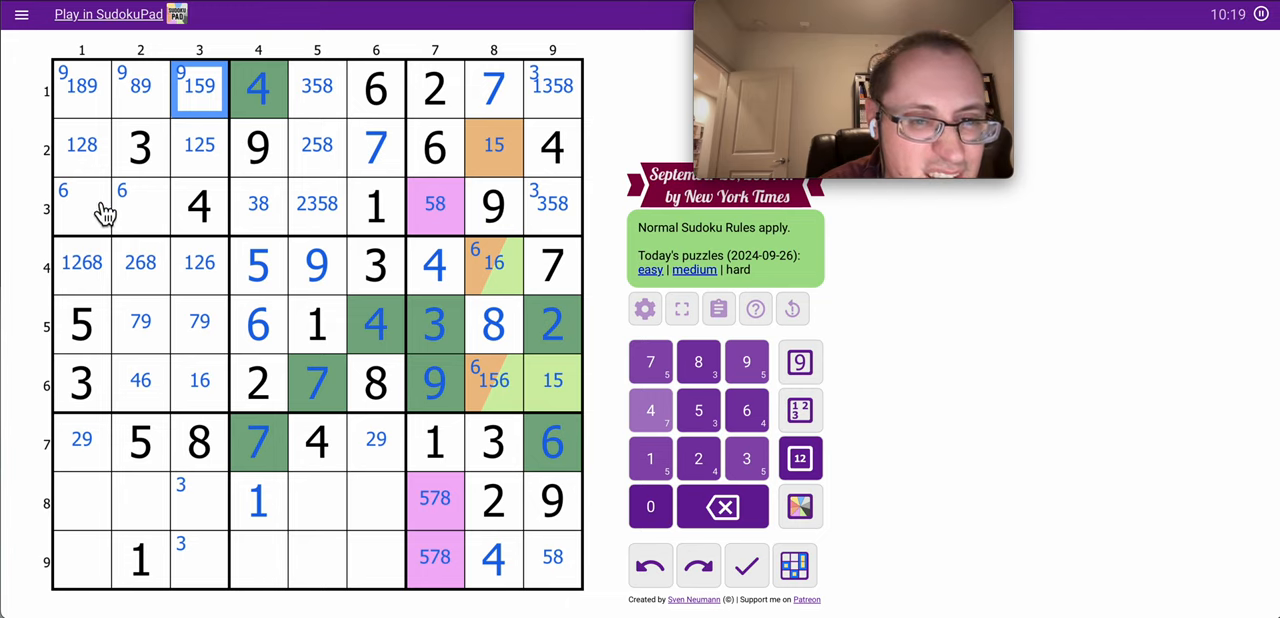
Place 2 in r3c5, note centre candidates 3568 and 38 in rows 8–9, then 5 in r8c6
click(140, 205)
text(7)
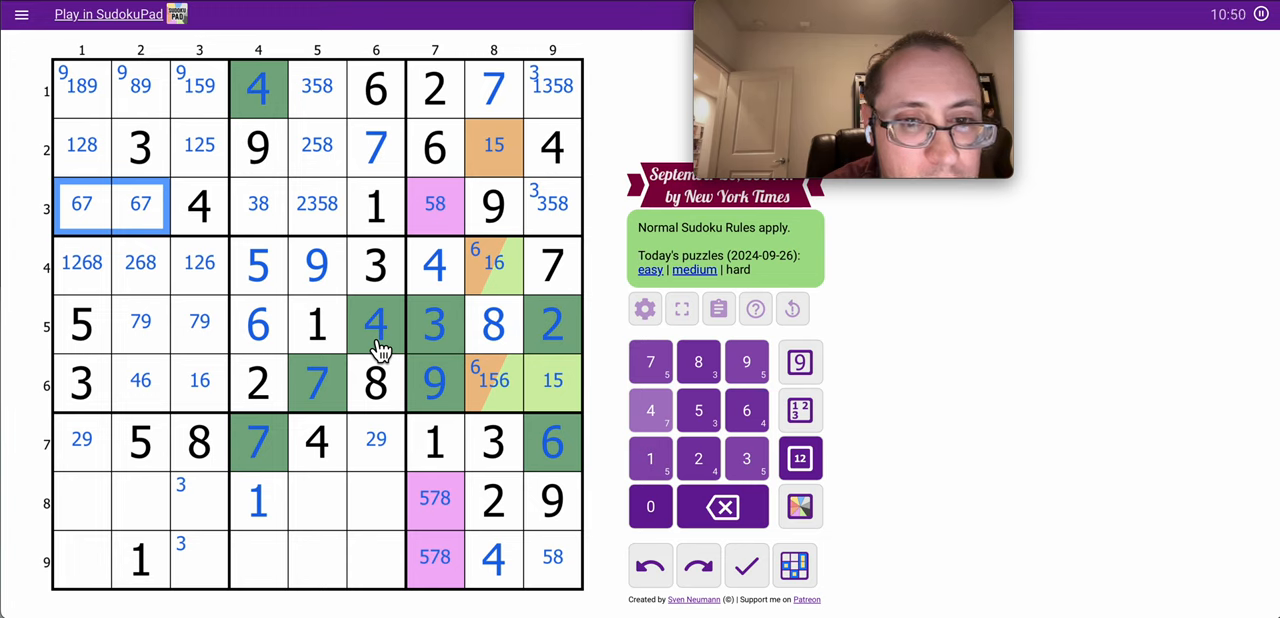
click(493, 205)
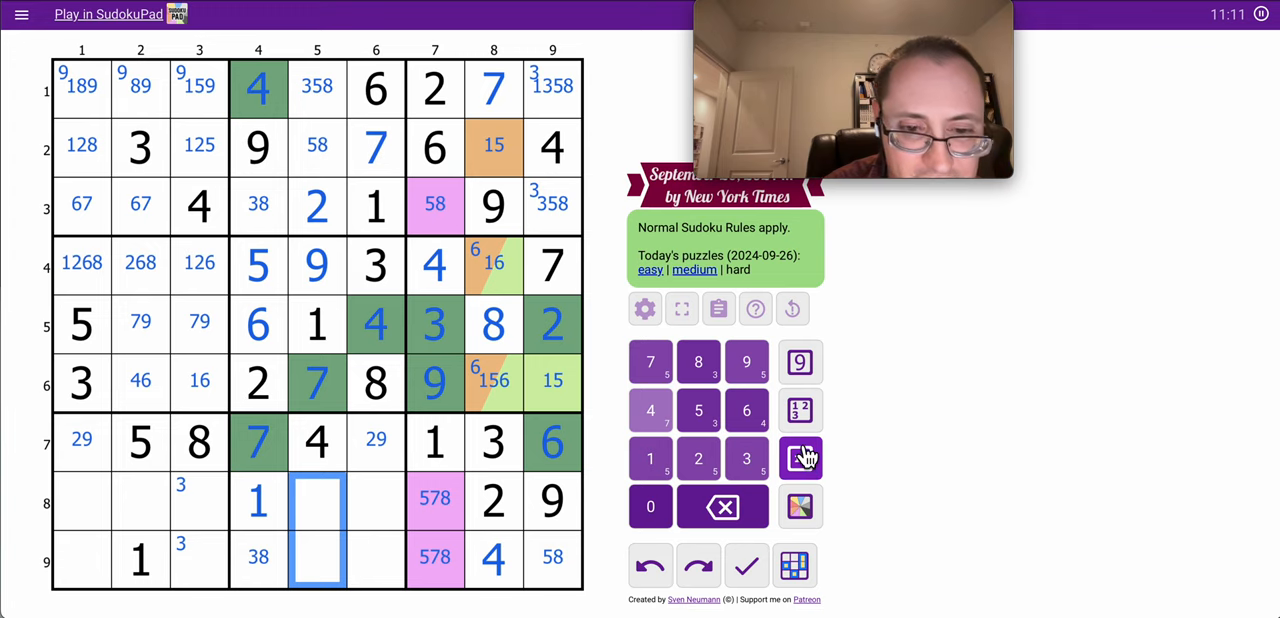
click(798, 458)
text(3568)
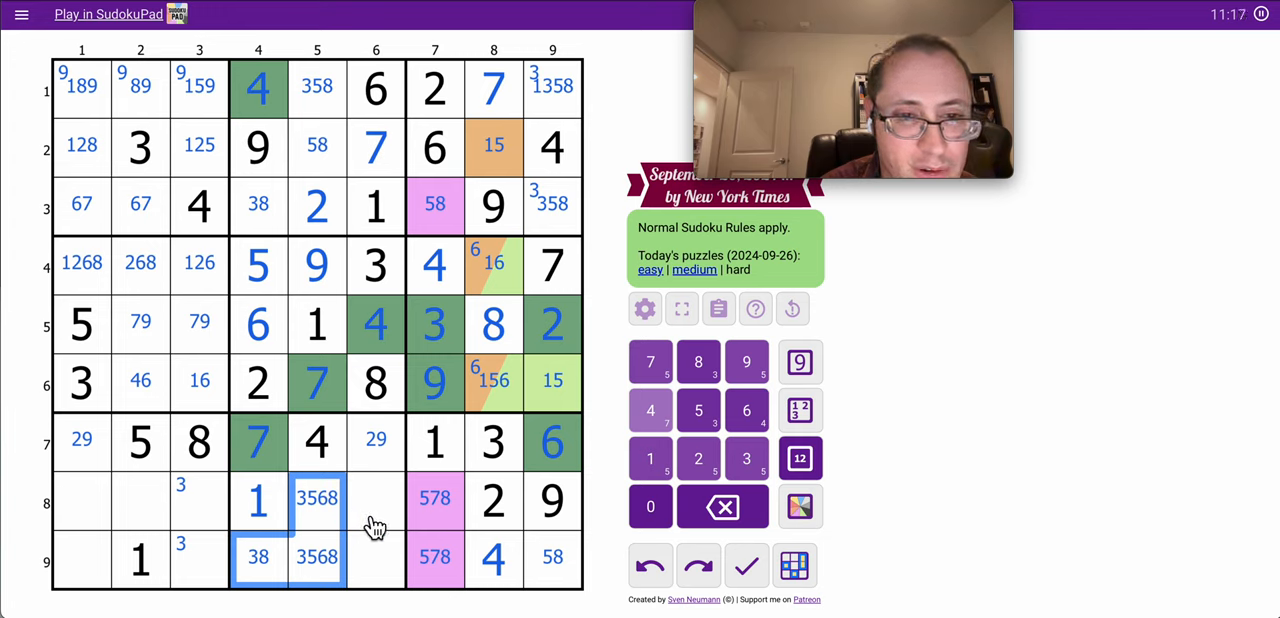
click(375, 498)
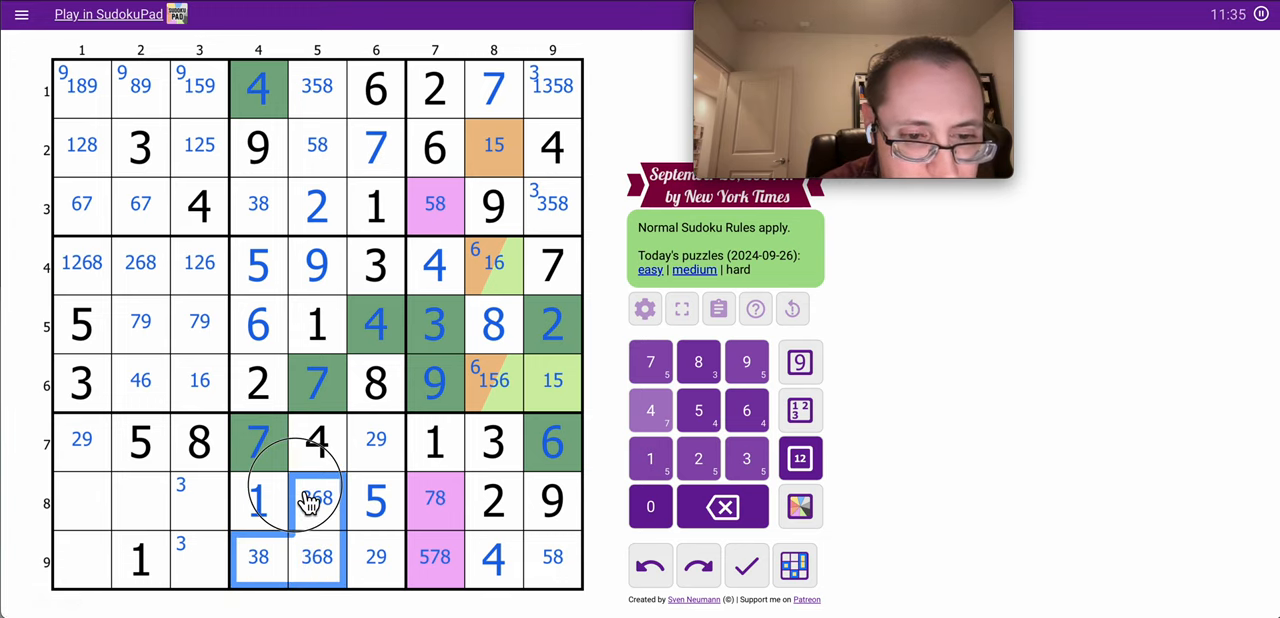
Note 467 in row 8, shade r8c5/r9c4/r9c5 red and column-2 cells yellow, place 8, 9, 7
click(799, 506)
text(467)
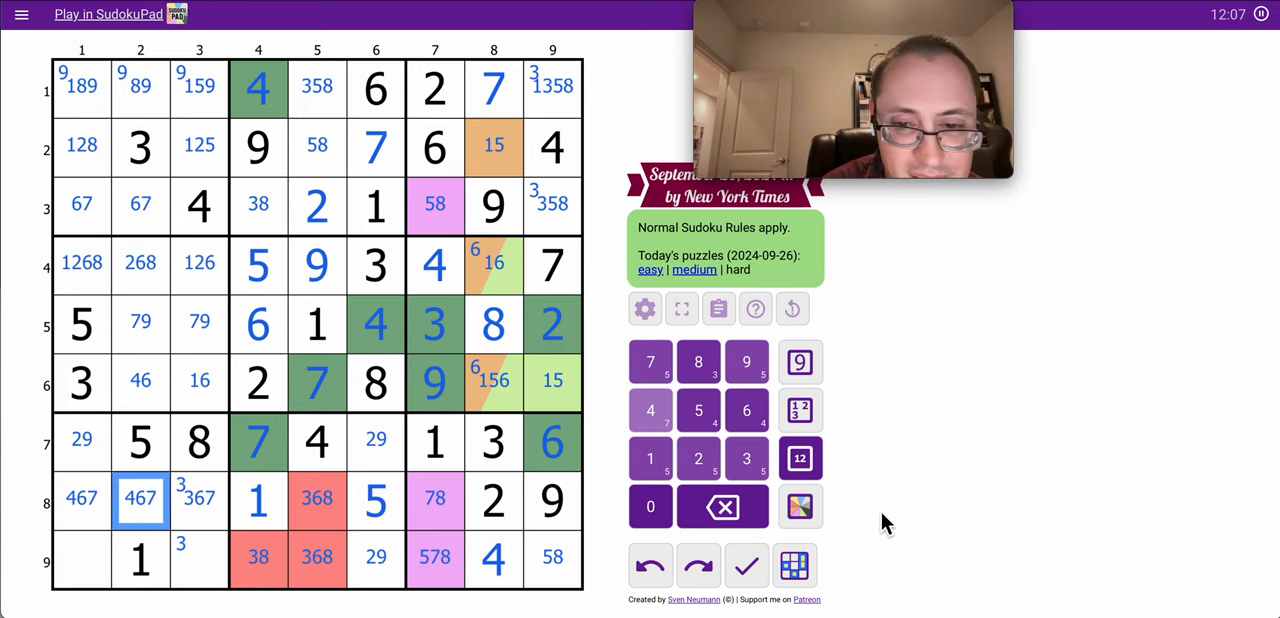
click(799, 507)
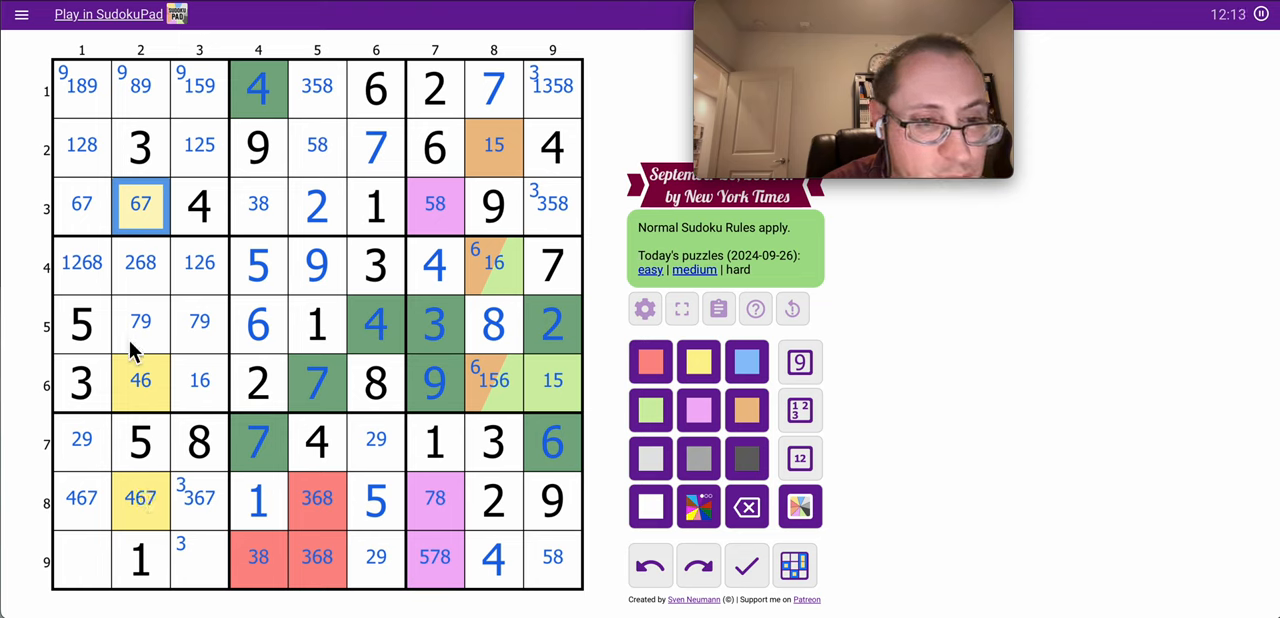
click(141, 322)
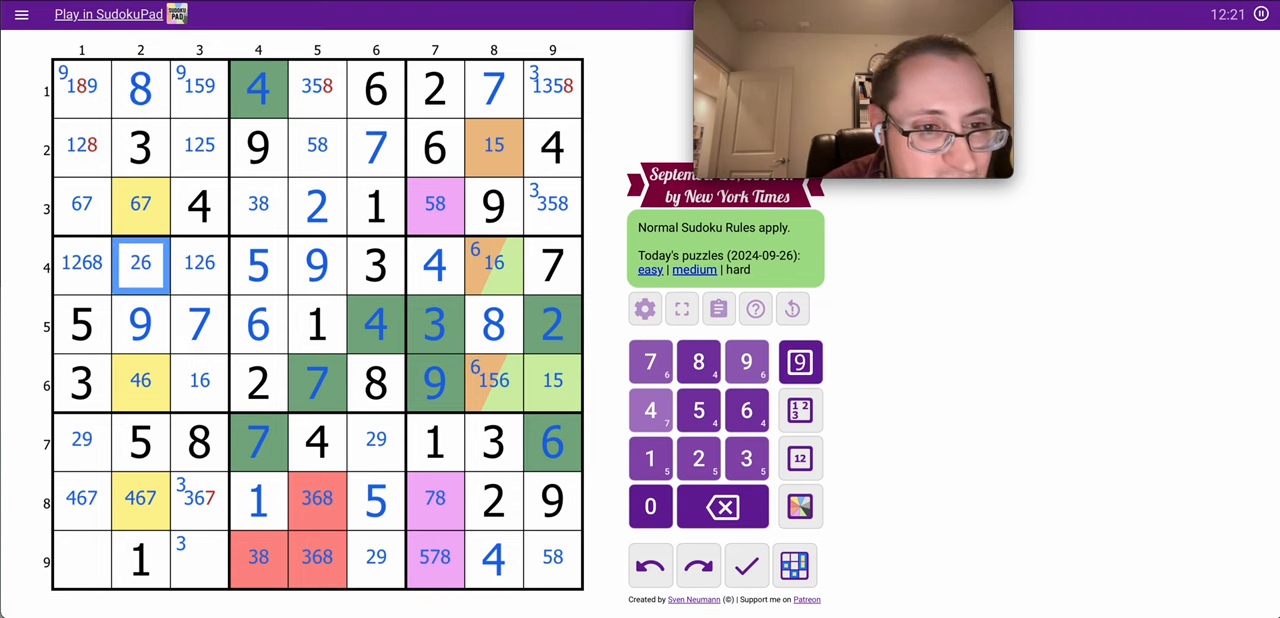
Place 2 in r4c2 and 3 in r8c3, adding corner candidate 4 in row 8
click(698, 458)
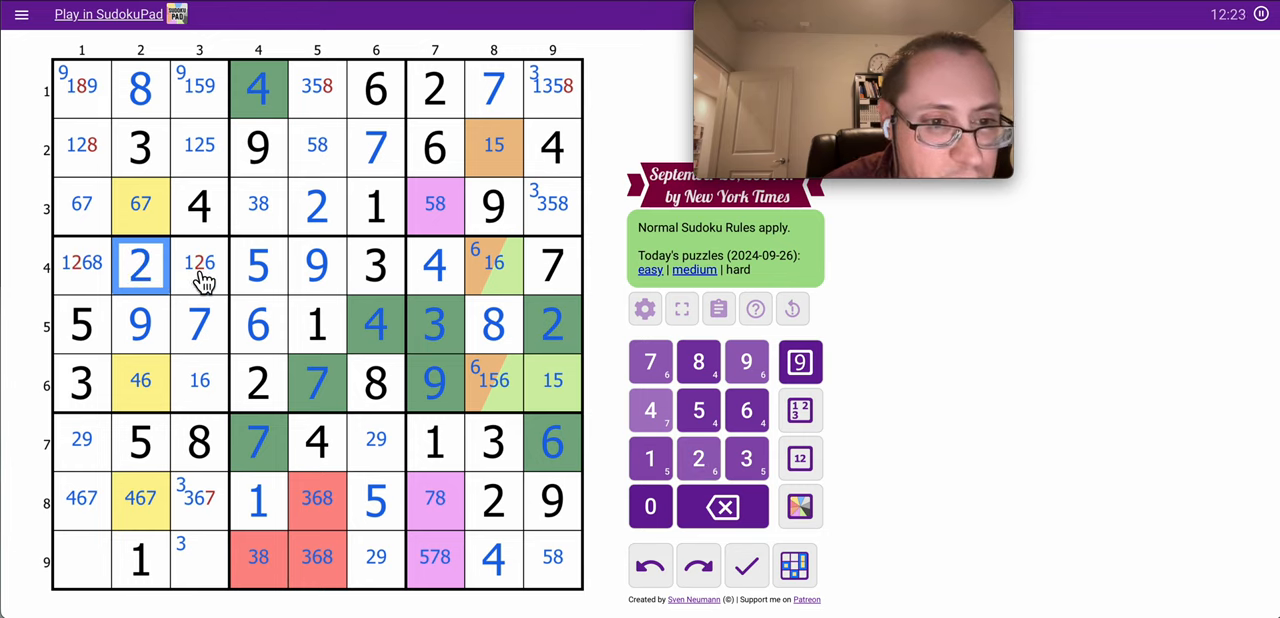
click(81, 146)
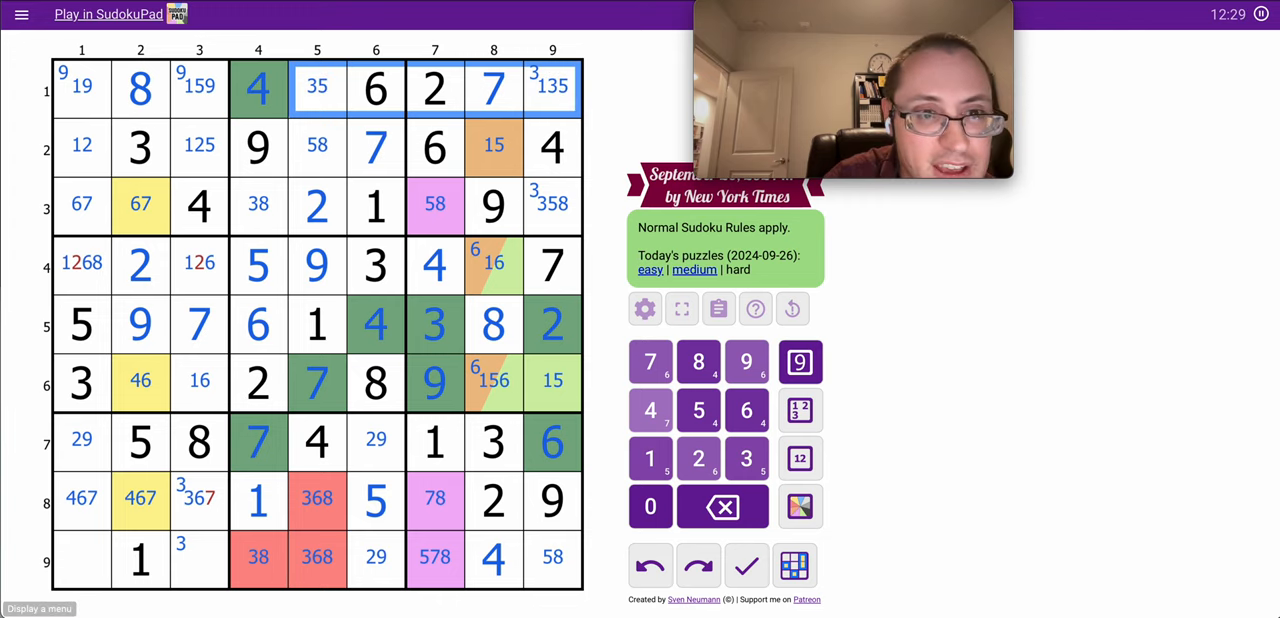
click(199, 265)
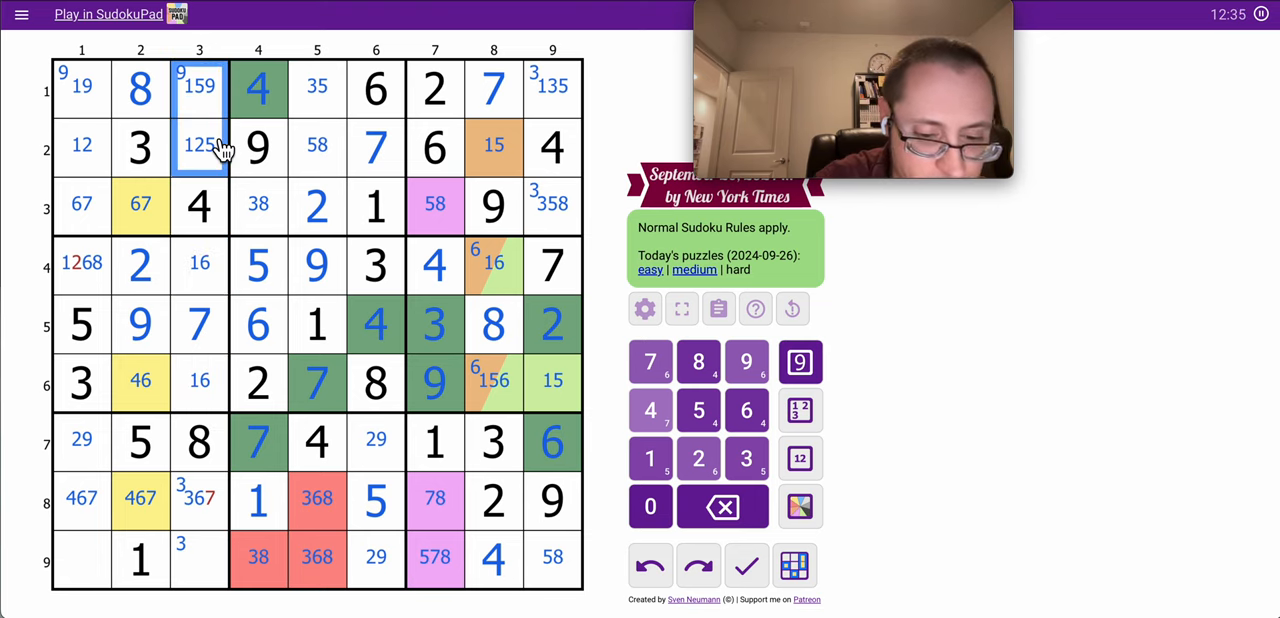
click(200, 500)
text(3)
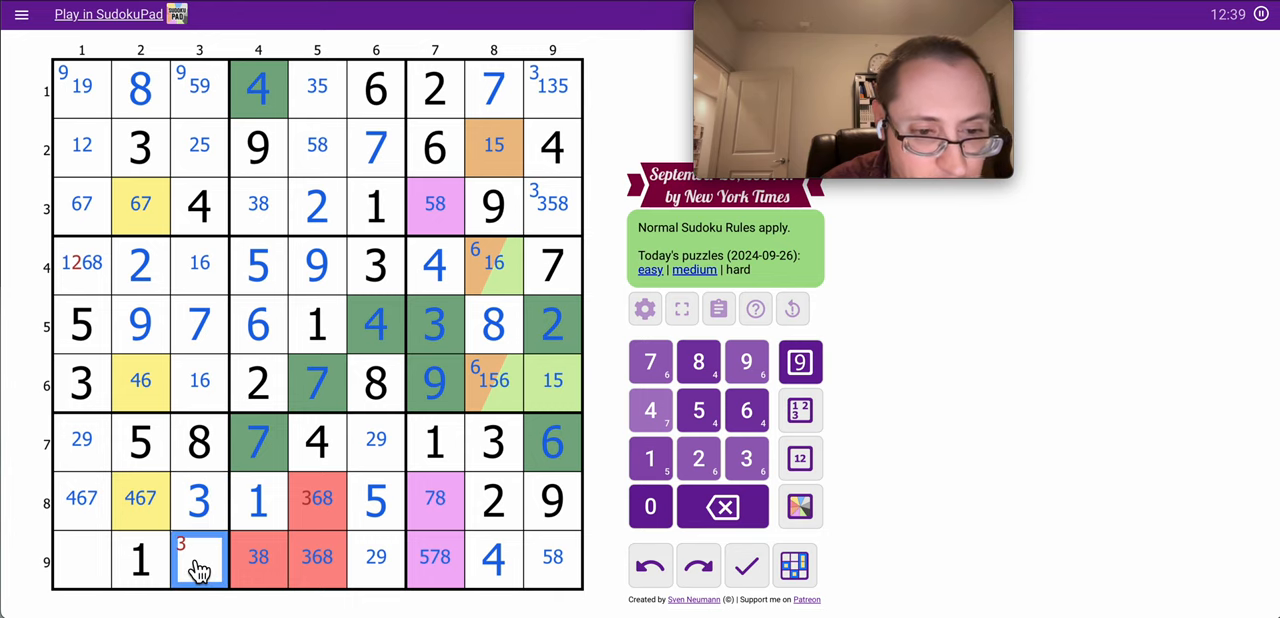
click(317, 500)
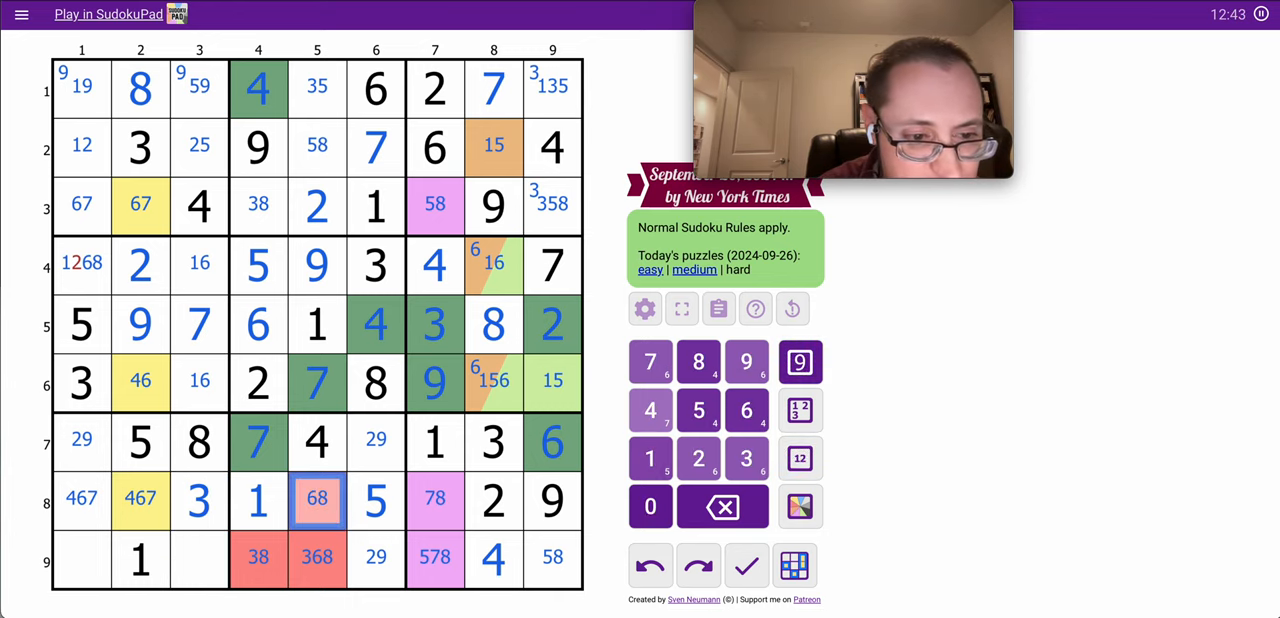
click(140, 501)
text(4 )
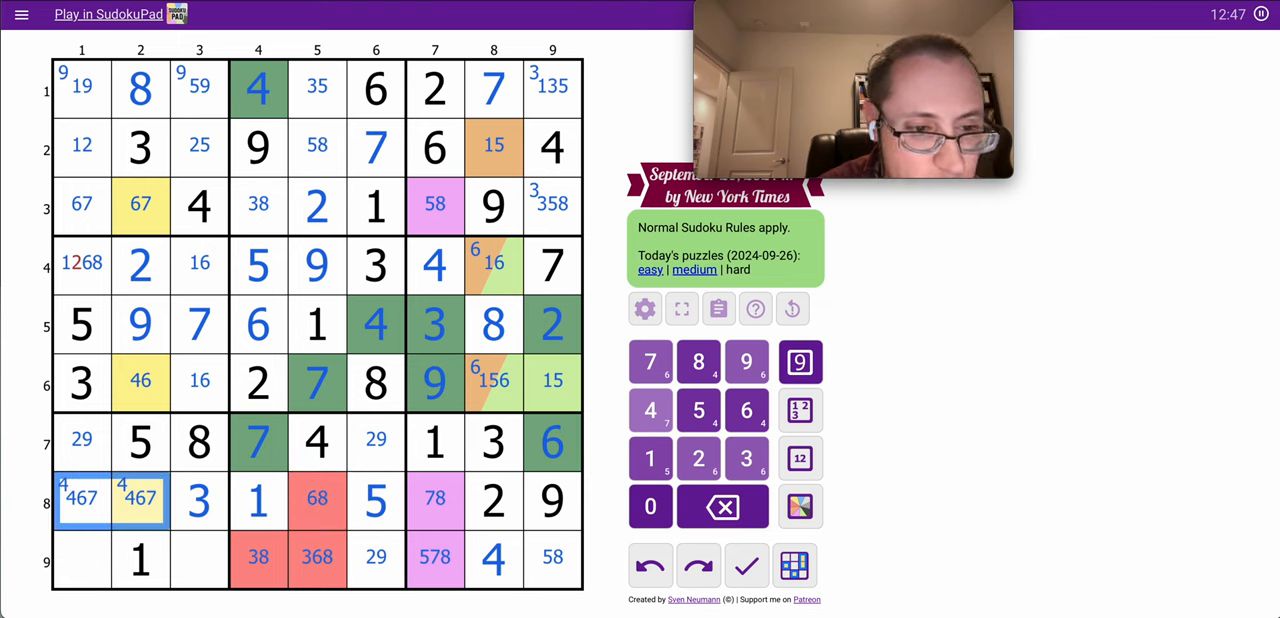
mouse_move(100, 270)
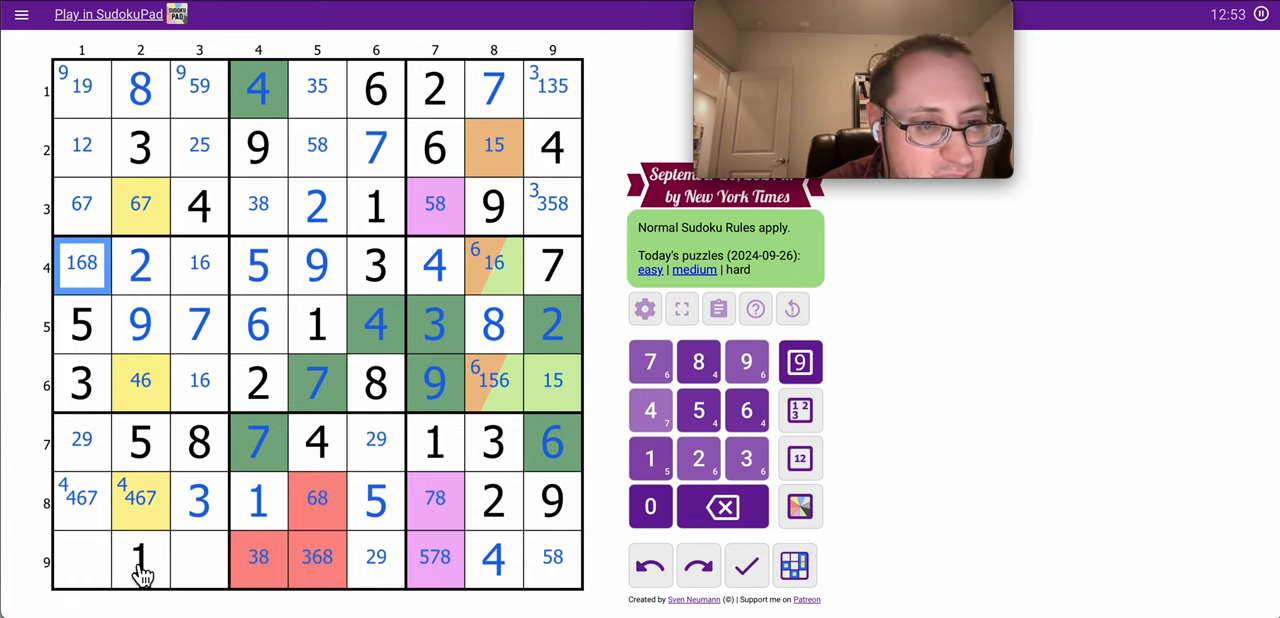
Place 2 in r9c3 (green) and r7c6, and fill column 1 with 1, 2, 8, 9
click(140, 573)
text(24679)
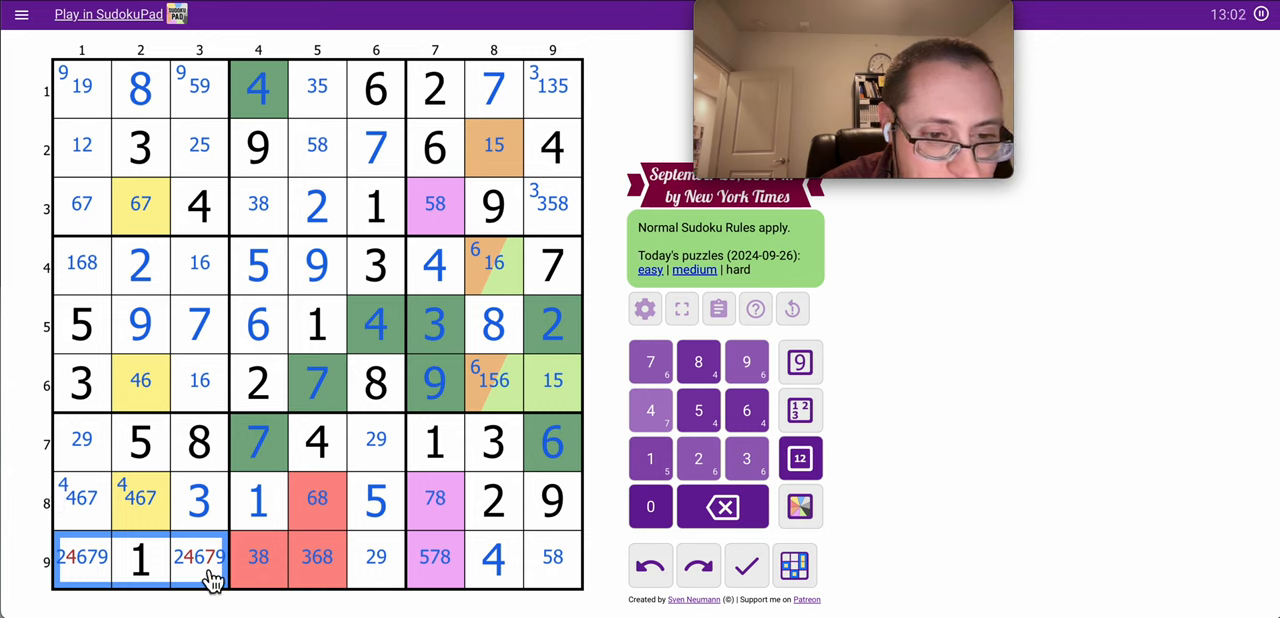
click(200, 565)
text(2)
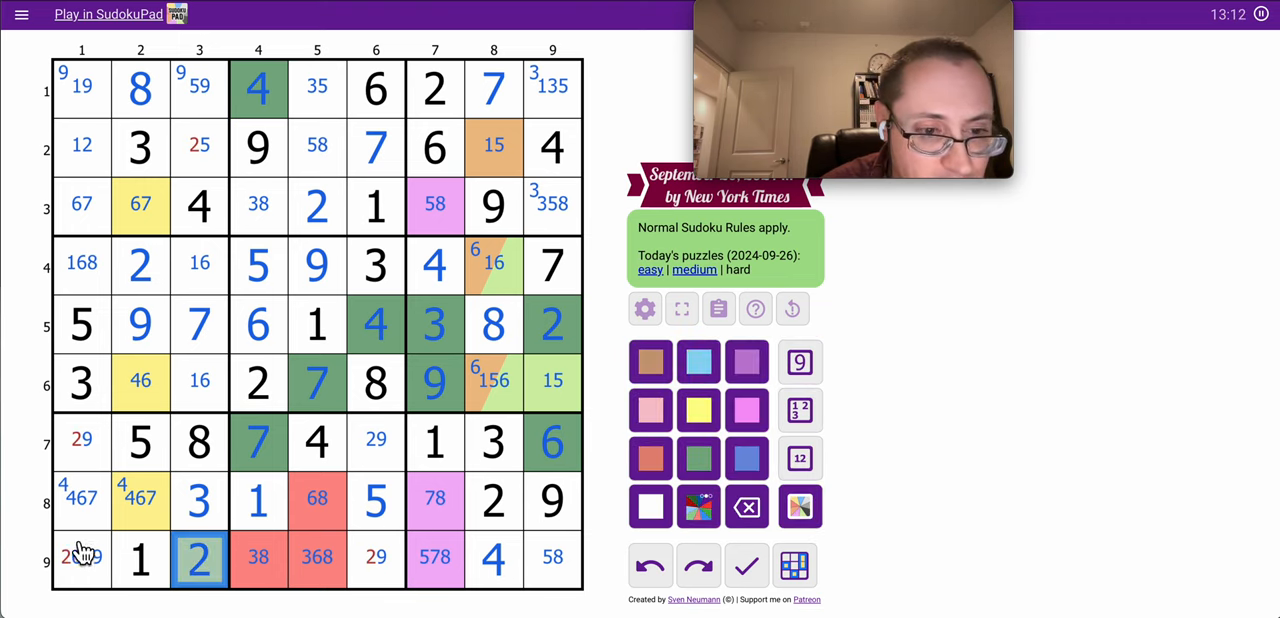
click(82, 442)
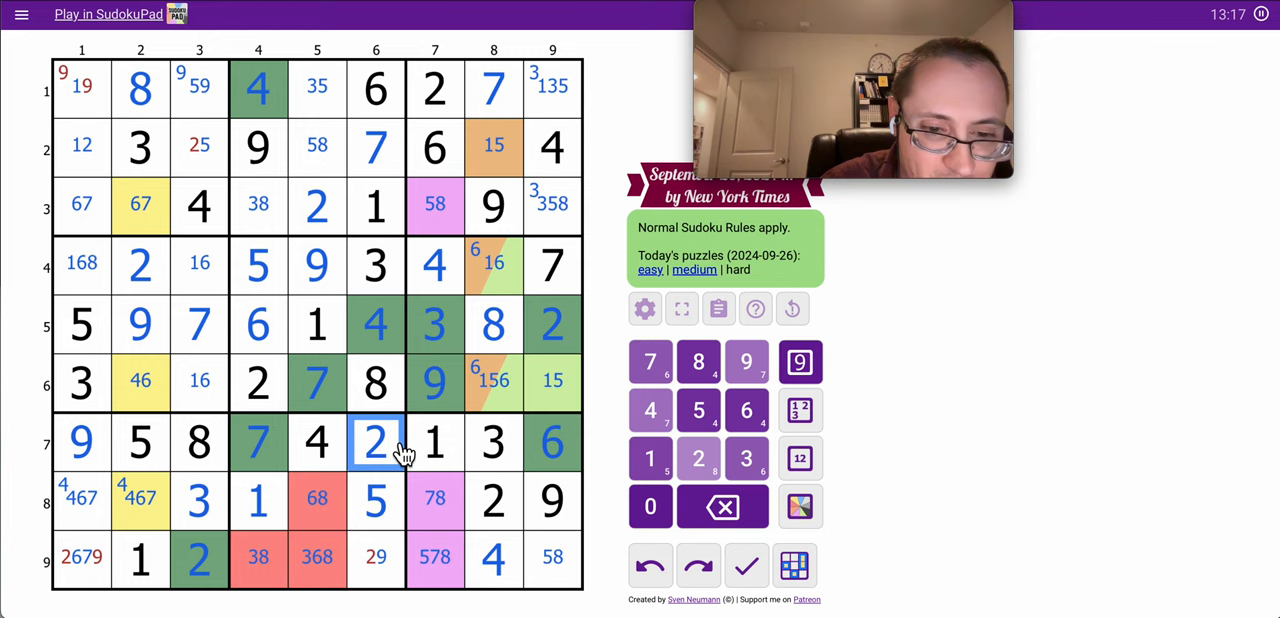
click(377, 558)
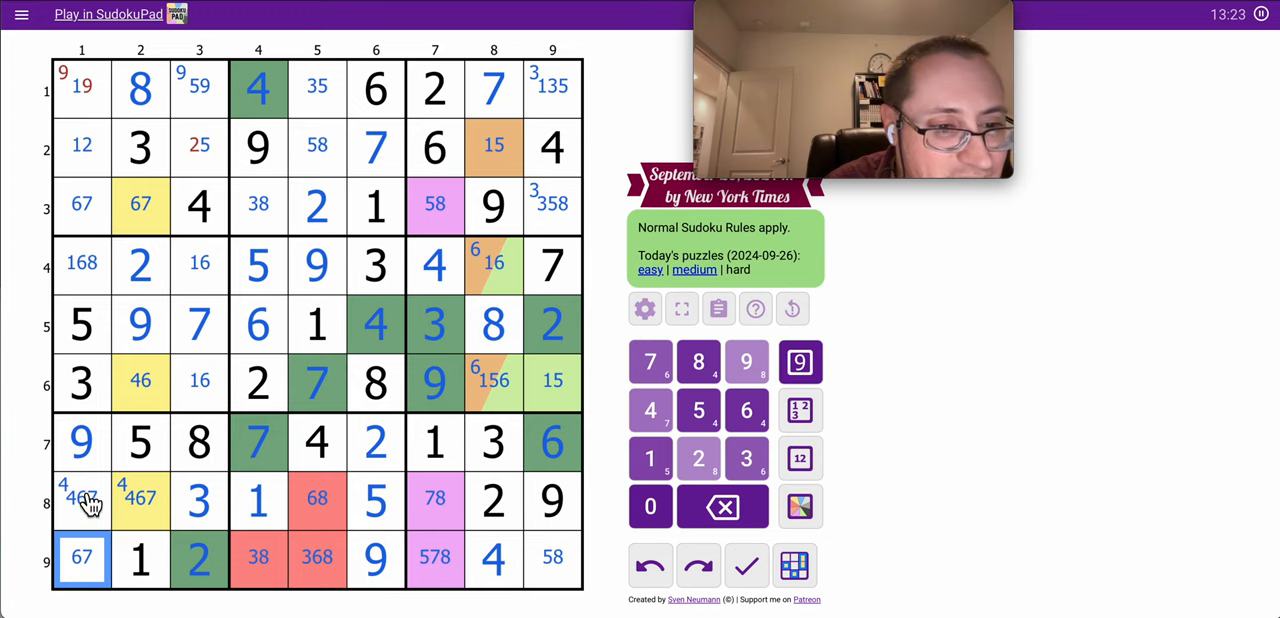
click(80, 264)
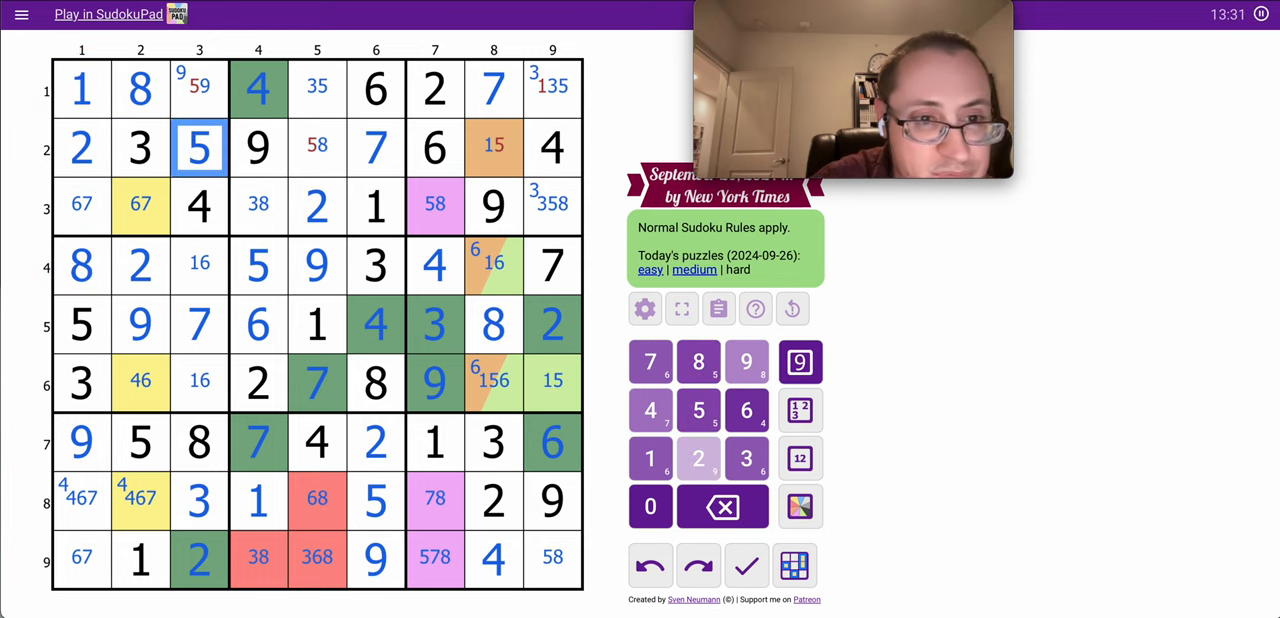
Place 9 in r1c3 and fill every remaining cell until the Congrats dialog appears
click(200, 90)
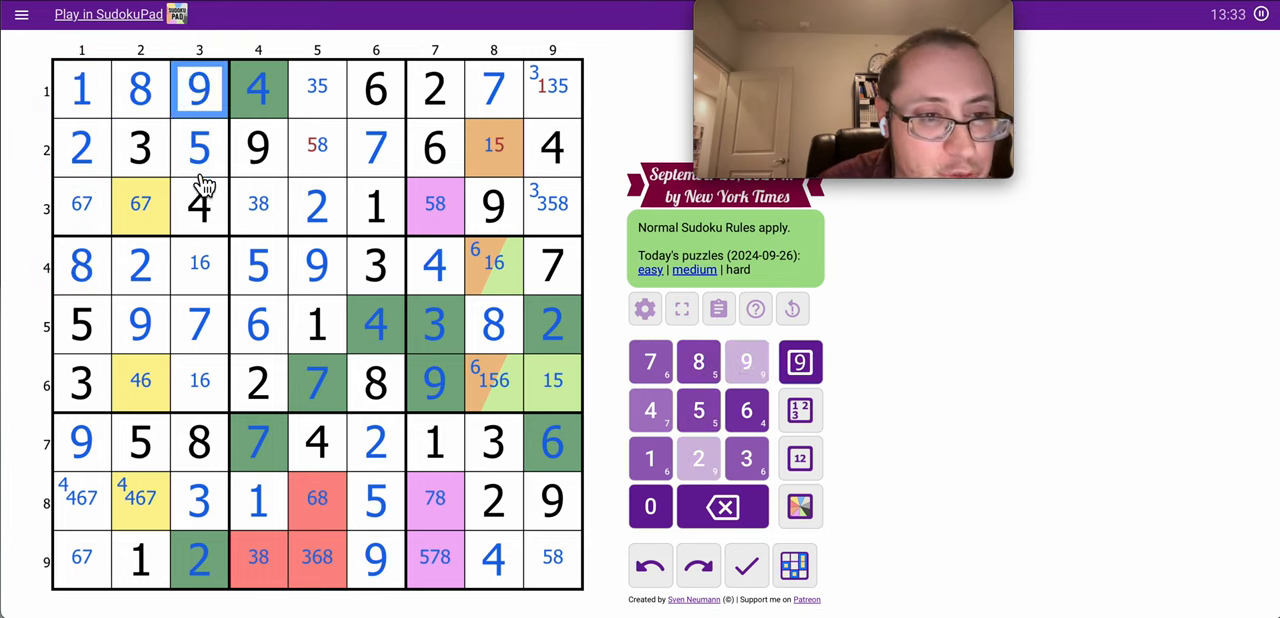
click(316, 147)
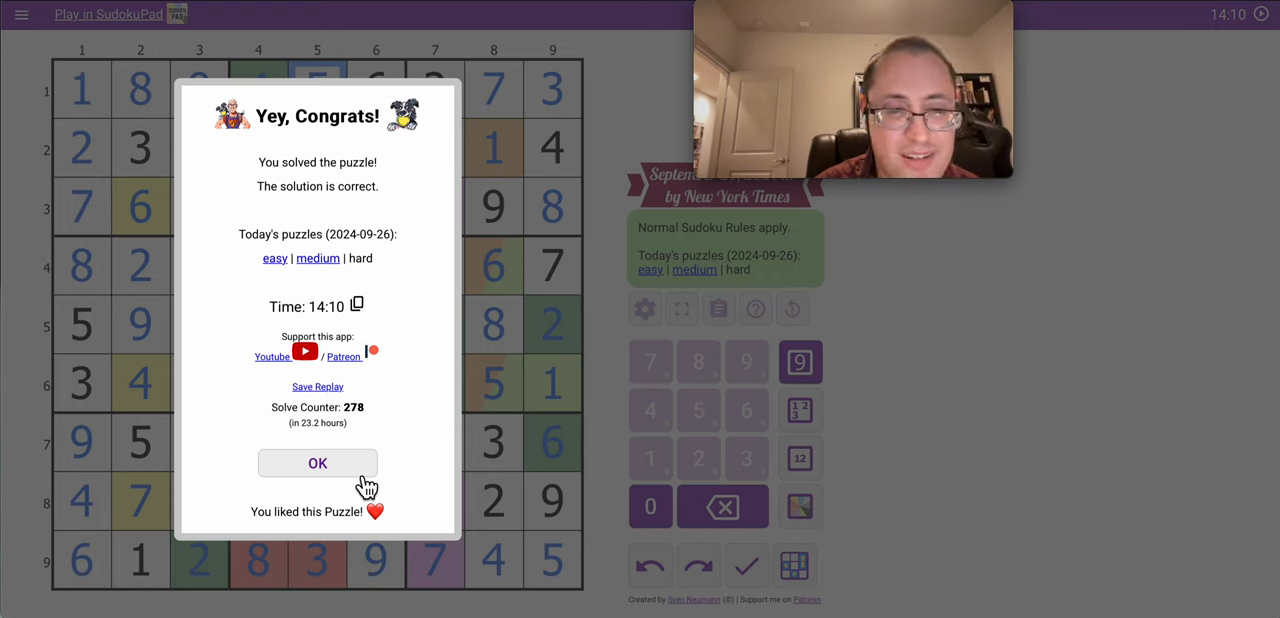
Dismiss the Congrats dialog, leaving the solved grid with the timer at 14:10
click(317, 463)
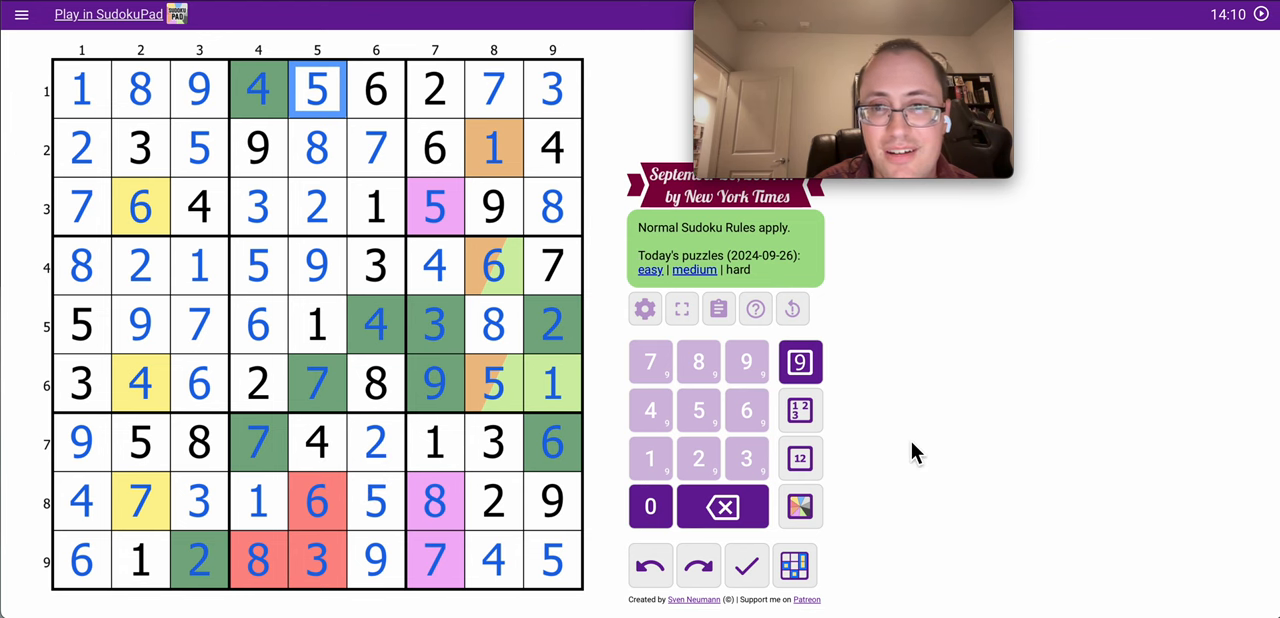
mouse_move(1014, 450)
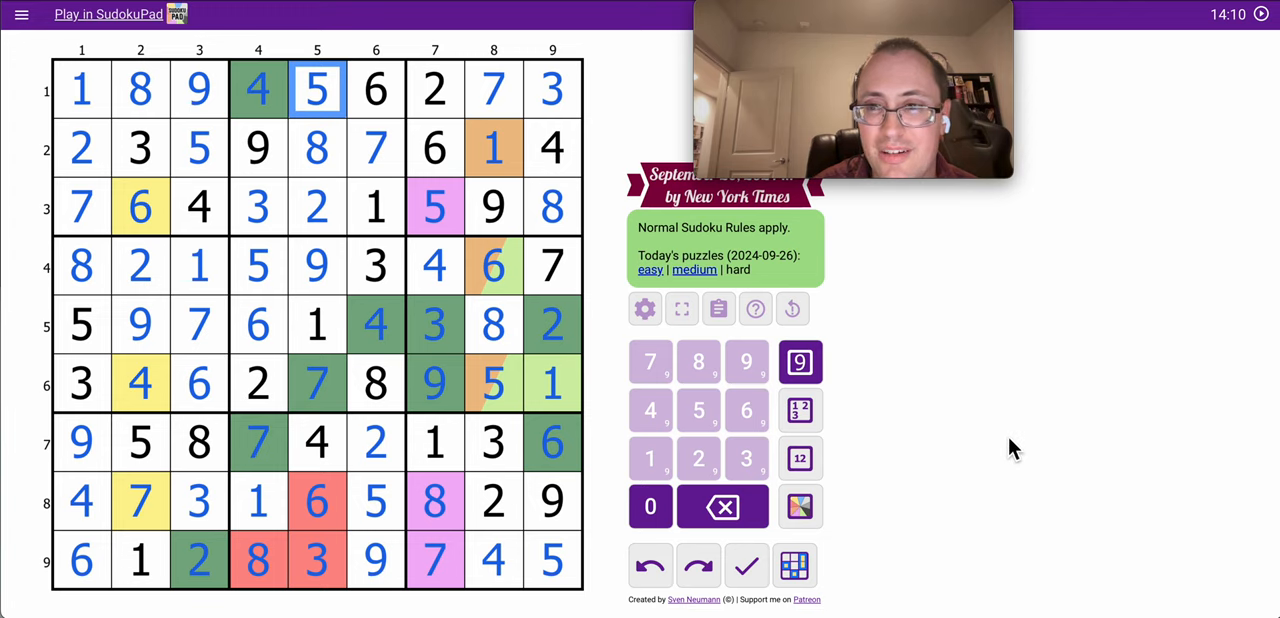
mouse_move(1060, 295)
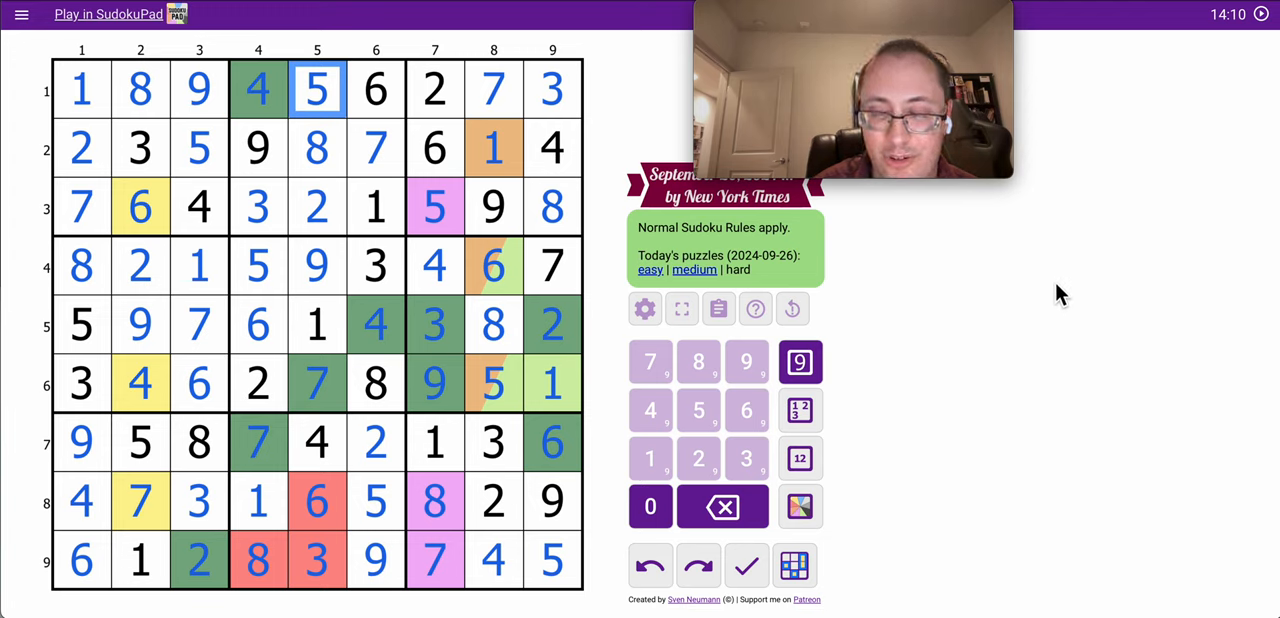